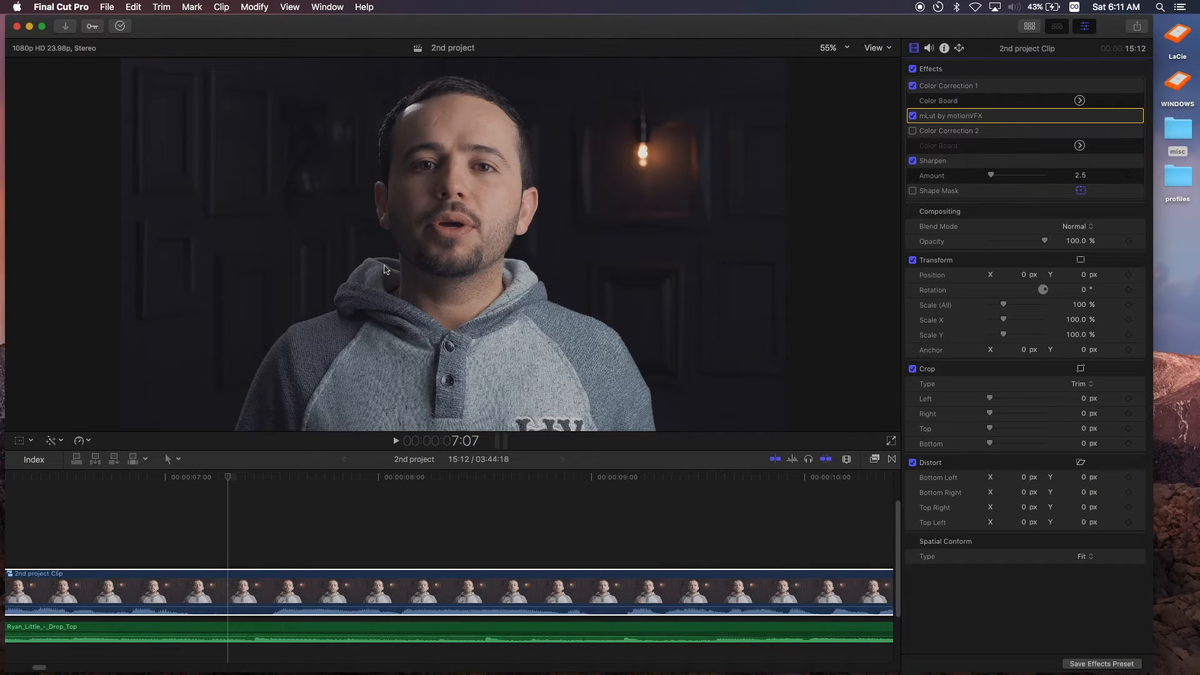
{"action": "mouse_move", "coordinate": [514, 155]}
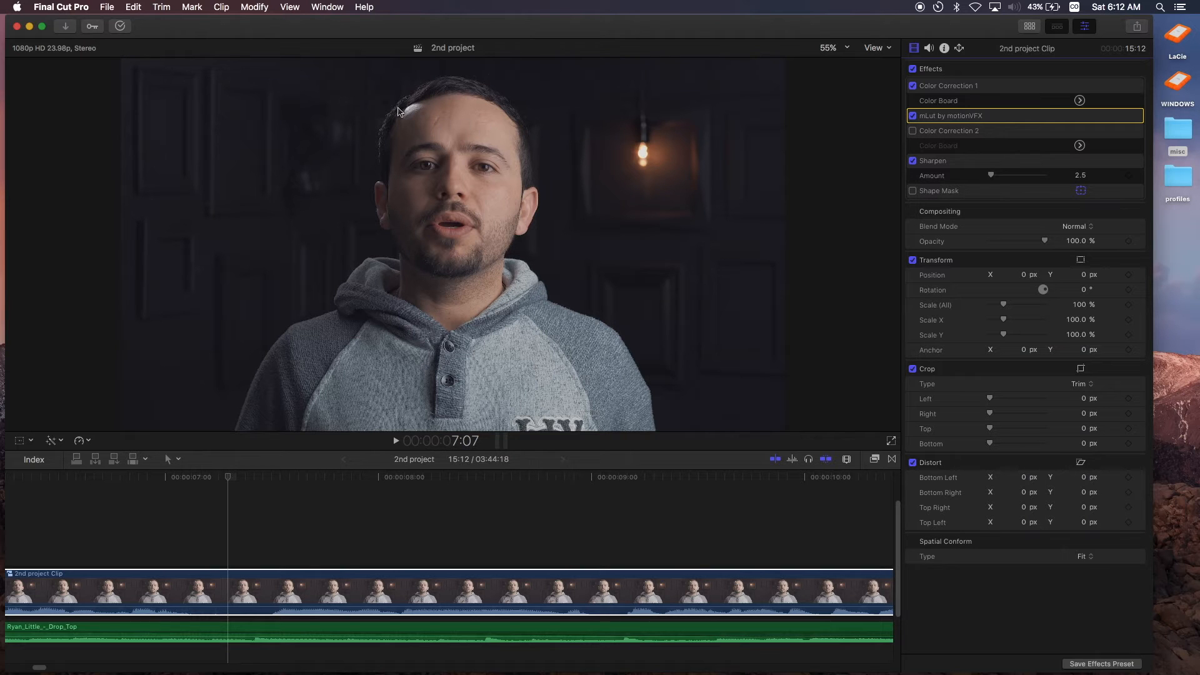
{"action": "mouse_move", "coordinate": [541, 291]}
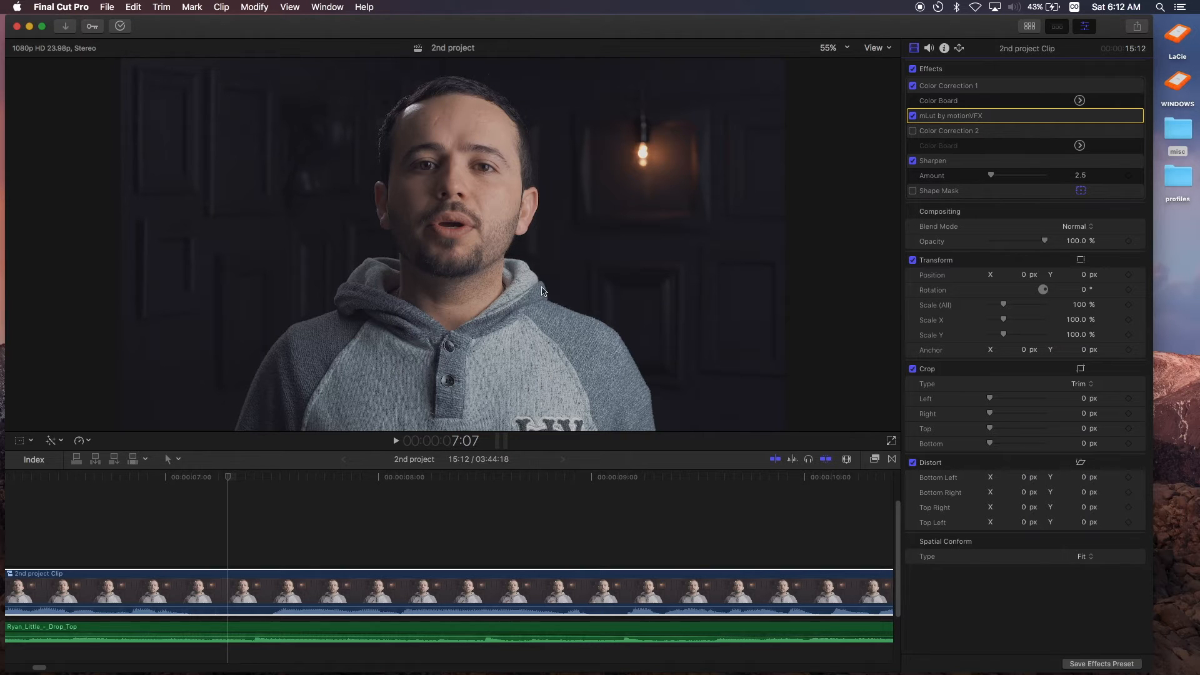
{"action": "mouse_move", "coordinate": [552, 112]}
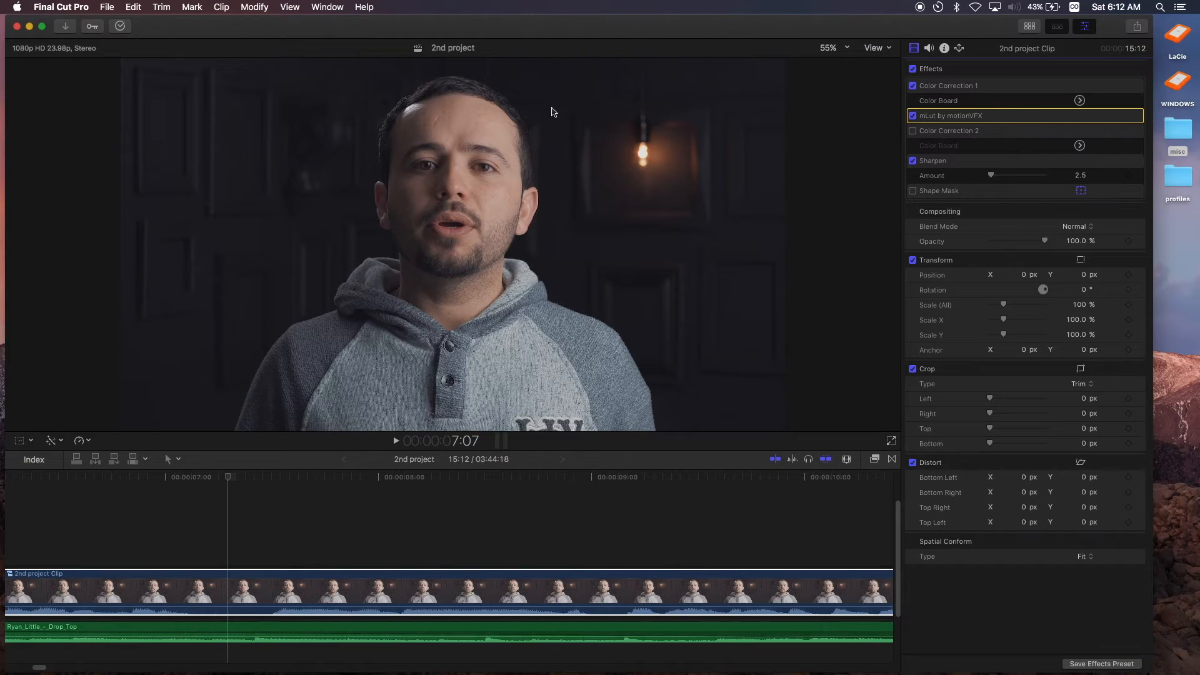
{"action": "mouse_move", "coordinate": [661, 236]}
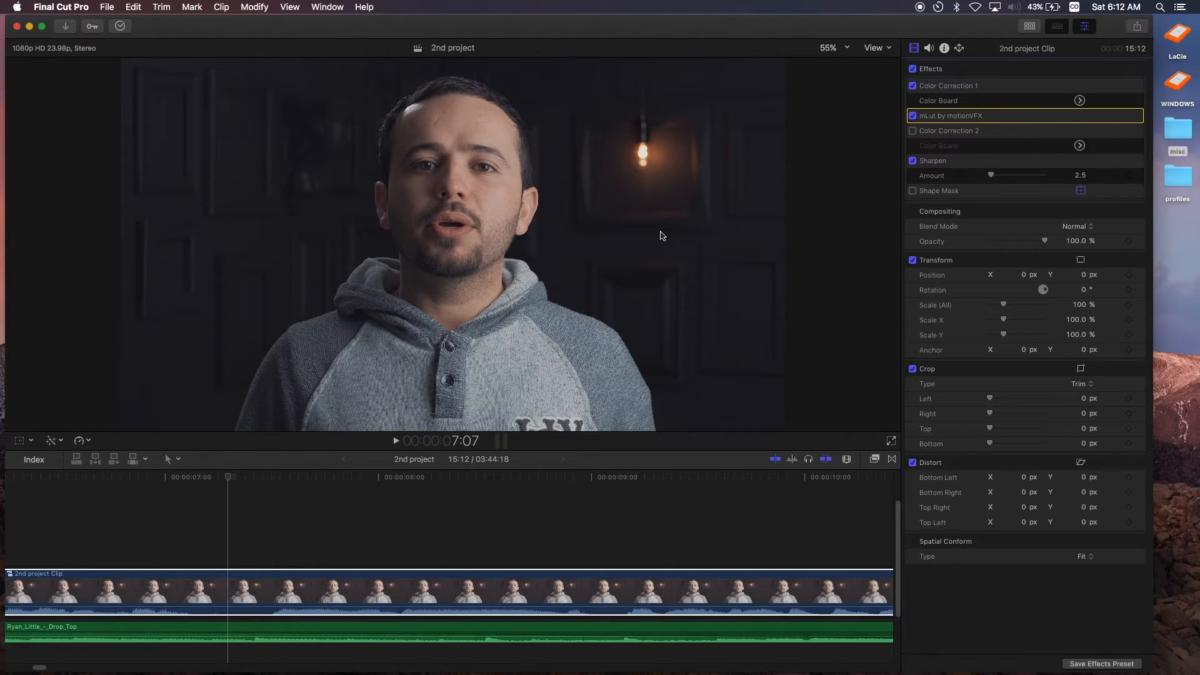
{"action": "mouse_move", "coordinate": [824, 170]}
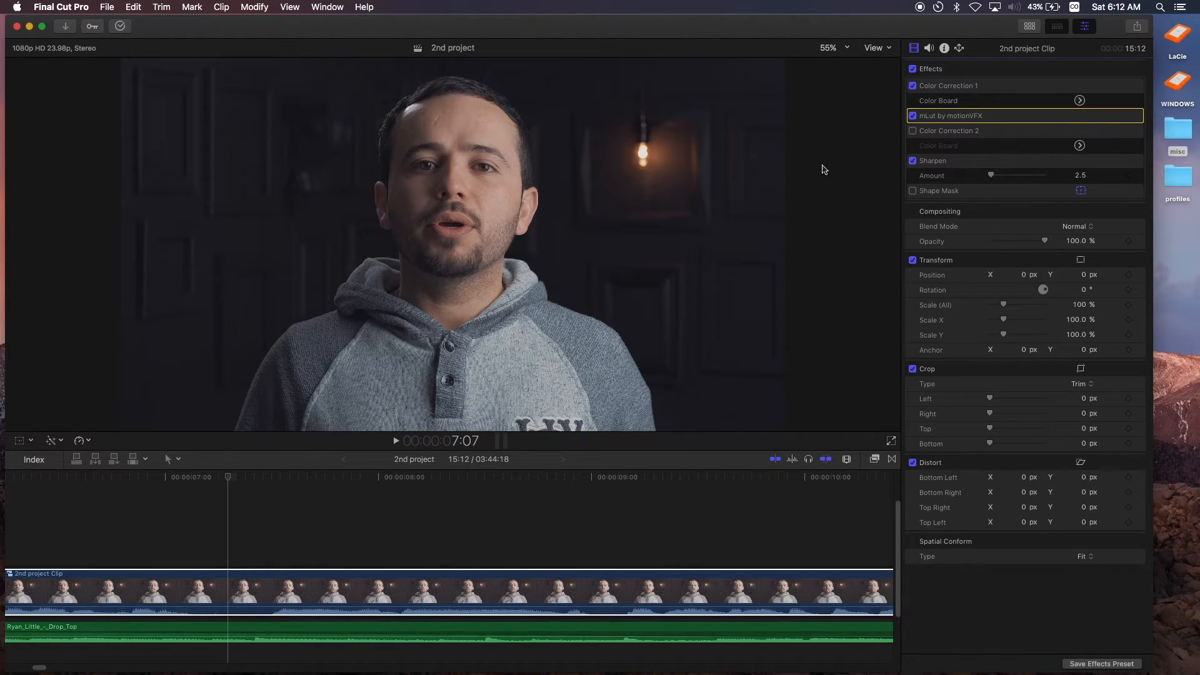
{"action": "mouse_move", "coordinate": [727, 204]}
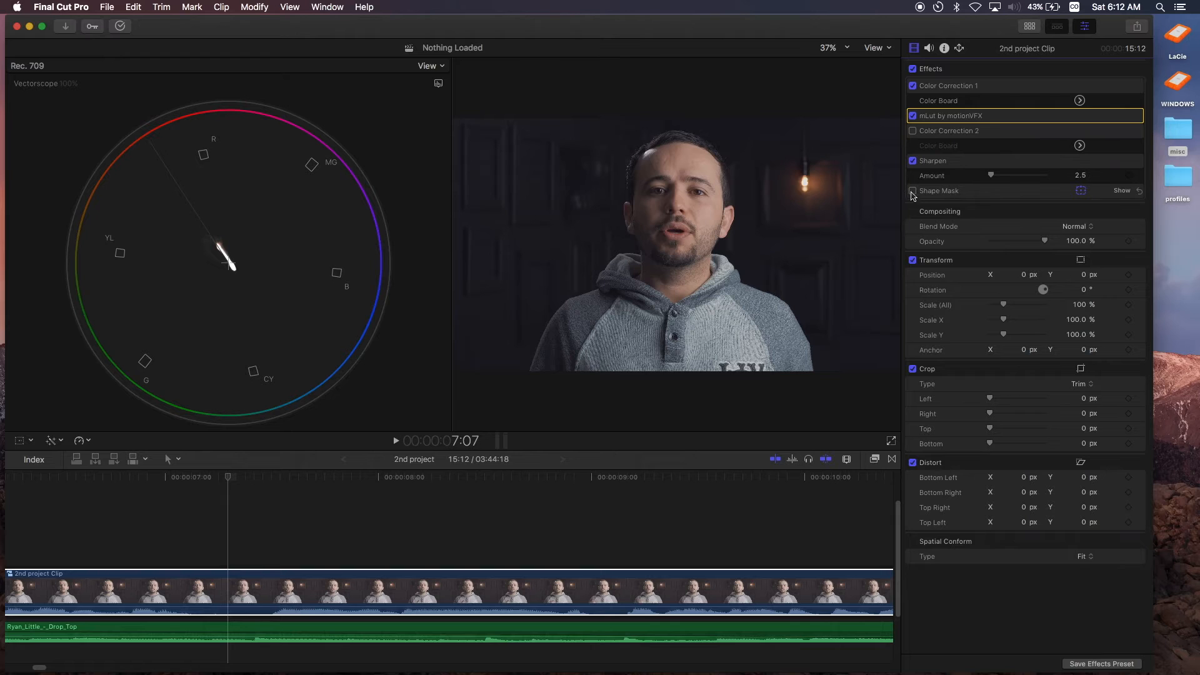
Enable the Shape Mask to isolate a skin patch and switch the scope view to Waveform
{"action": "left_click", "coordinate": [912, 190]}
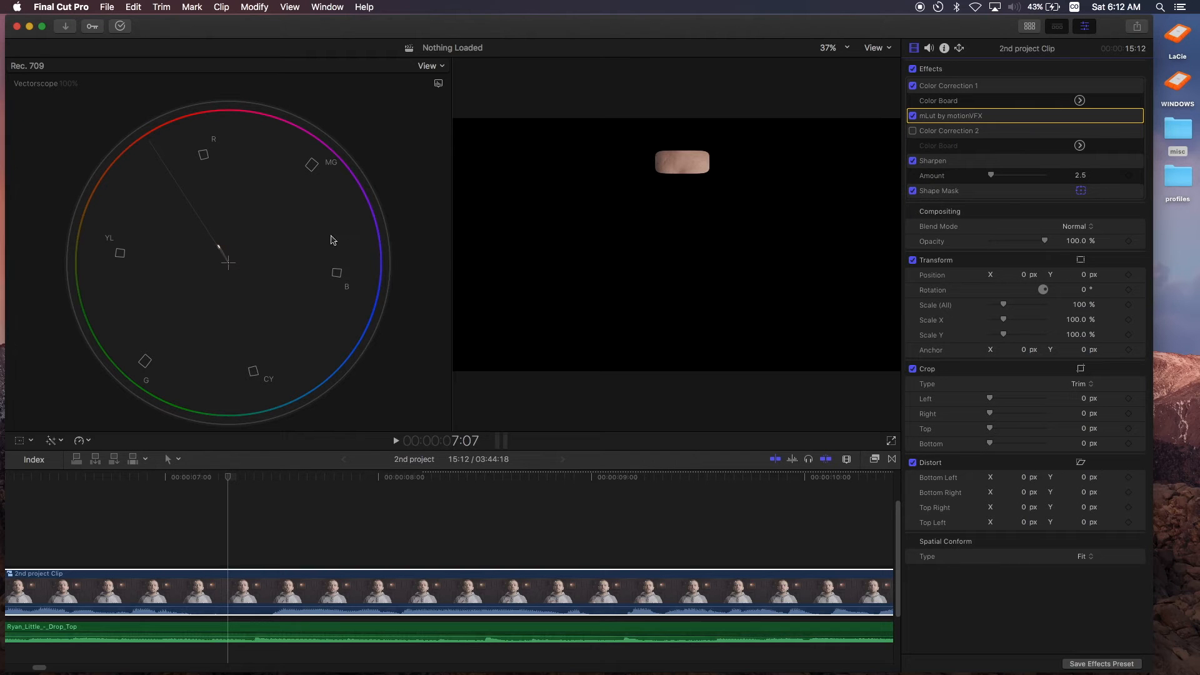
{"action": "mouse_move", "coordinate": [223, 255]}
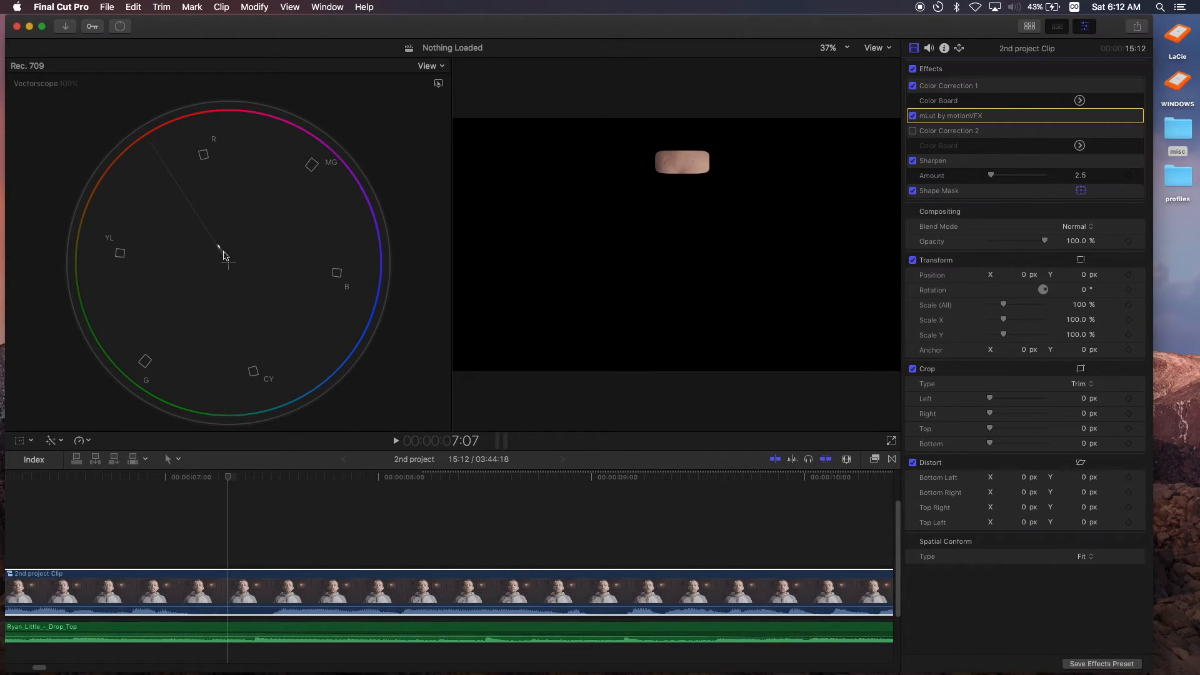
{"action": "mouse_move", "coordinate": [193, 210]}
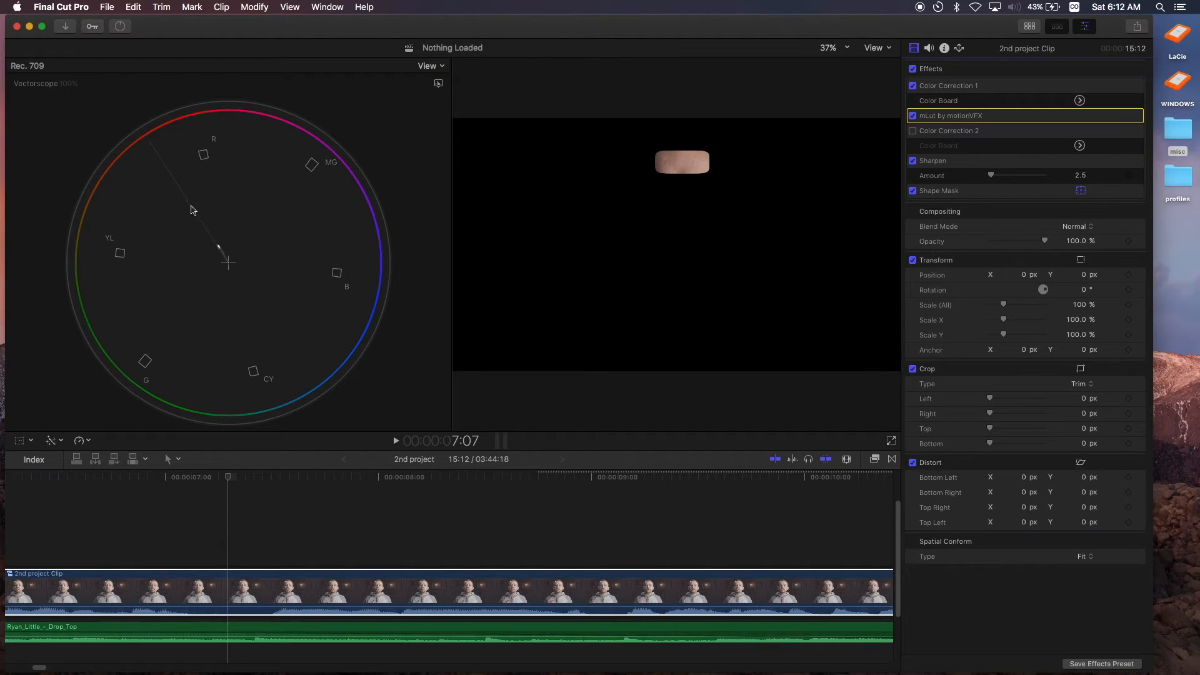
{"action": "mouse_move", "coordinate": [222, 167]}
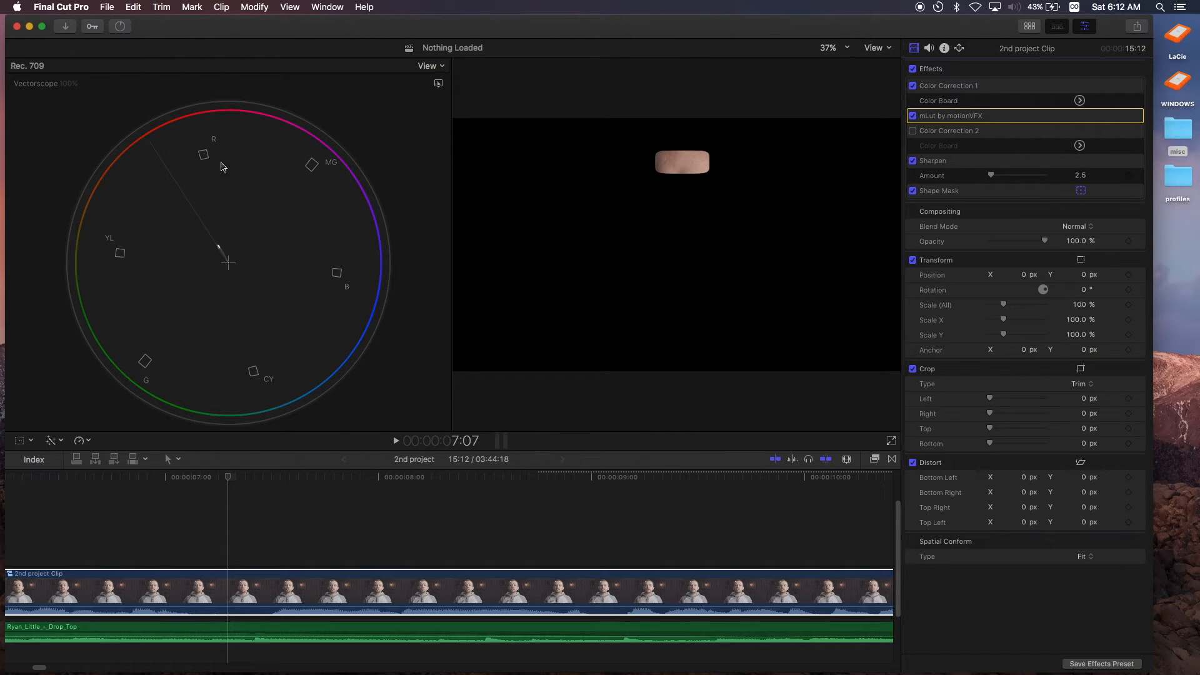
{"action": "left_click", "coordinate": [428, 67]}
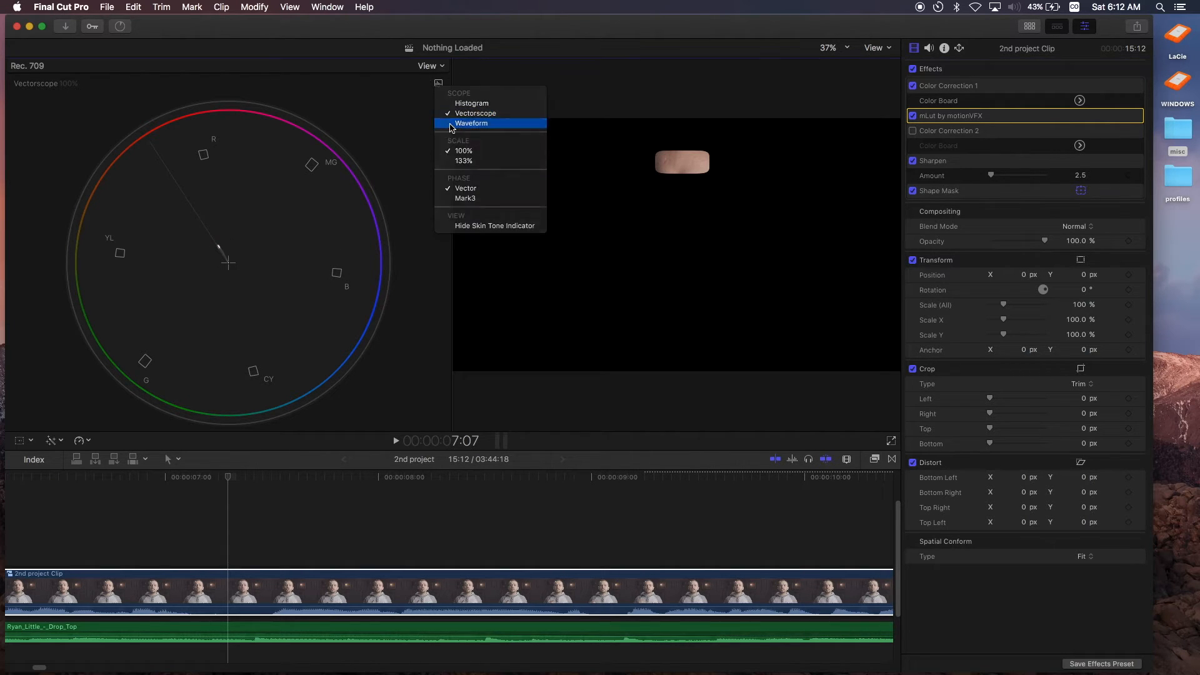
{"action": "left_click", "coordinate": [471, 124]}
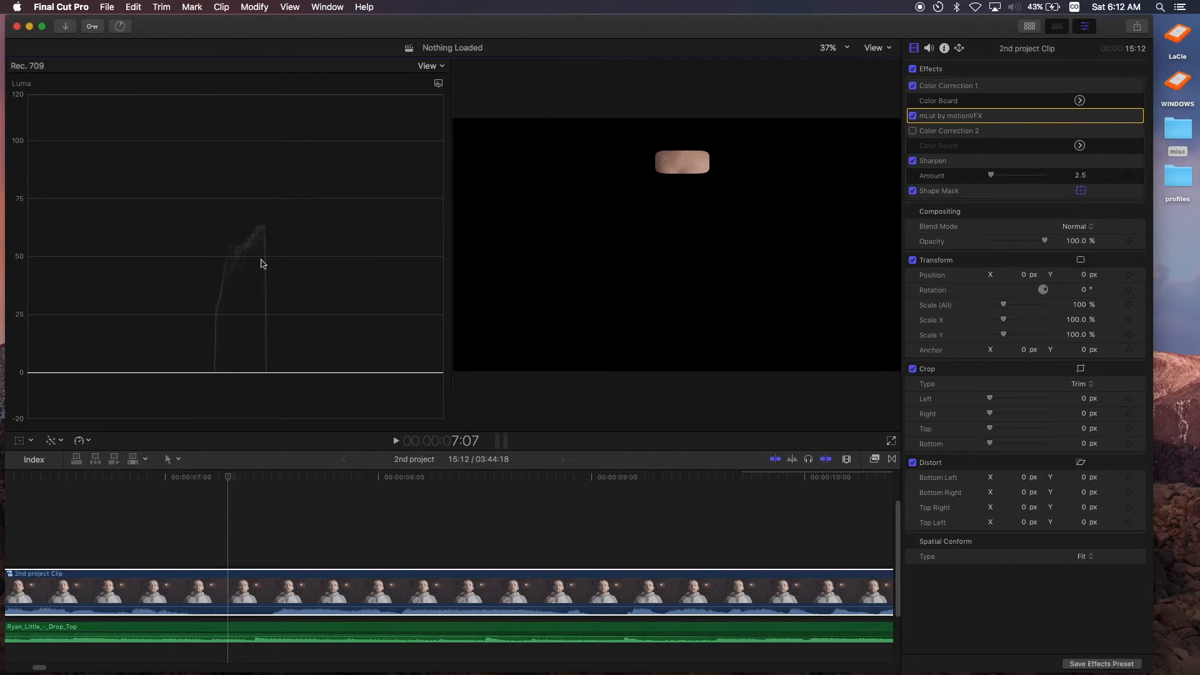
{"action": "mouse_move", "coordinate": [687, 166]}
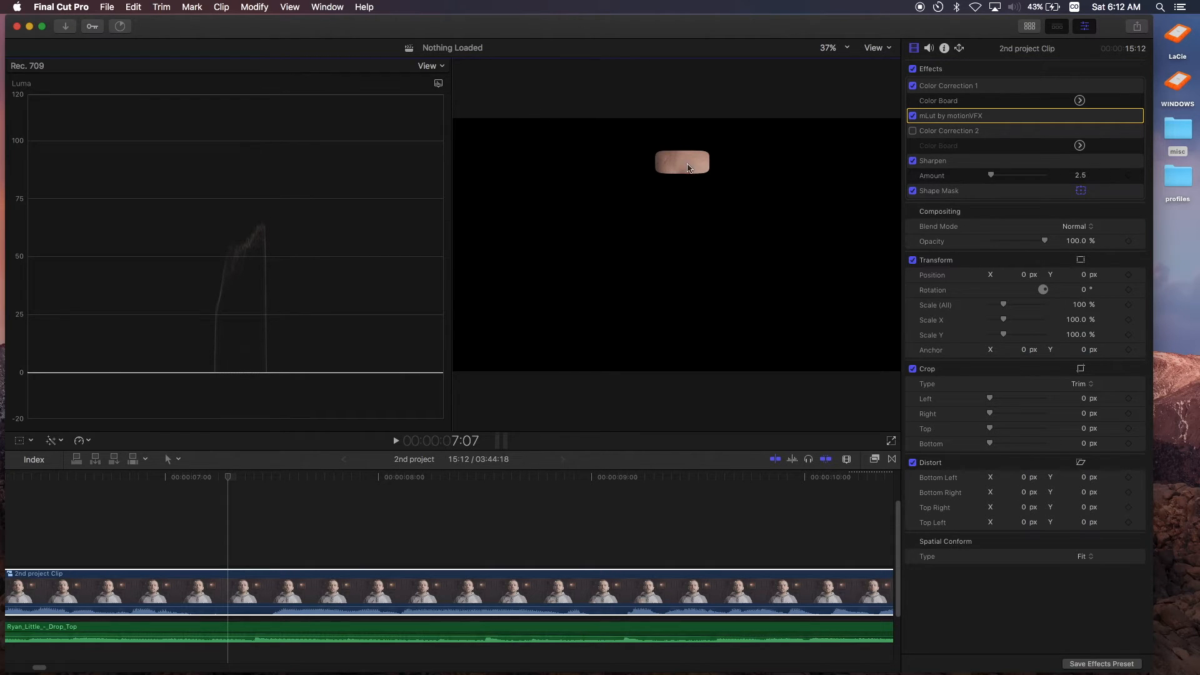
{"action": "mouse_move", "coordinate": [441, 80]}
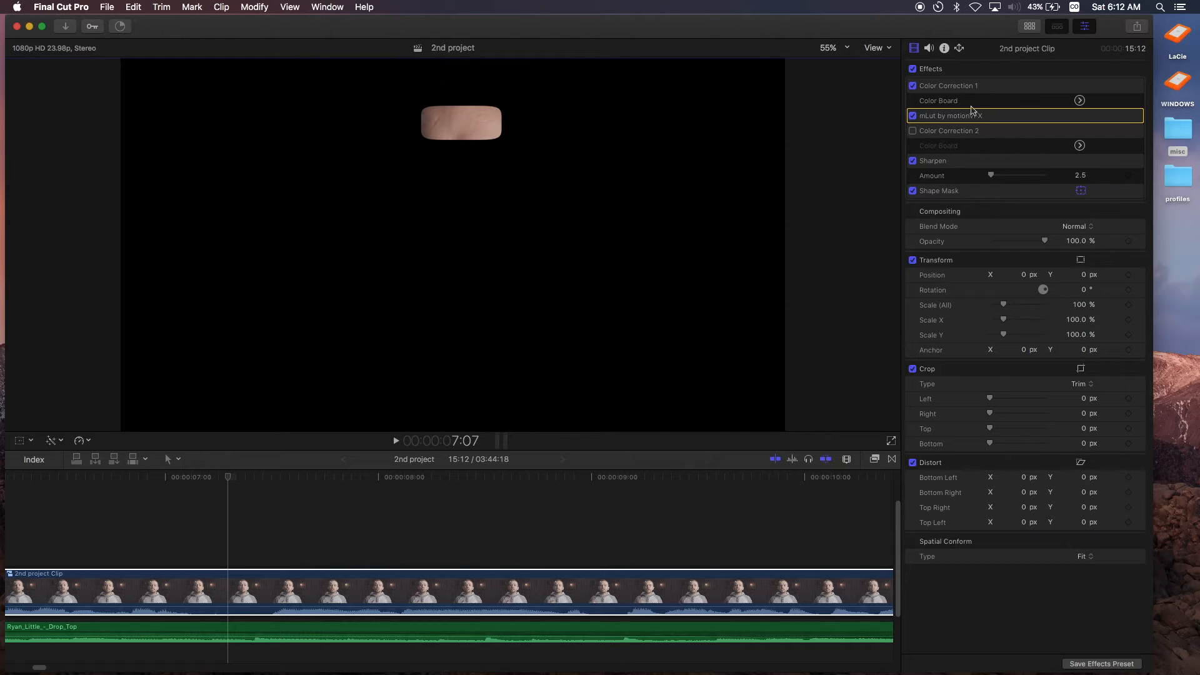
Disable the Shape Mask so the full frame is visible again
{"action": "left_click", "coordinate": [912, 190]}
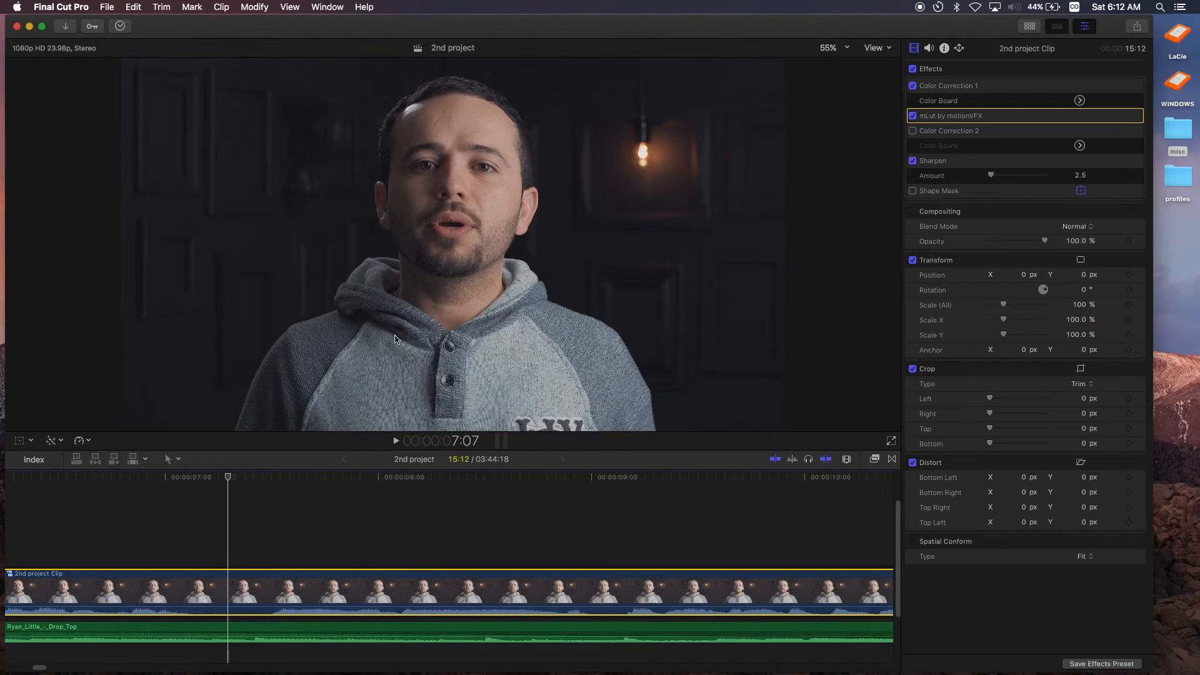
{"action": "mouse_move", "coordinate": [297, 429]}
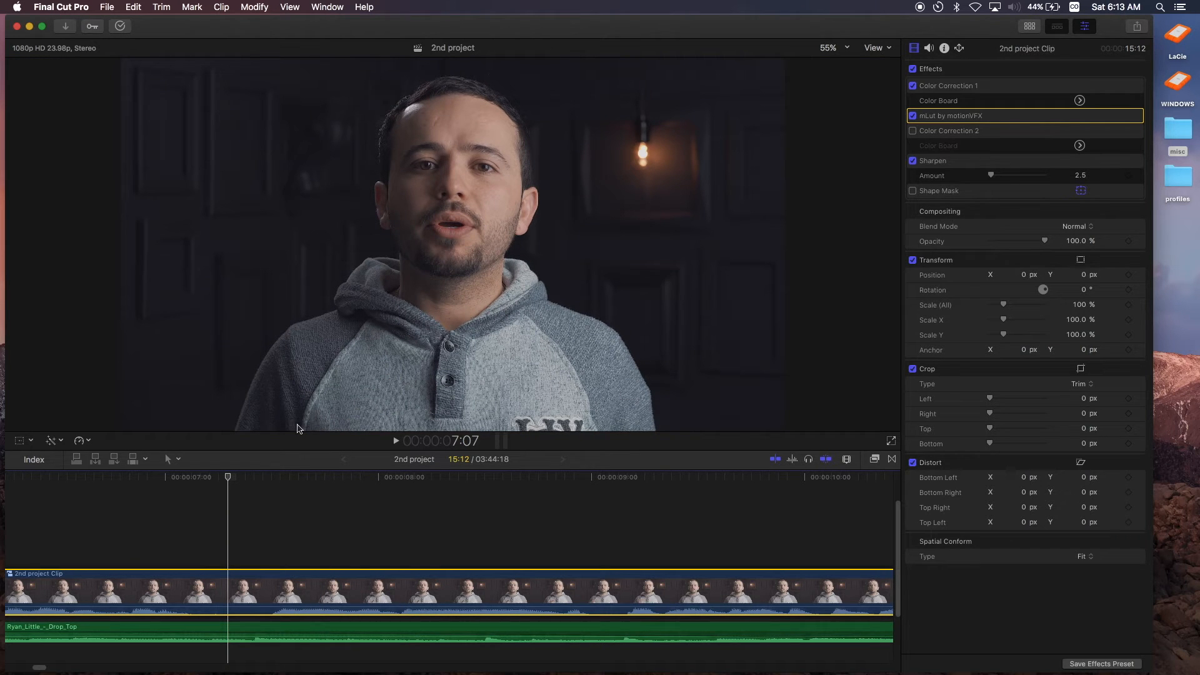
{"action": "mouse_move", "coordinate": [504, 233]}
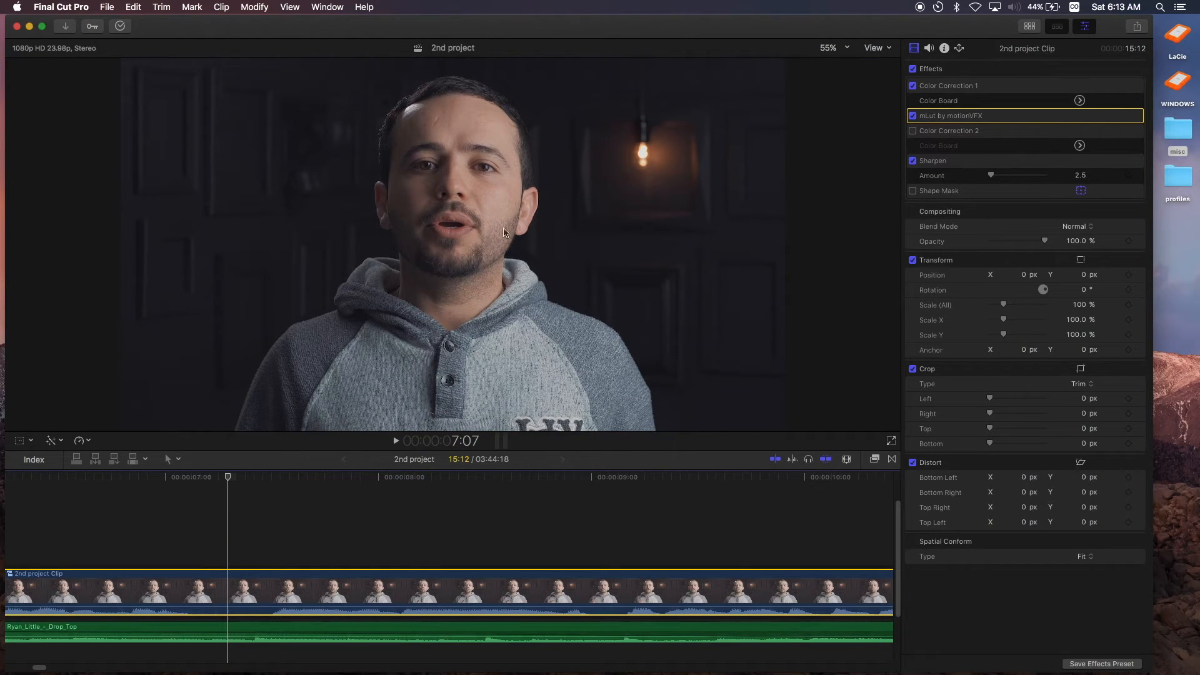
{"action": "mouse_move", "coordinate": [810, 161]}
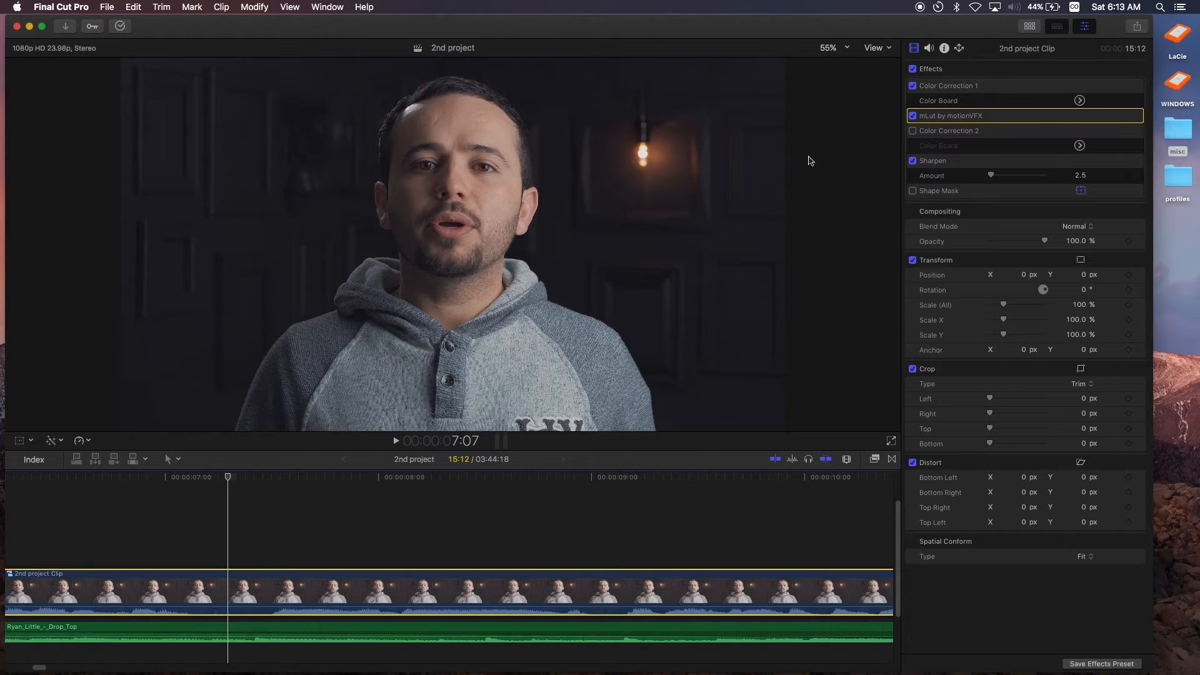
{"action": "mouse_move", "coordinate": [53, 179]}
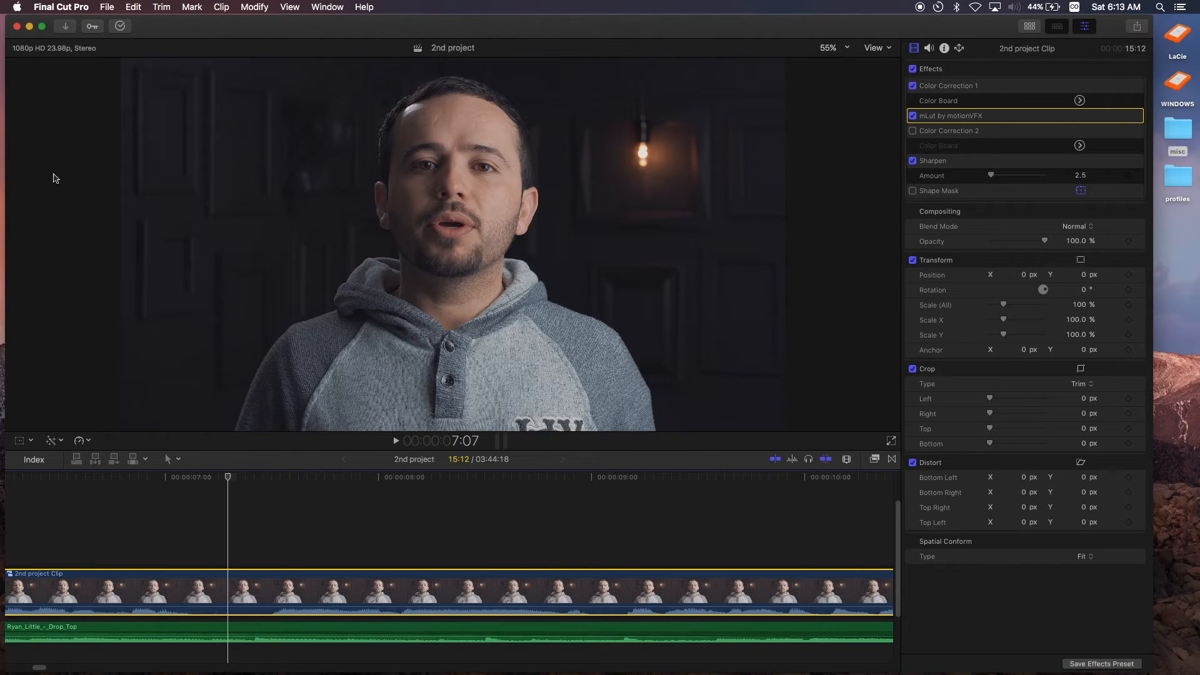
{"action": "mouse_move", "coordinate": [496, 279]}
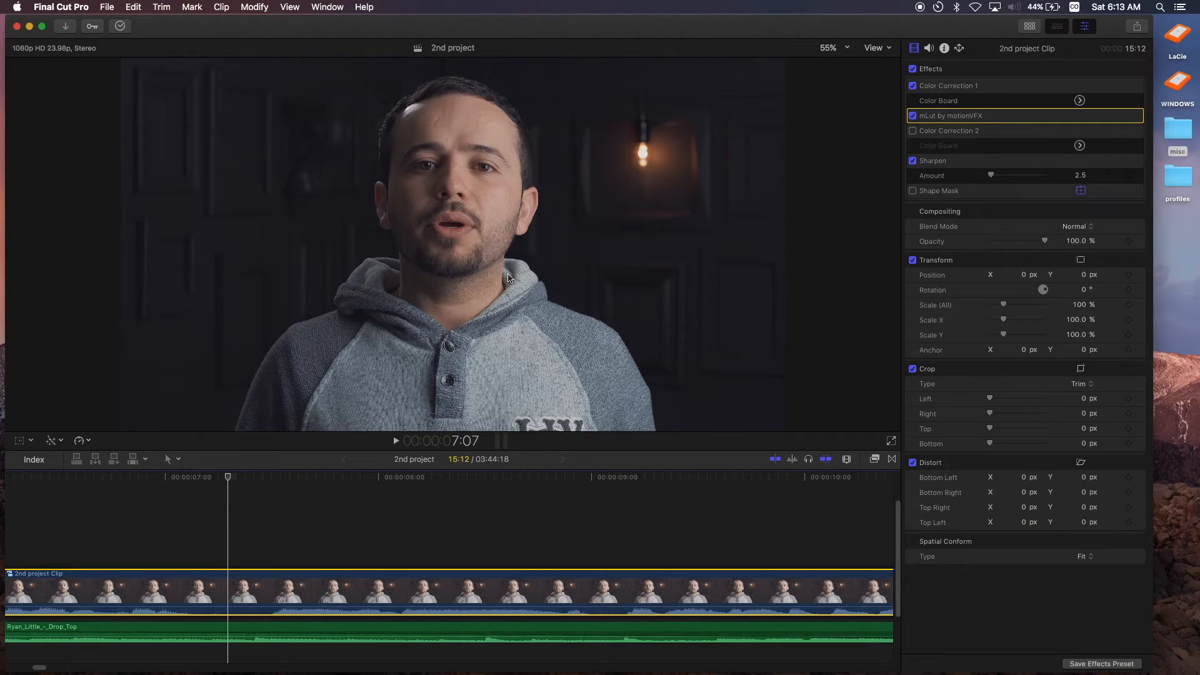
{"action": "mouse_move", "coordinate": [469, 102]}
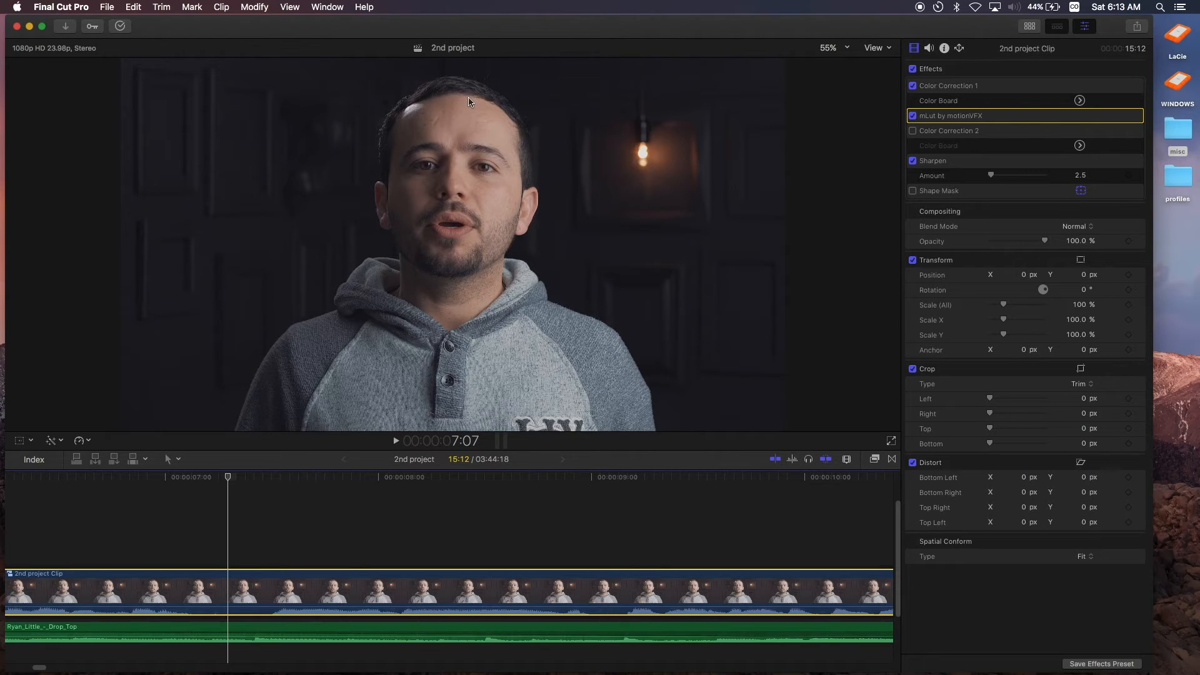
{"action": "mouse_move", "coordinate": [468, 111]}
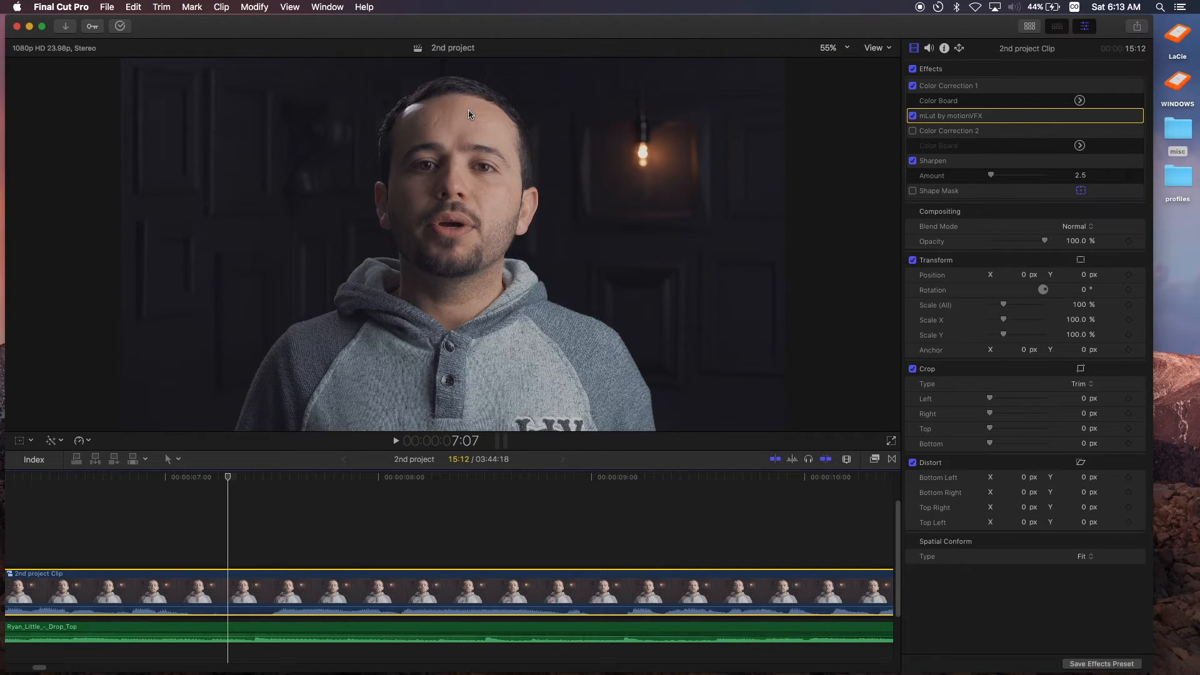
{"action": "mouse_move", "coordinate": [510, 172]}
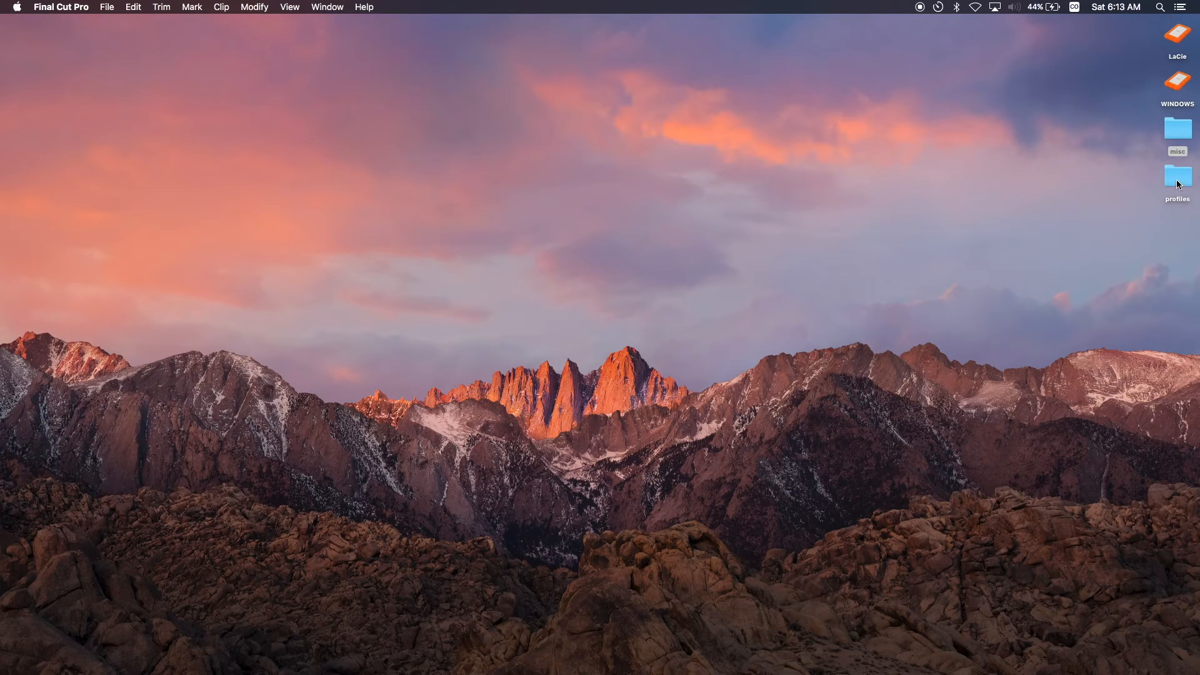
Open the desktop profiles folder and select the 'unbox theraphy' clip
{"action": "double_click", "coordinate": [1177, 176]}
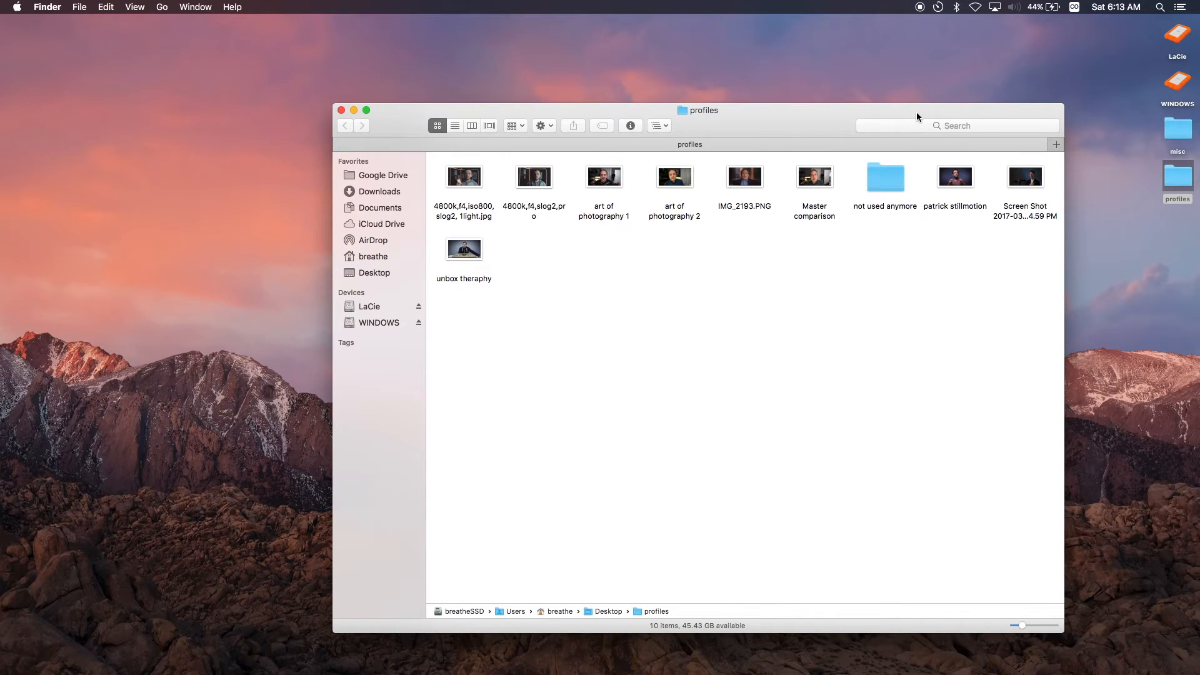
{"action": "mouse_move", "coordinate": [905, 237]}
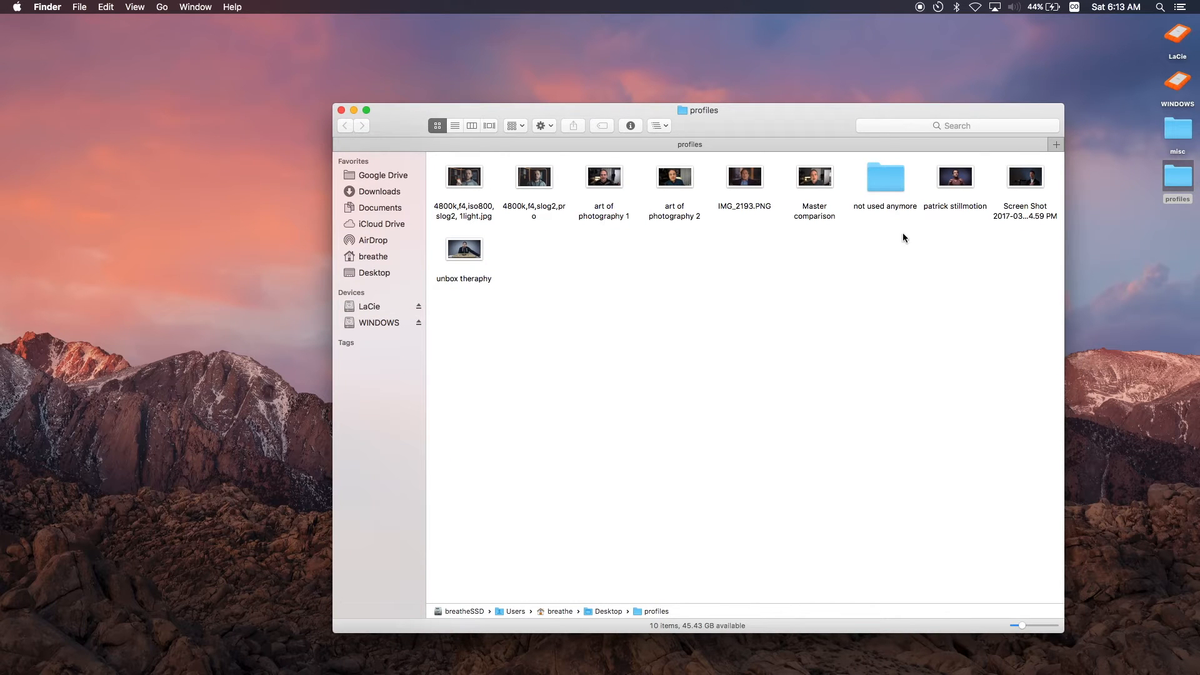
{"action": "mouse_move", "coordinate": [671, 271]}
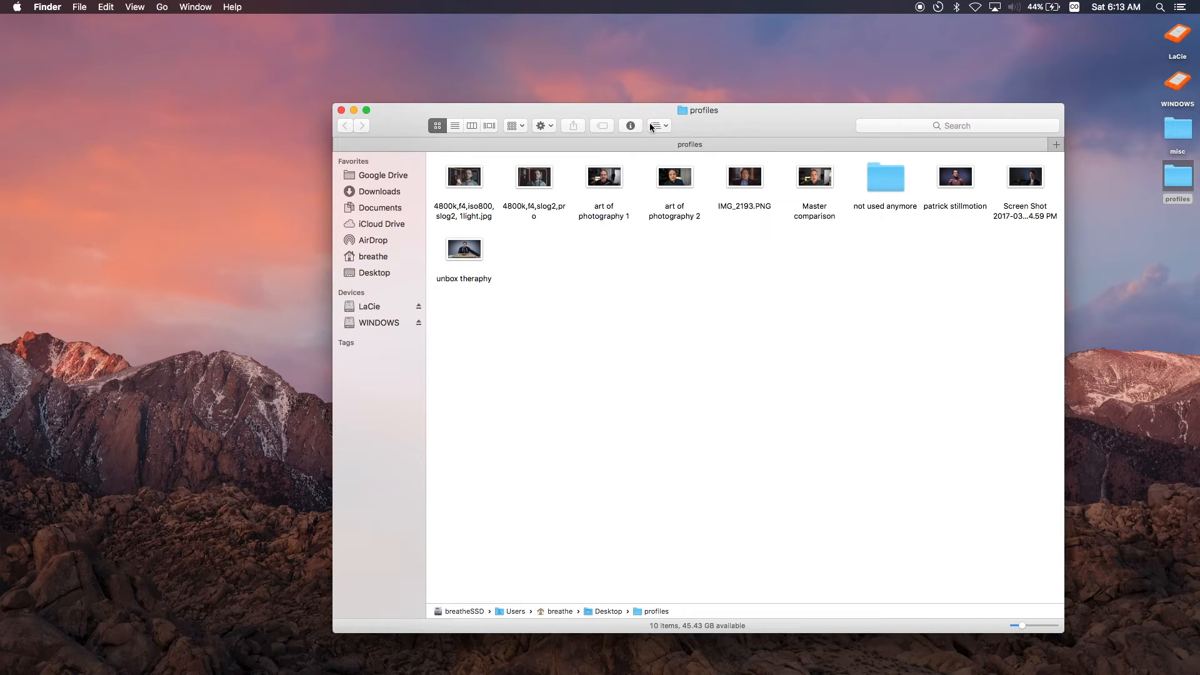
{"action": "left_click", "coordinate": [464, 248]}
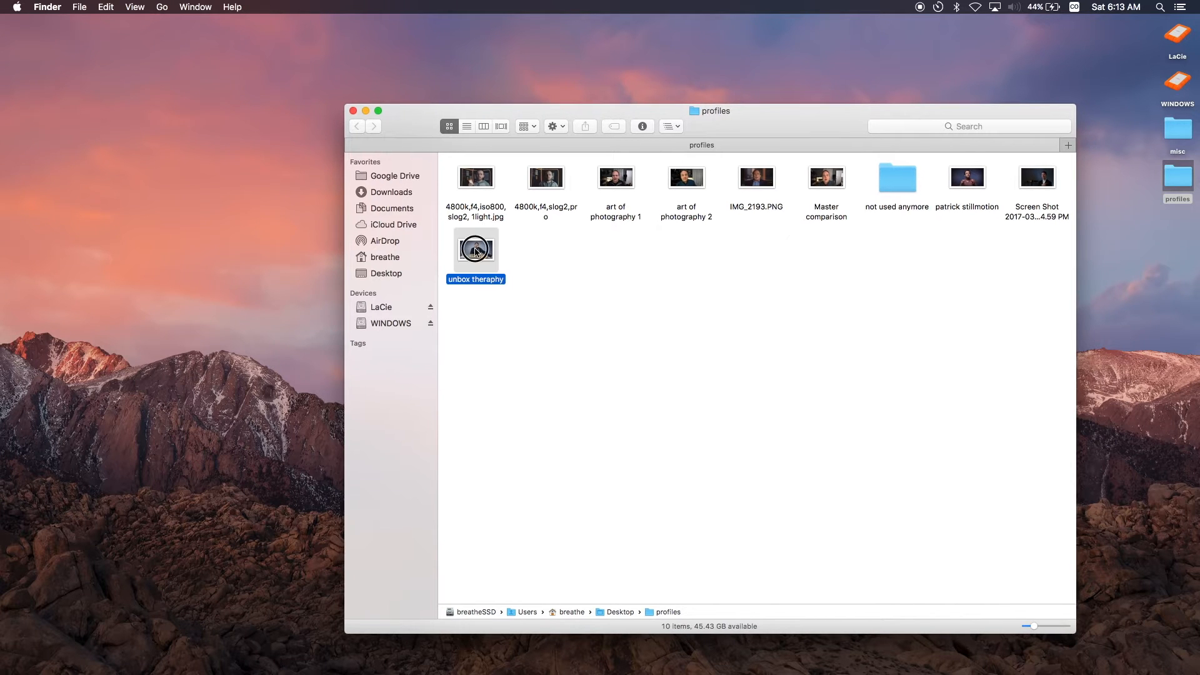
Open the 'unbox theraphy' and 'patrick stillmotion' references in Preview
{"action": "double_click", "coordinate": [475, 251]}
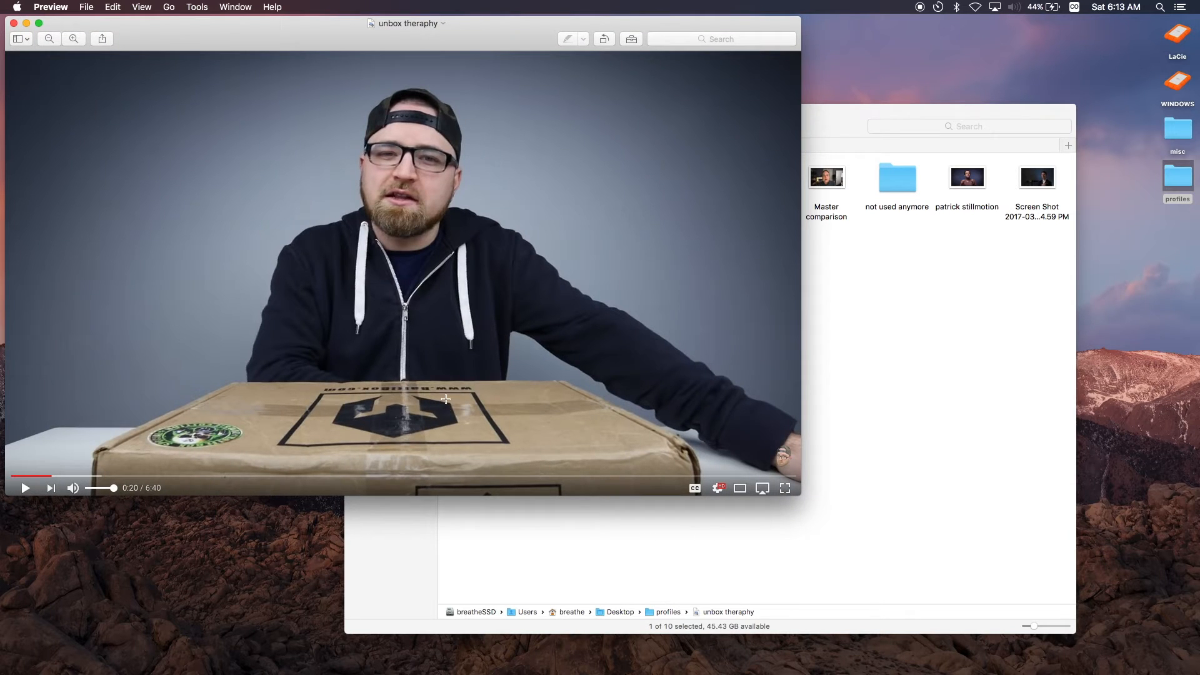
{"action": "mouse_move", "coordinate": [208, 162]}
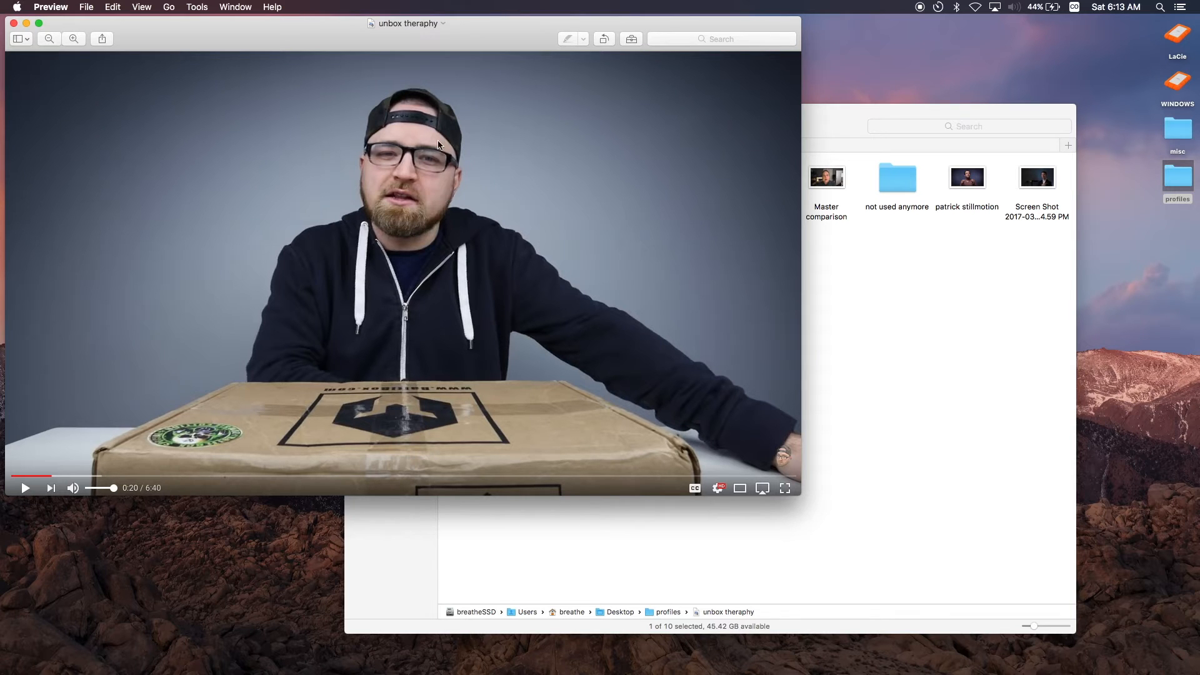
{"action": "mouse_move", "coordinate": [932, 153]}
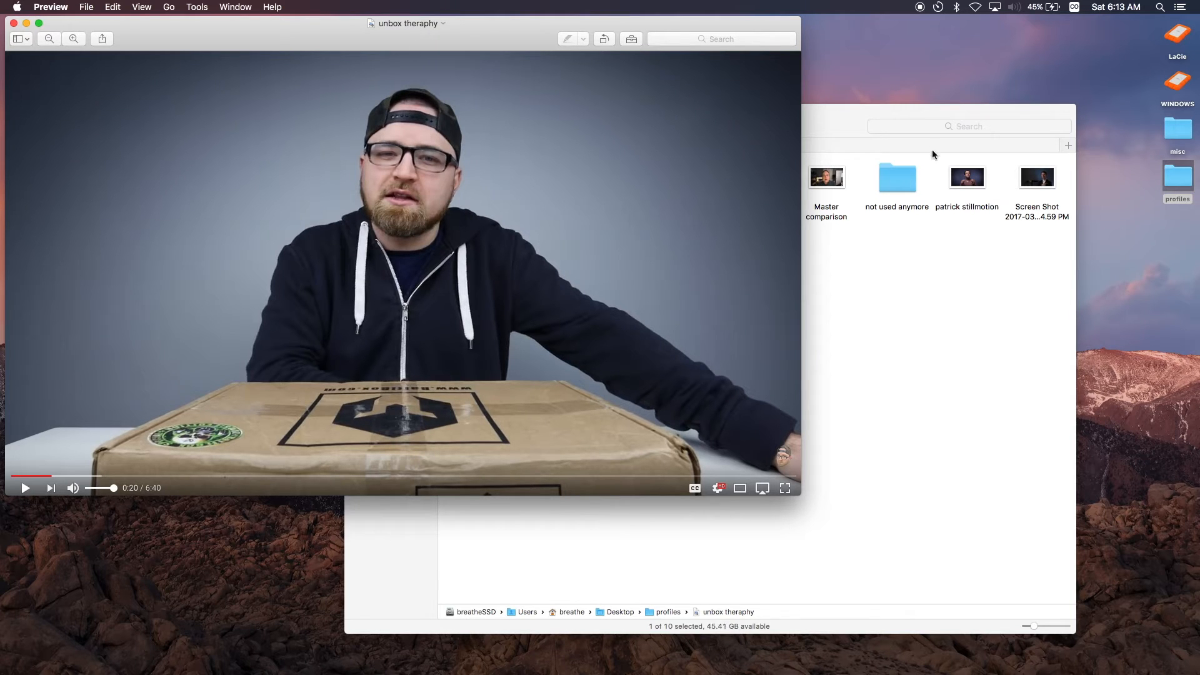
{"action": "left_click", "coordinate": [966, 177]}
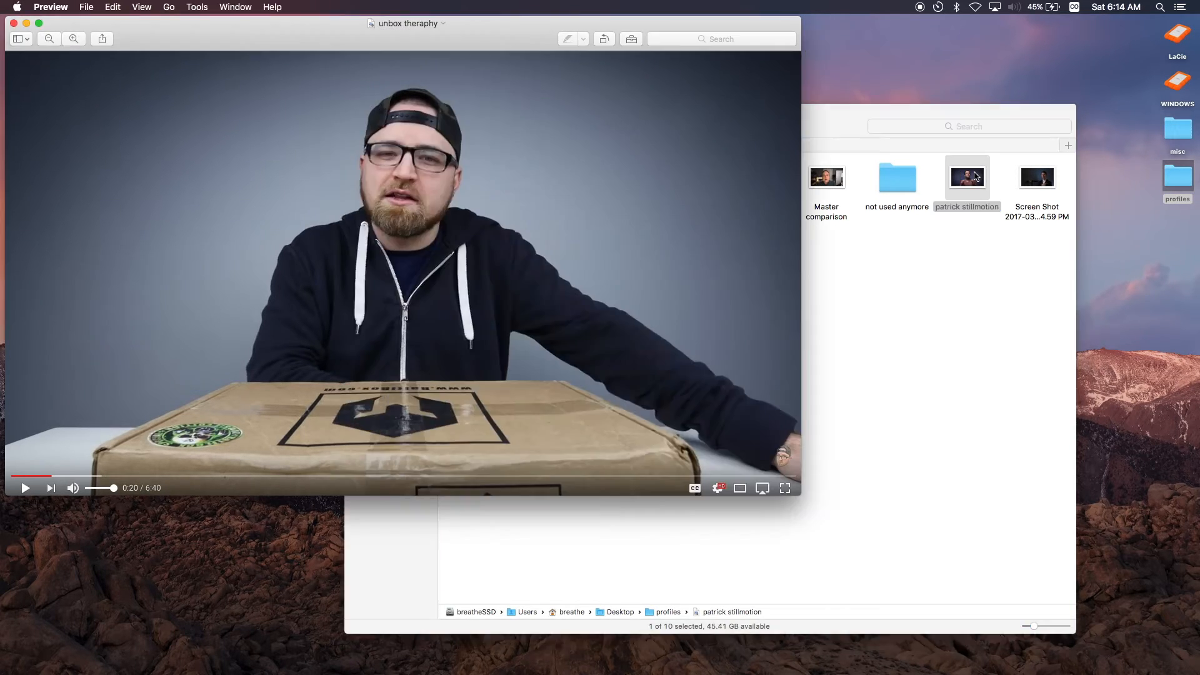
{"action": "double_click", "coordinate": [966, 176]}
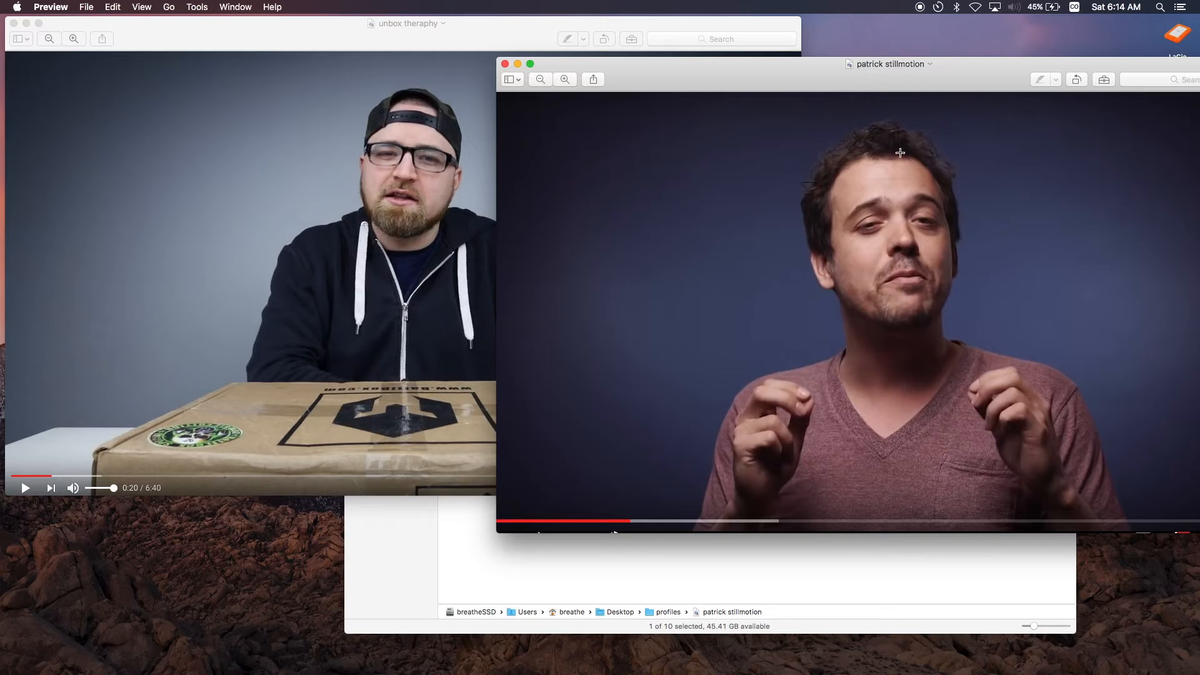
{"action": "mouse_move", "coordinate": [915, 216]}
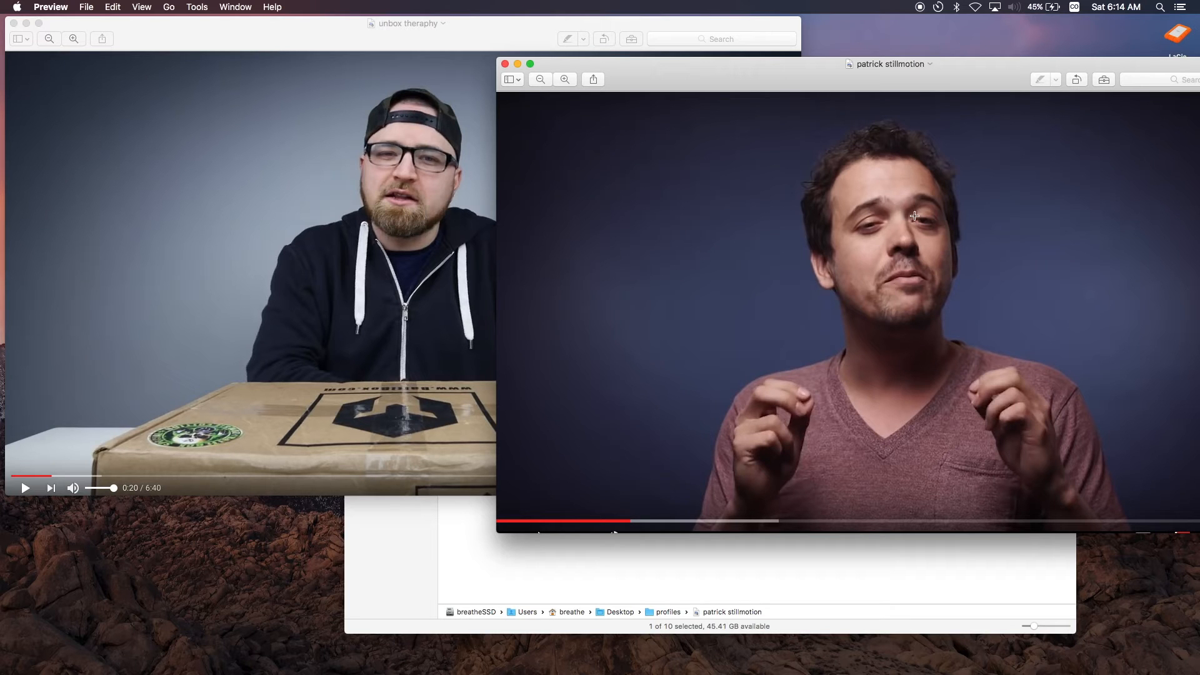
{"action": "mouse_move", "coordinate": [891, 390]}
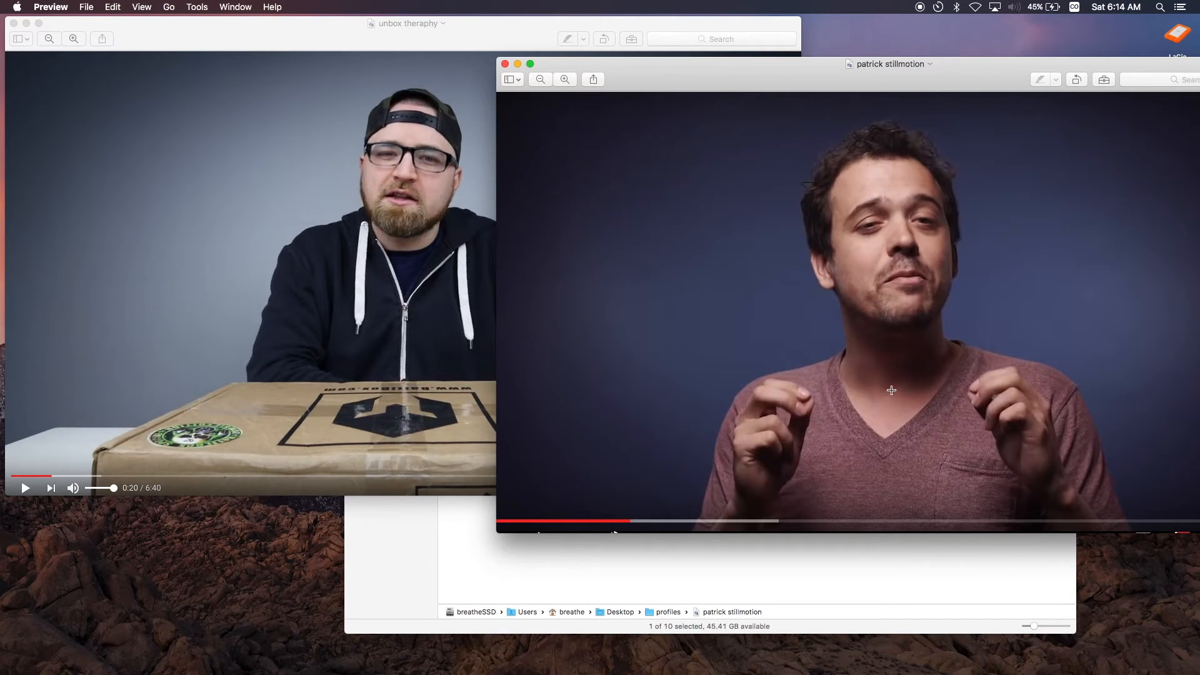
{"action": "mouse_move", "coordinate": [470, 150]}
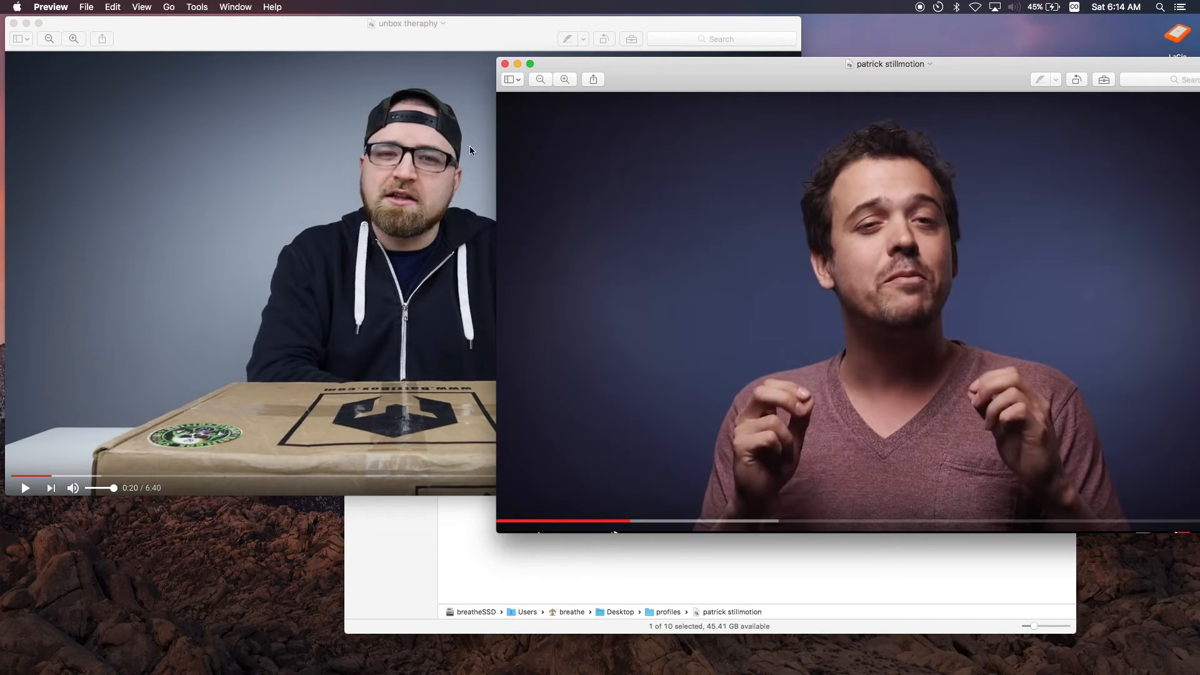
{"action": "mouse_move", "coordinate": [926, 319]}
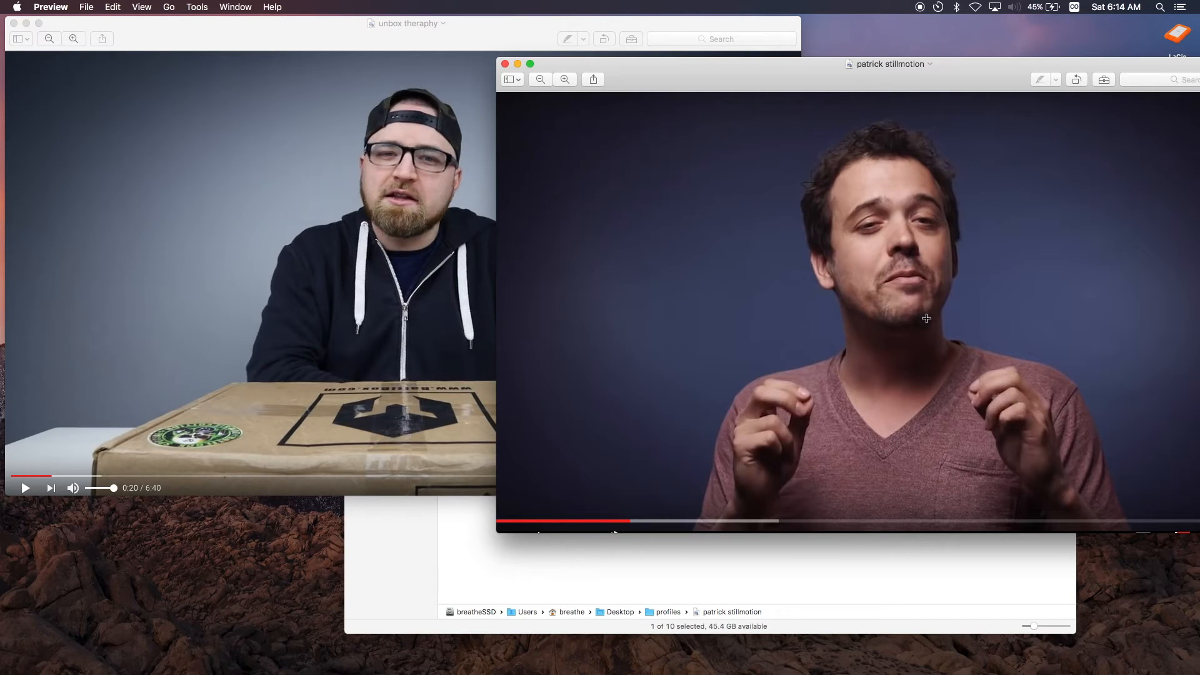
{"action": "mouse_move", "coordinate": [929, 145]}
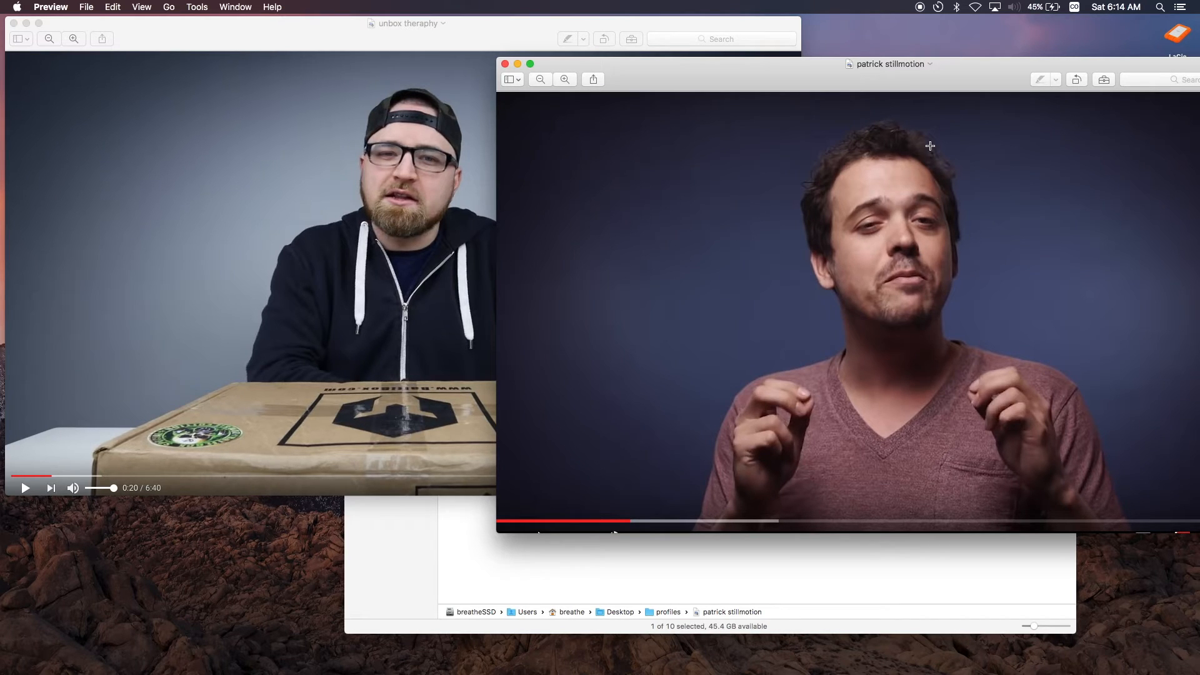
{"action": "mouse_move", "coordinate": [405, 120]}
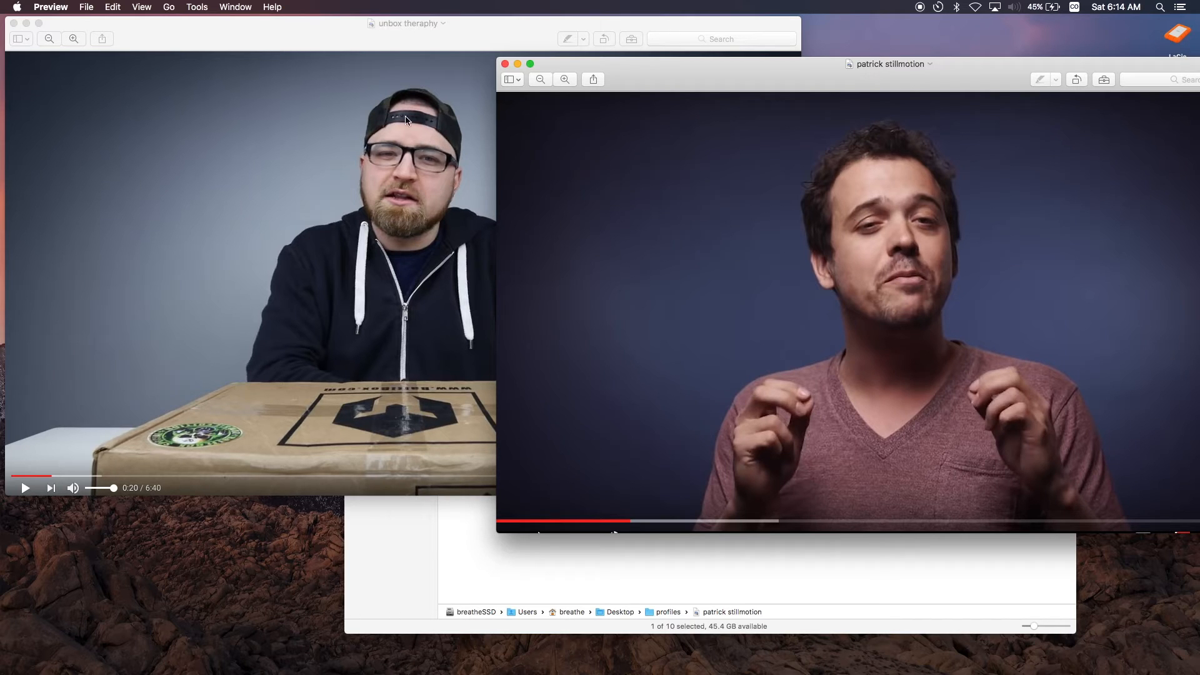
{"action": "mouse_move", "coordinate": [427, 166]}
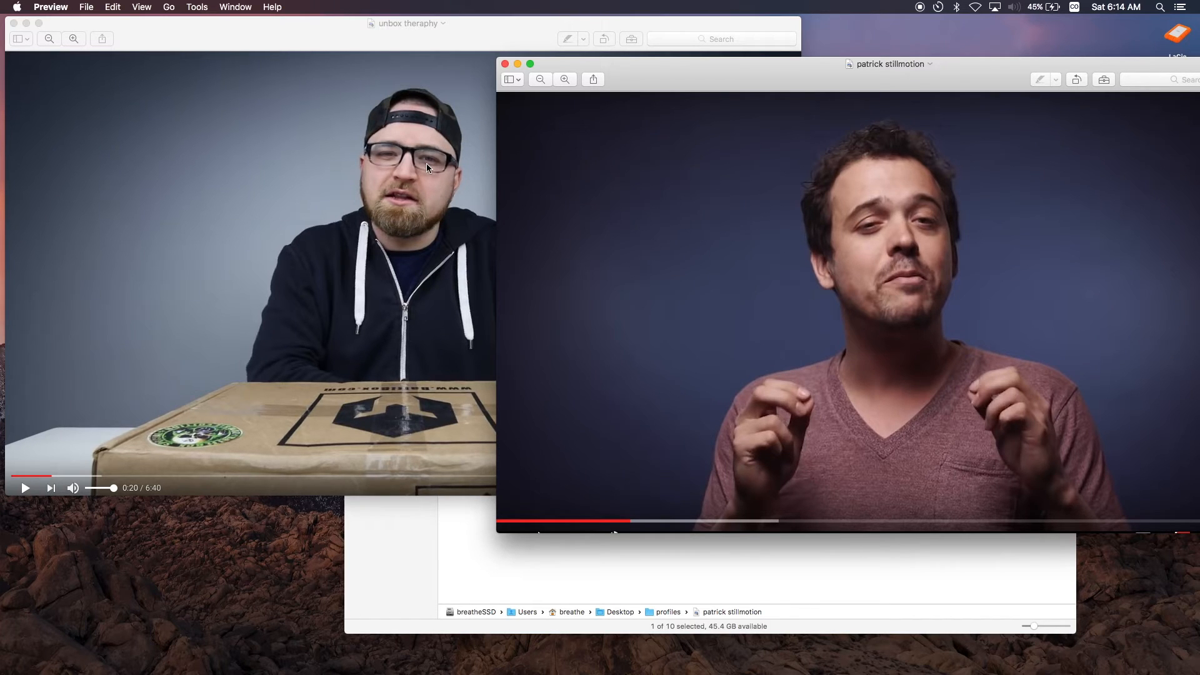
{"action": "mouse_move", "coordinate": [230, 86]}
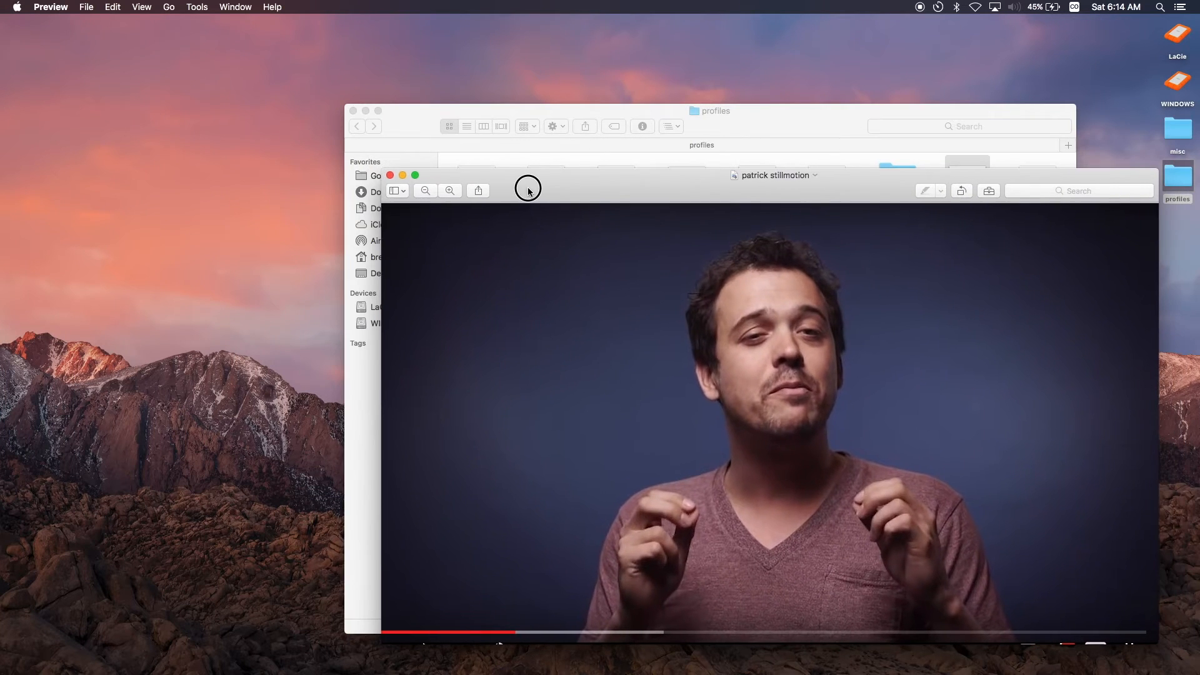
{"action": "mouse_move", "coordinate": [703, 216]}
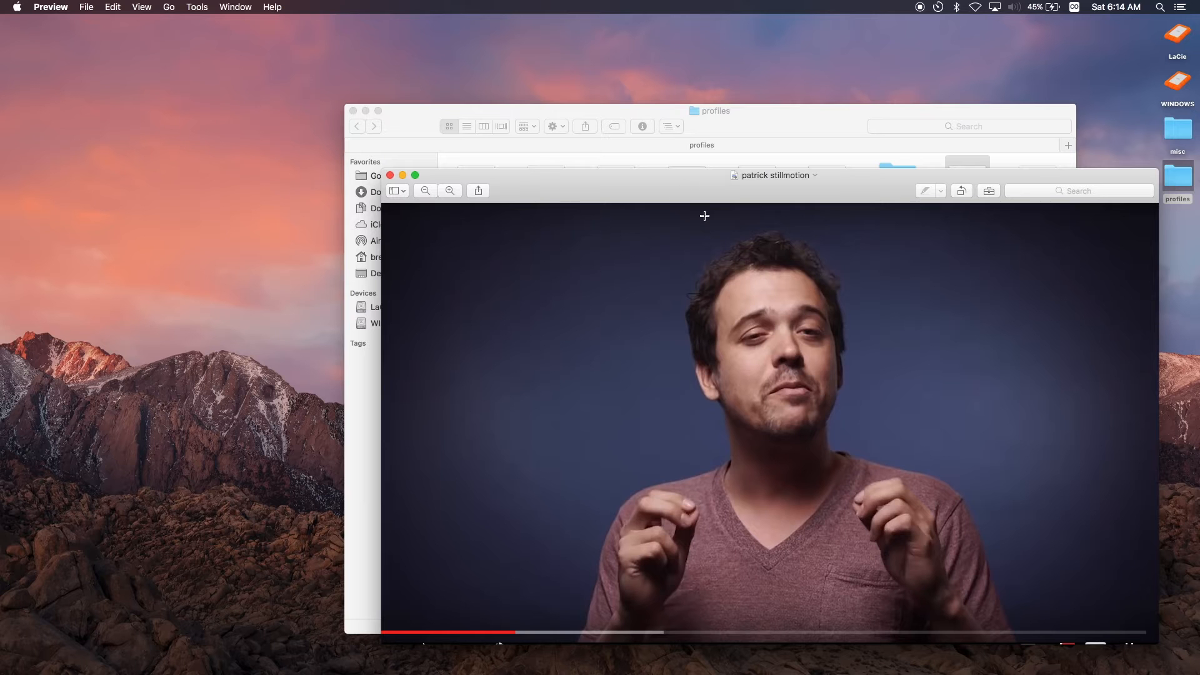
{"action": "mouse_move", "coordinate": [697, 184]}
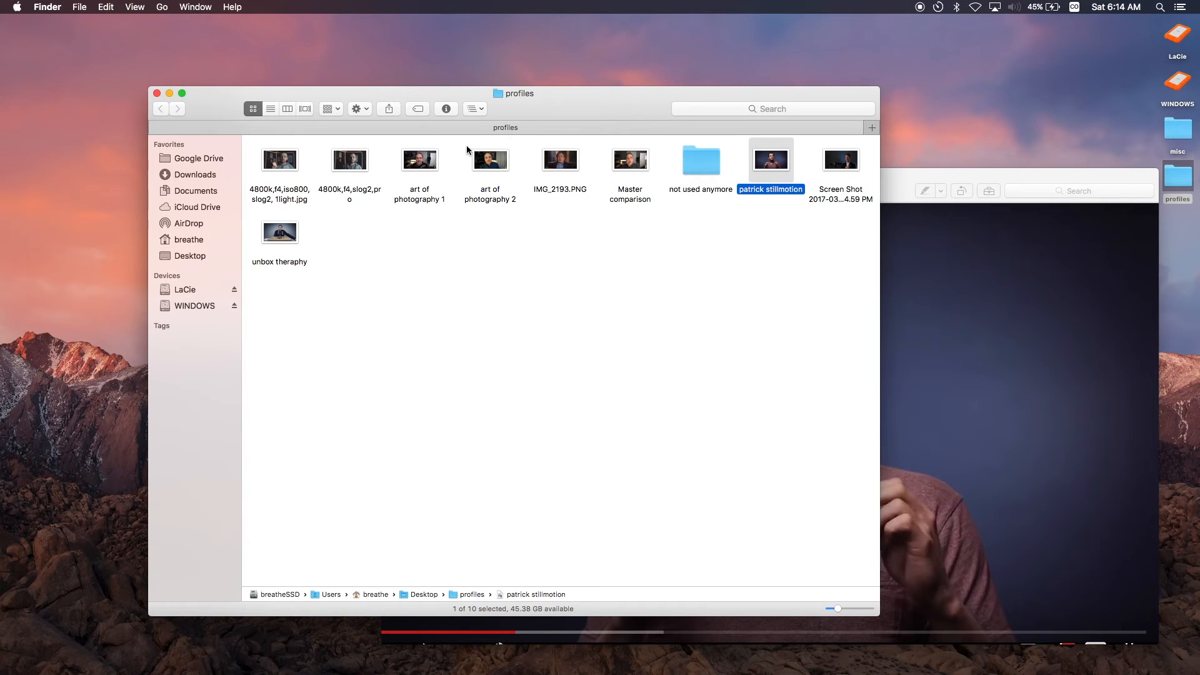
{"action": "mouse_move", "coordinate": [443, 165]}
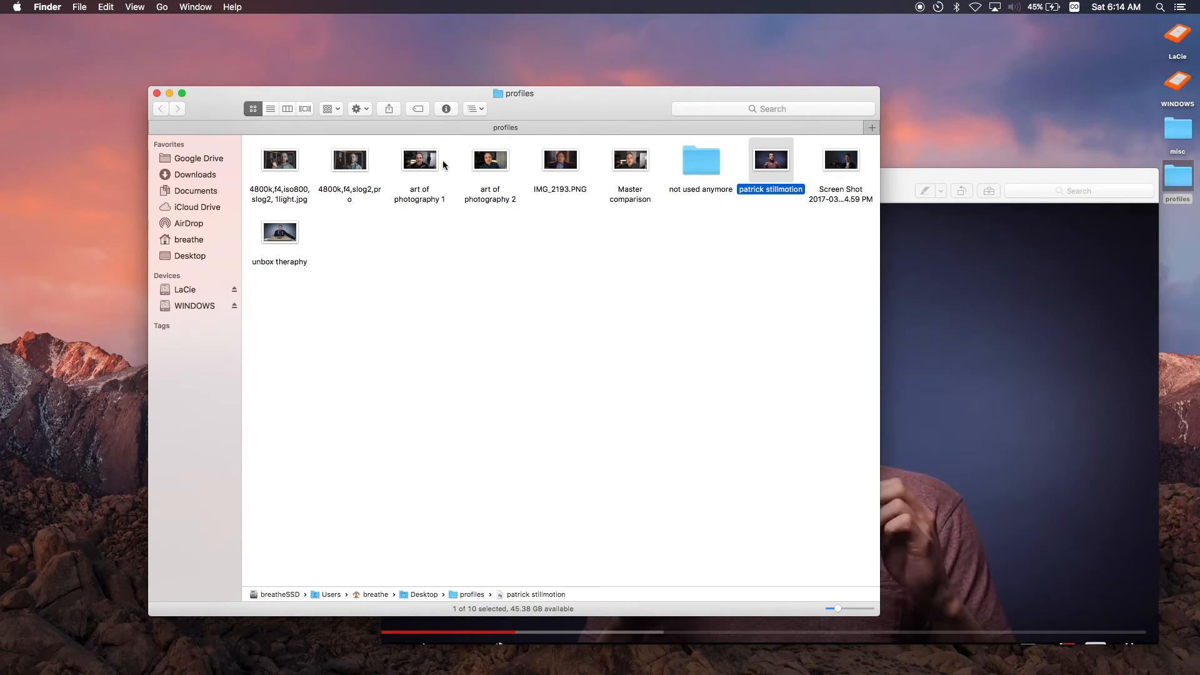
{"action": "mouse_move", "coordinate": [461, 139]}
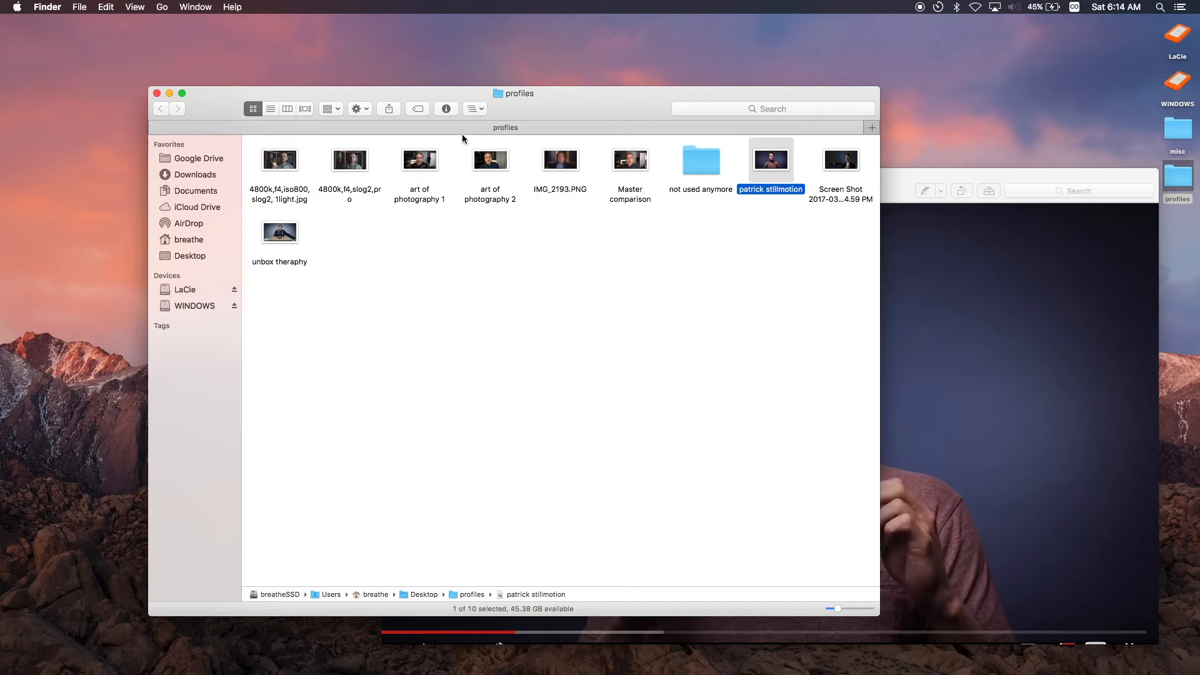
Open another reference still from the profiles folder in Preview
{"action": "double_click", "coordinate": [771, 158]}
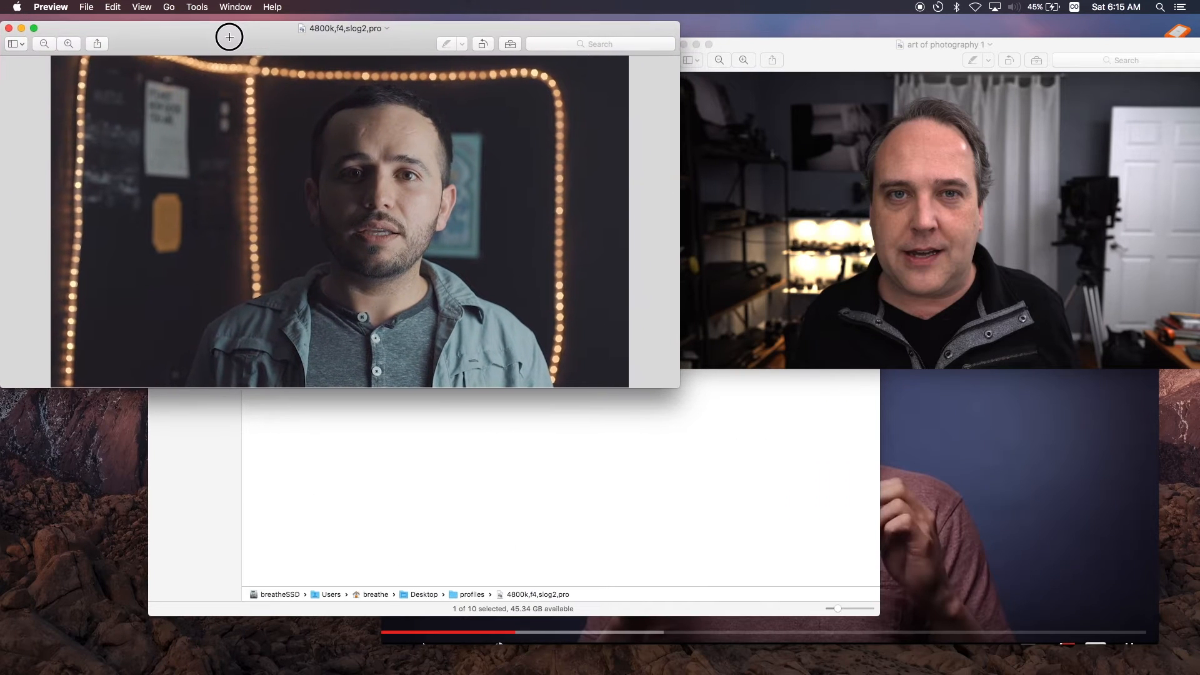
{"action": "mouse_move", "coordinate": [1021, 538]}
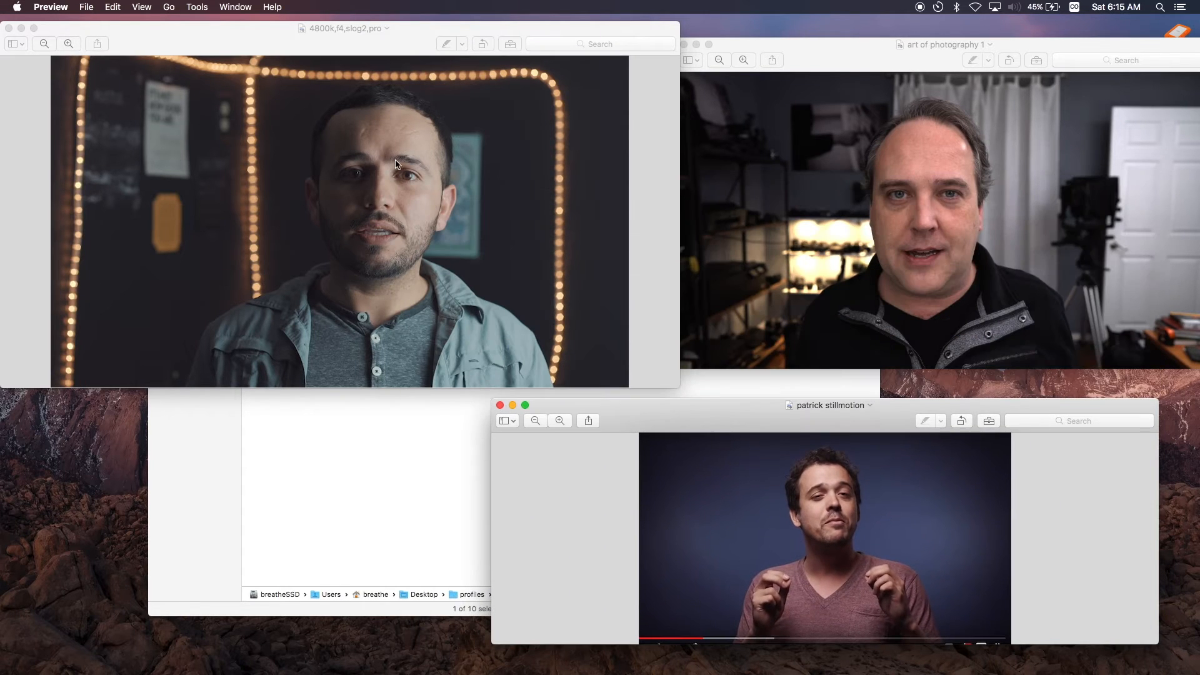
{"action": "mouse_move", "coordinate": [496, 403]}
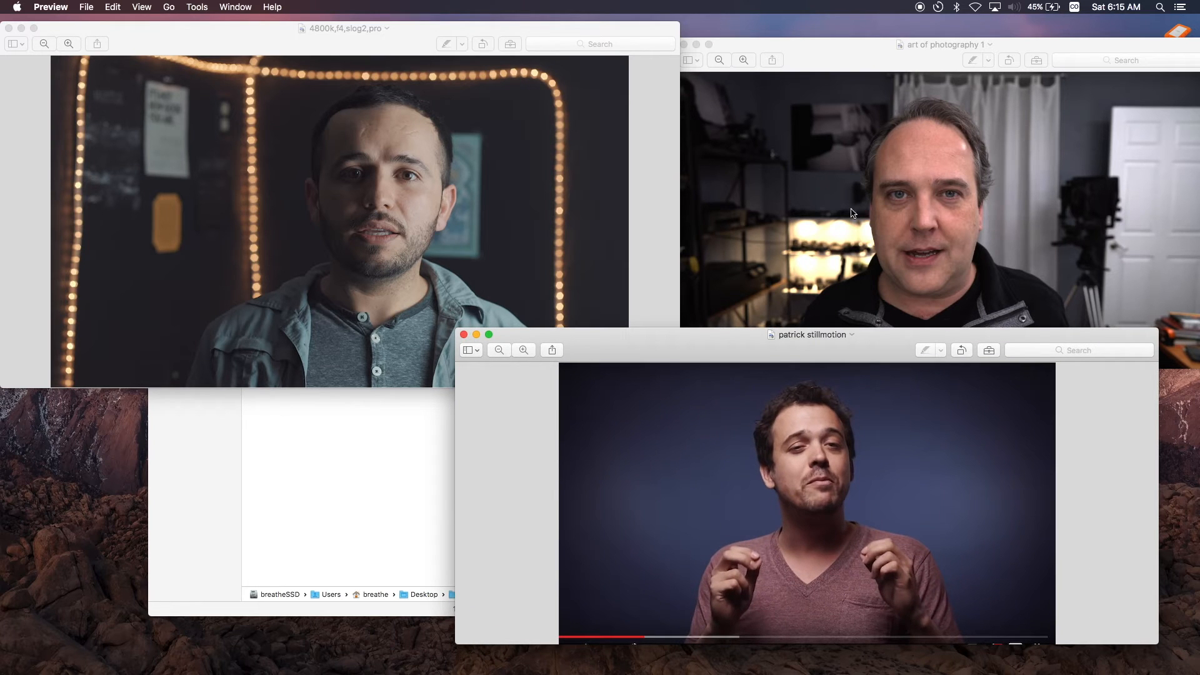
{"action": "mouse_move", "coordinate": [952, 170]}
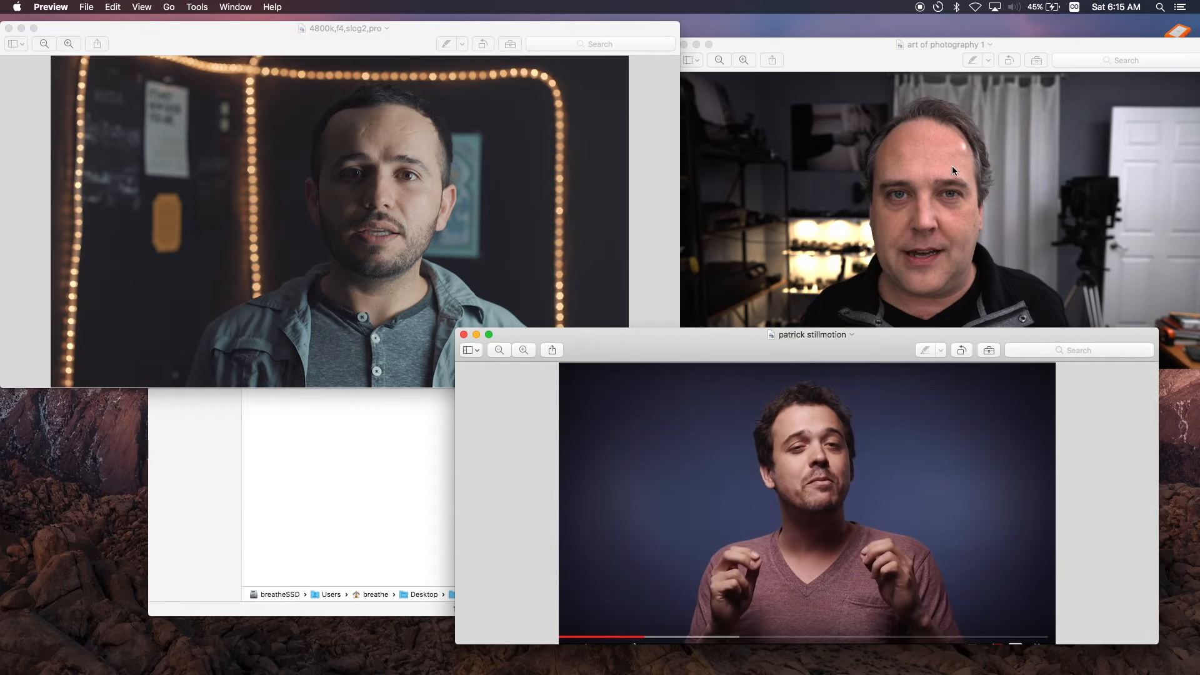
{"action": "mouse_move", "coordinate": [11, 28]}
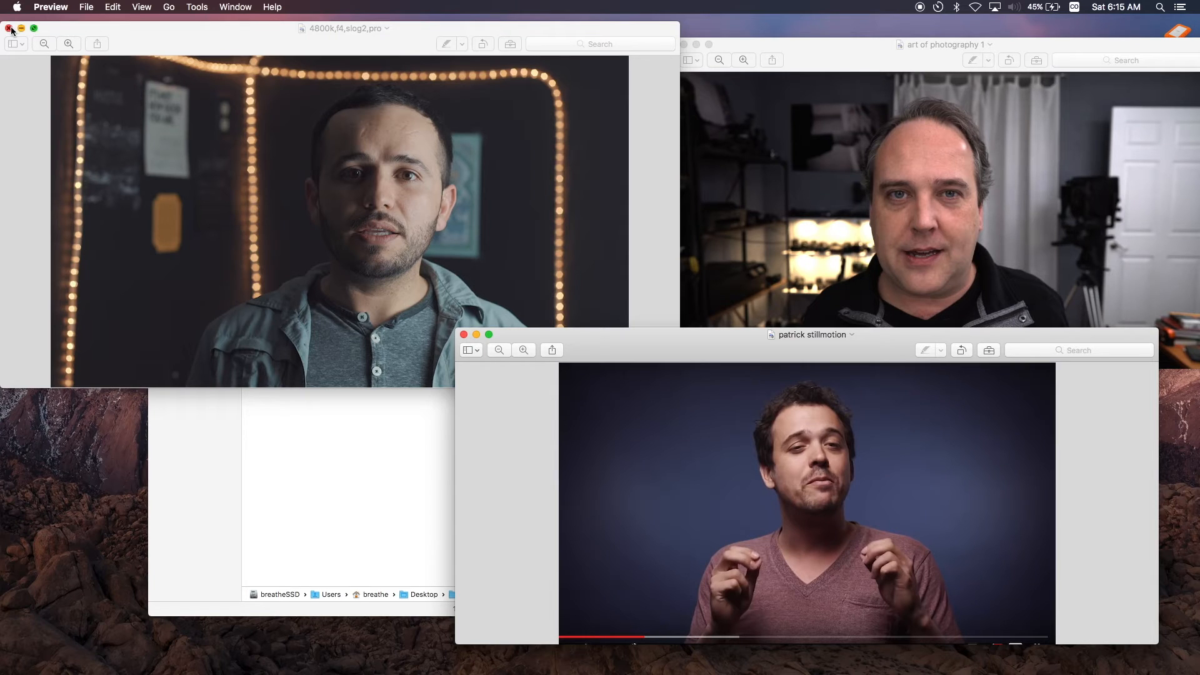
{"action": "mouse_move", "coordinate": [696, 202]}
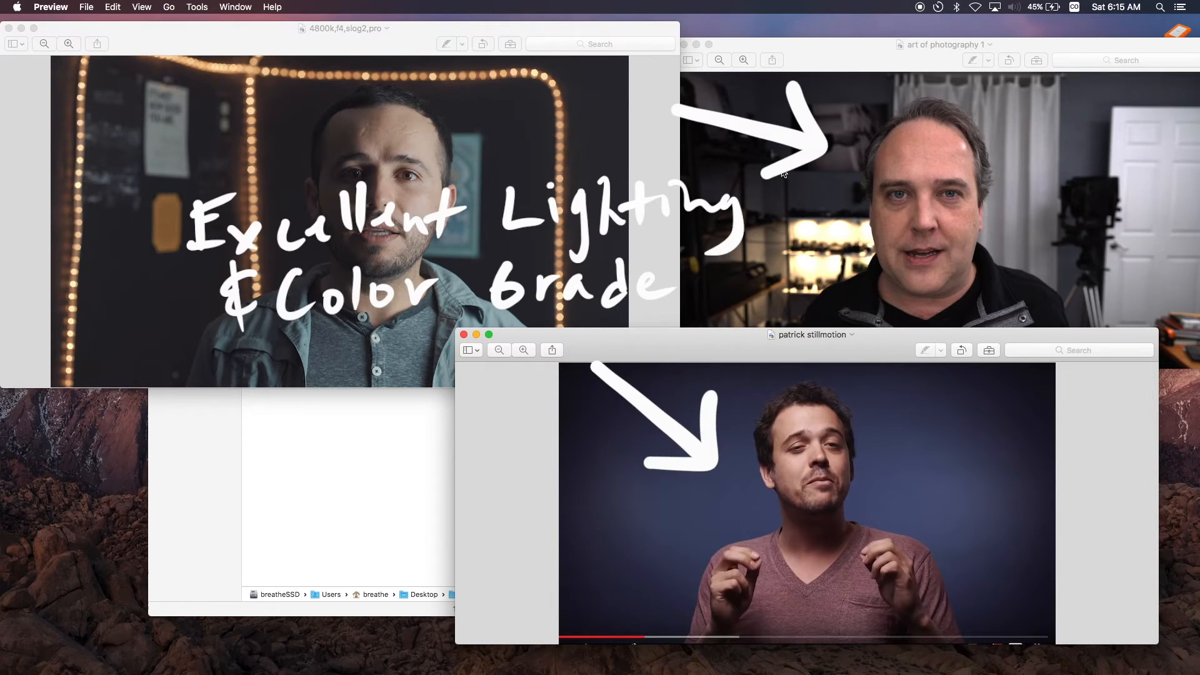
{"action": "mouse_move", "coordinate": [920, 250]}
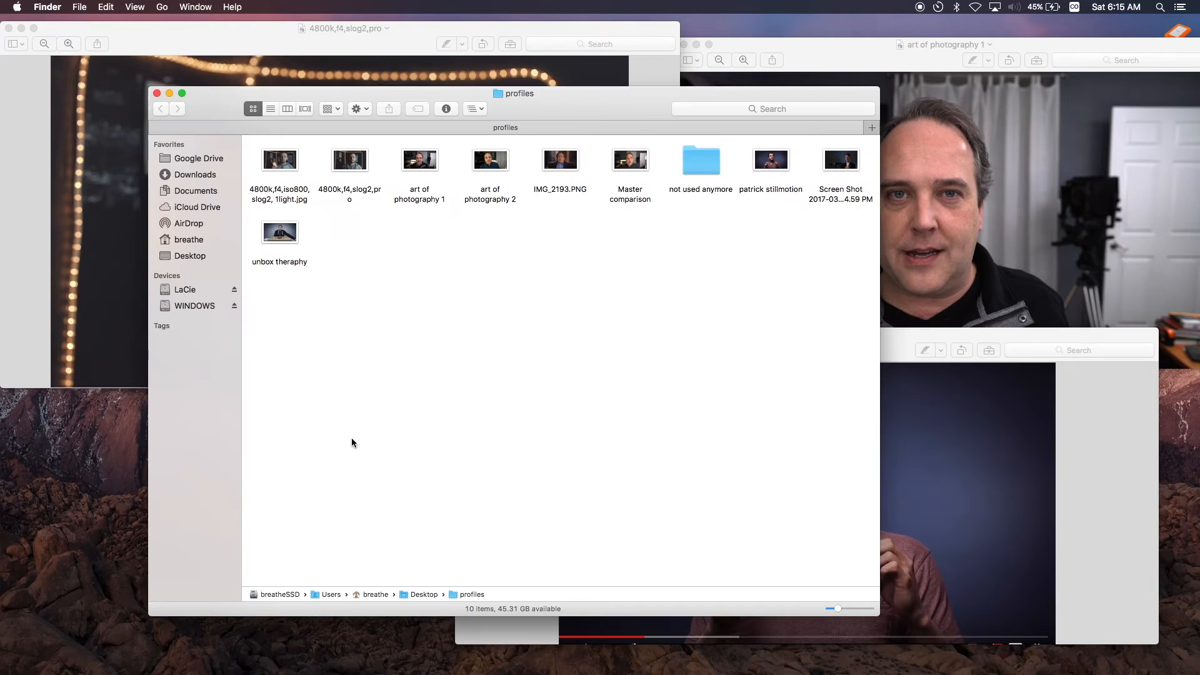
Open the 'art of photography 2' still in Preview and close the profiles folder window
{"action": "left_click", "coordinate": [488, 160]}
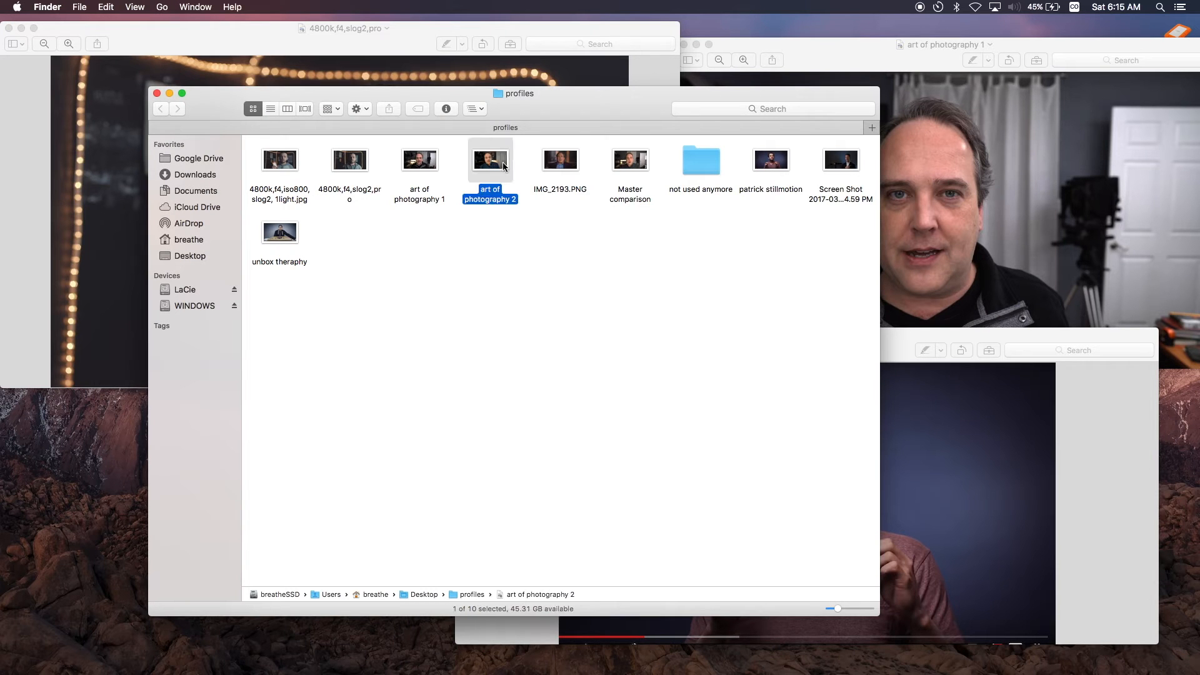
{"action": "double_click", "coordinate": [490, 158]}
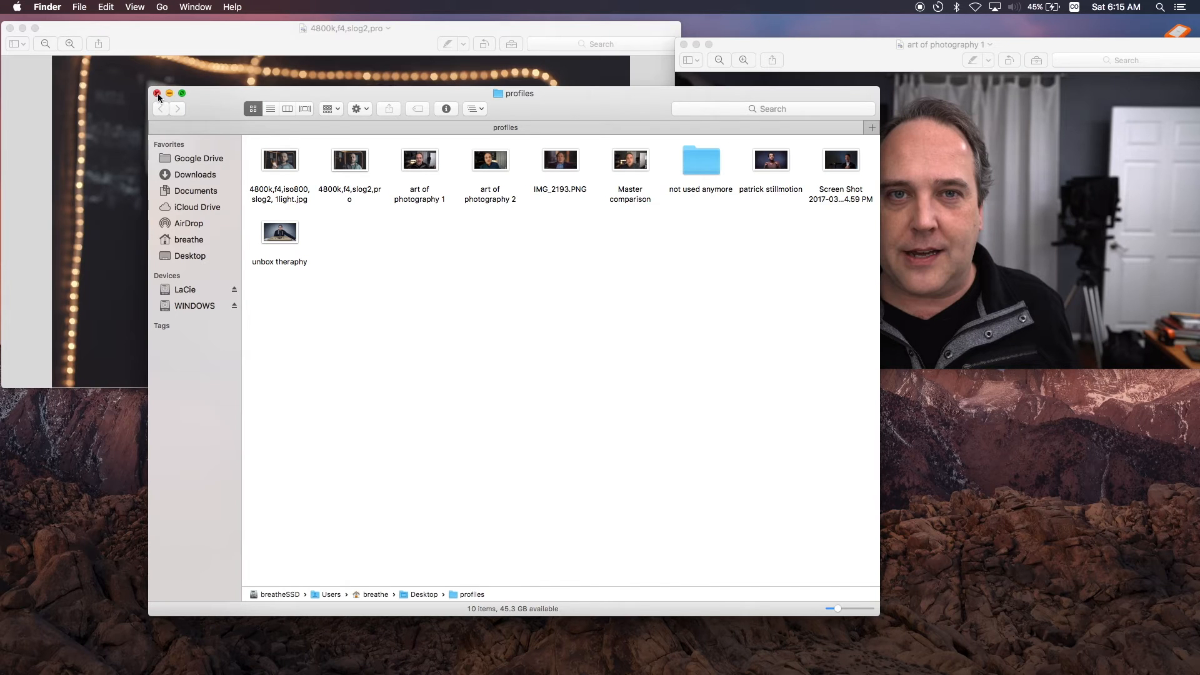
{"action": "left_click", "coordinate": [157, 94]}
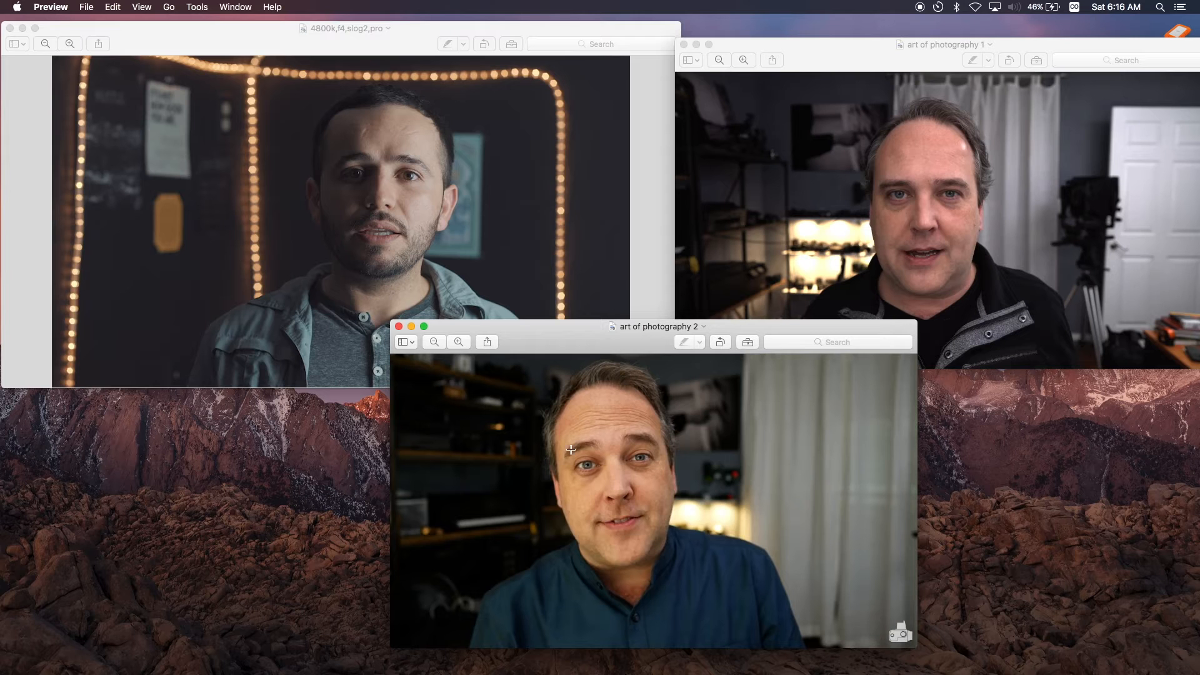
{"action": "mouse_move", "coordinate": [642, 390]}
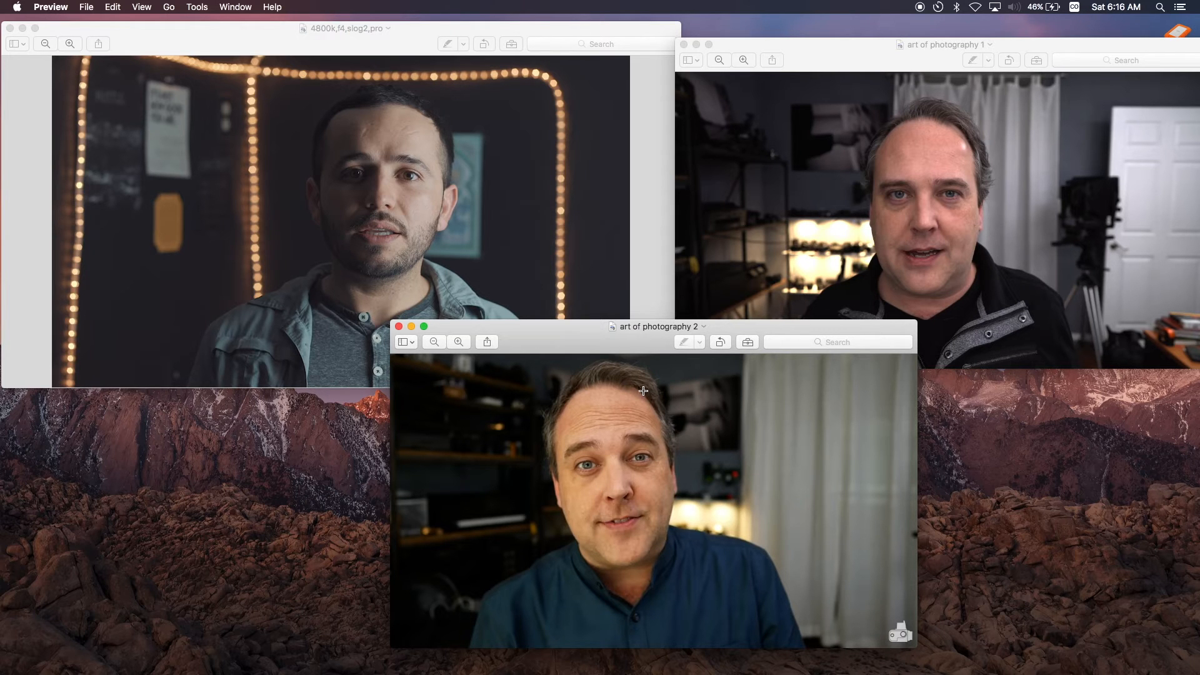
{"action": "mouse_move", "coordinate": [623, 420]}
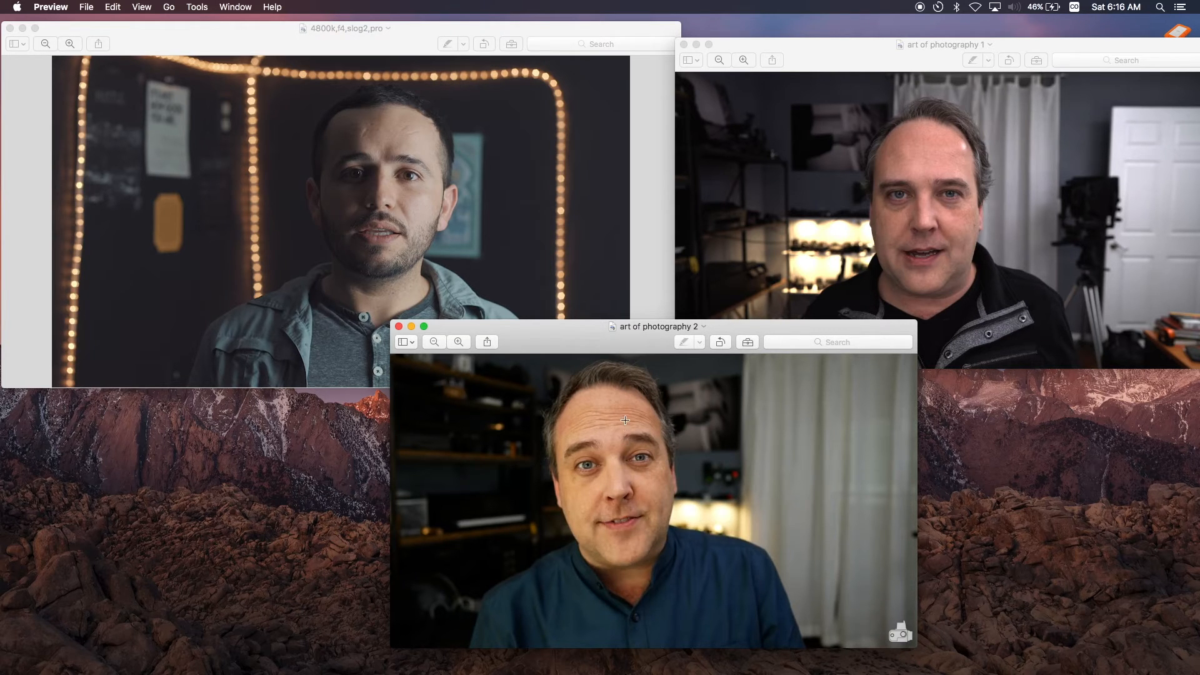
{"action": "mouse_move", "coordinate": [429, 187]}
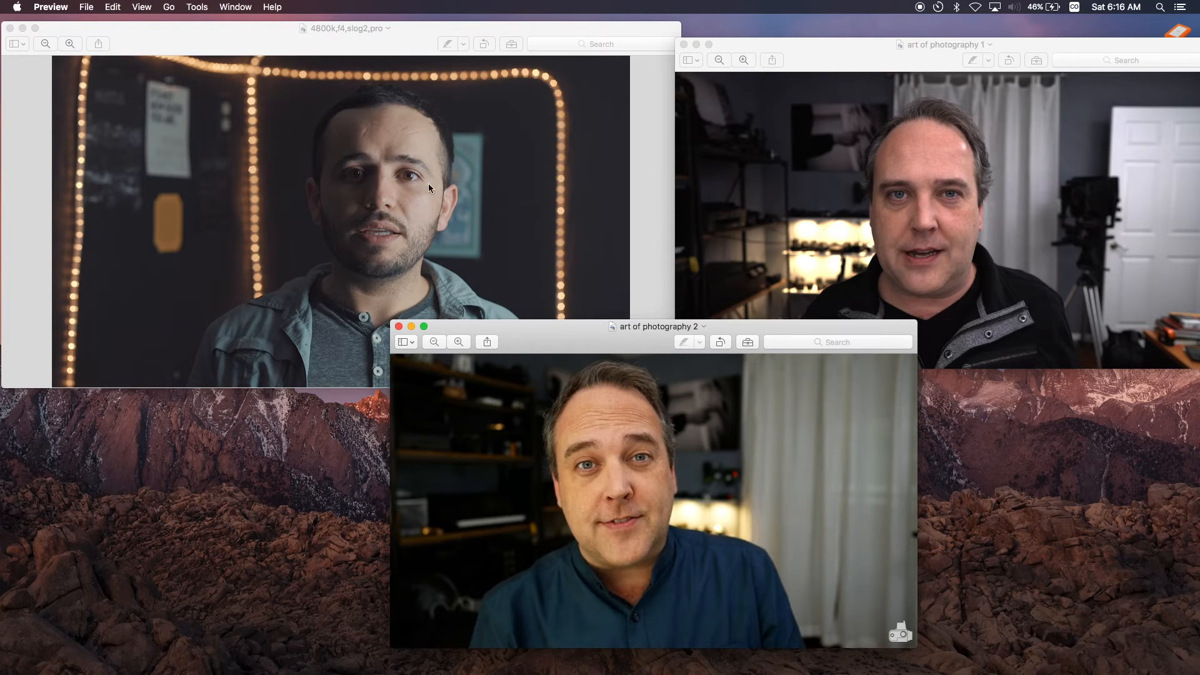
{"action": "mouse_move", "coordinate": [938, 207]}
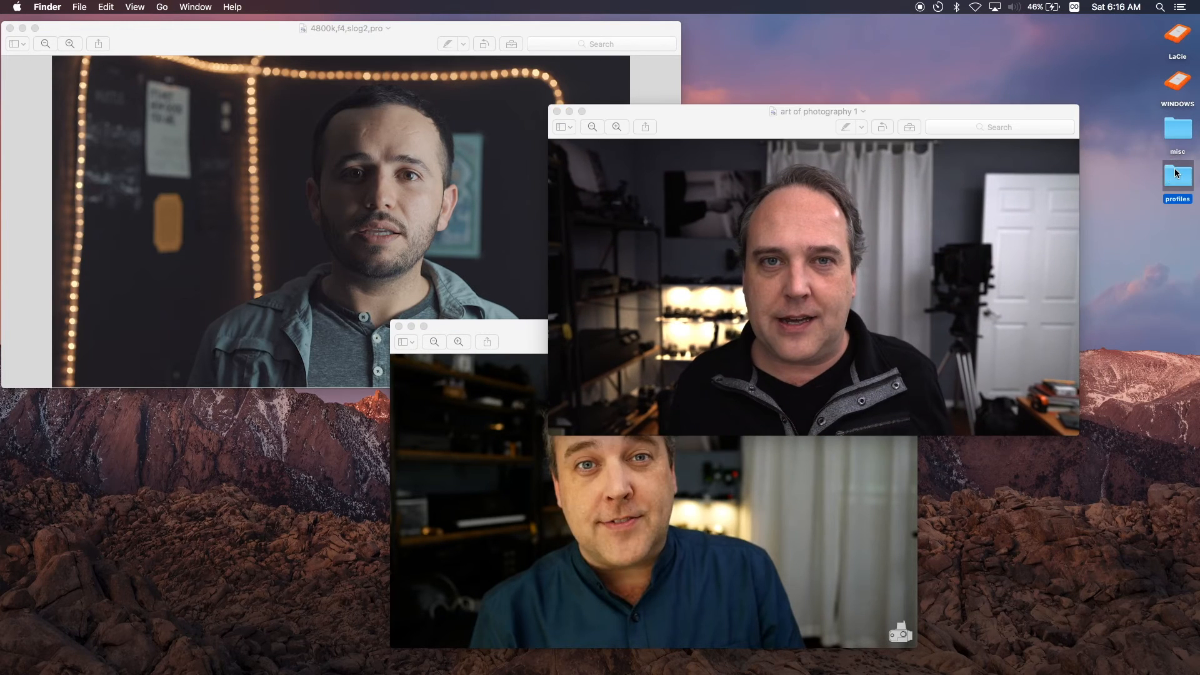
Close both 'art of photography' images and the '4800k,f4,slog2,pro' image, leaving 'Master comparison' open
{"action": "double_click", "coordinate": [1177, 177]}
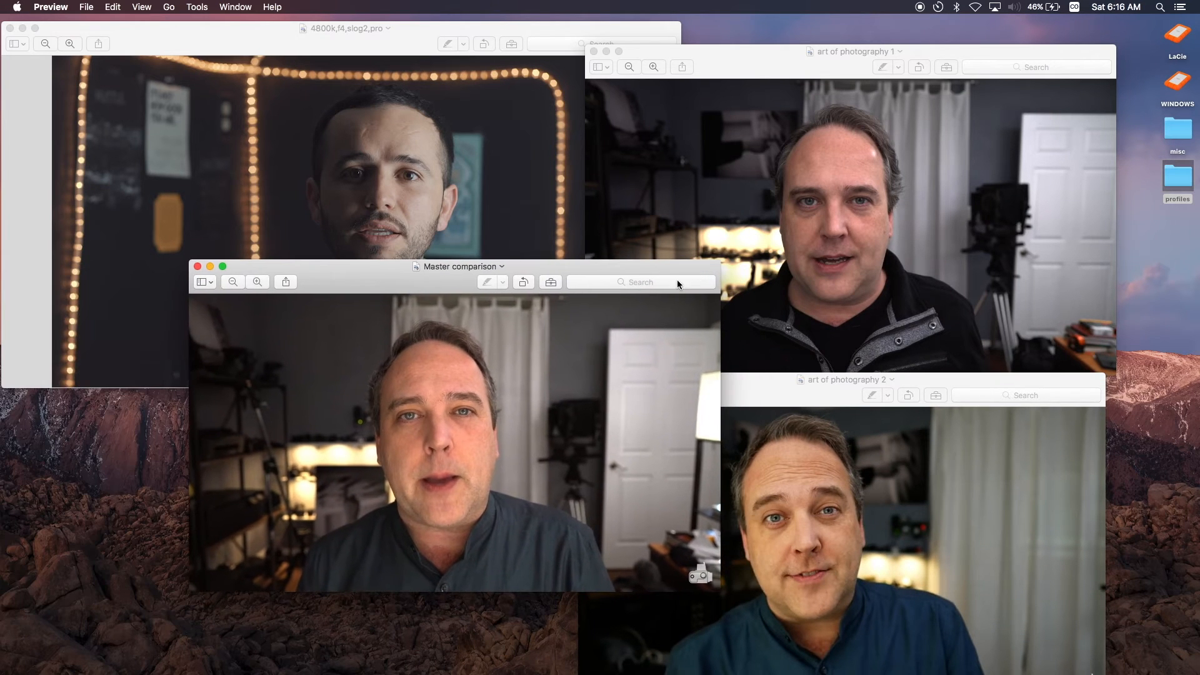
{"action": "mouse_move", "coordinate": [711, 237]}
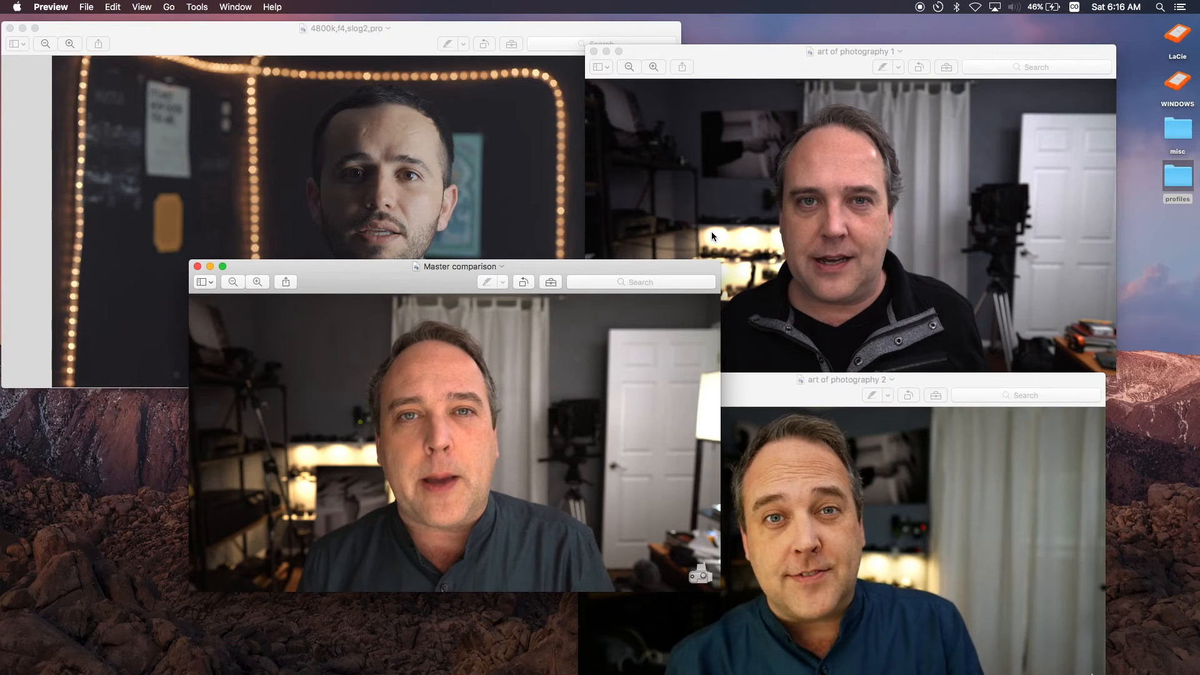
{"action": "mouse_move", "coordinate": [842, 516]}
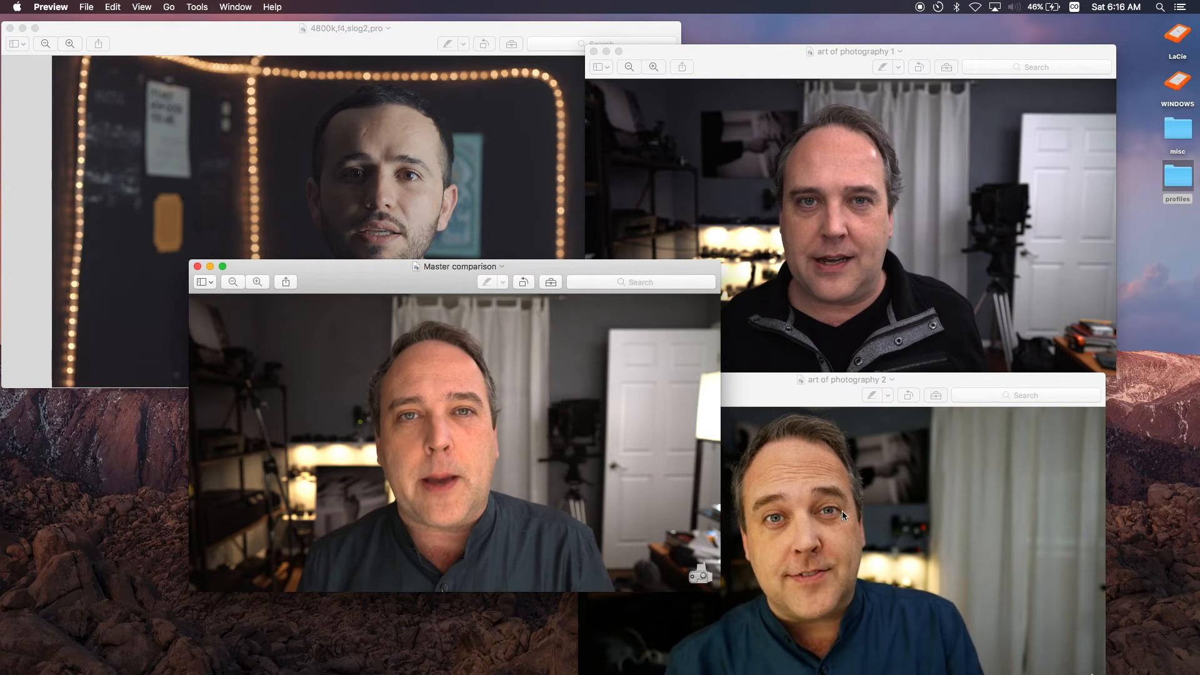
{"action": "mouse_move", "coordinate": [526, 361]}
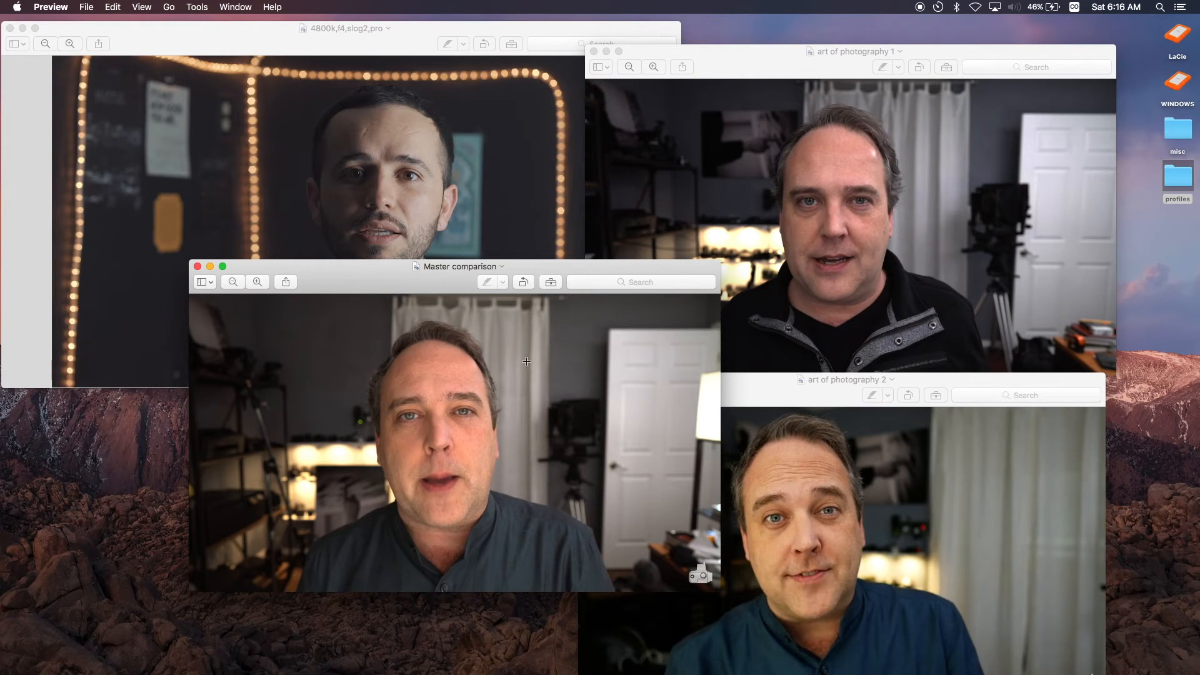
{"action": "mouse_move", "coordinate": [869, 279]}
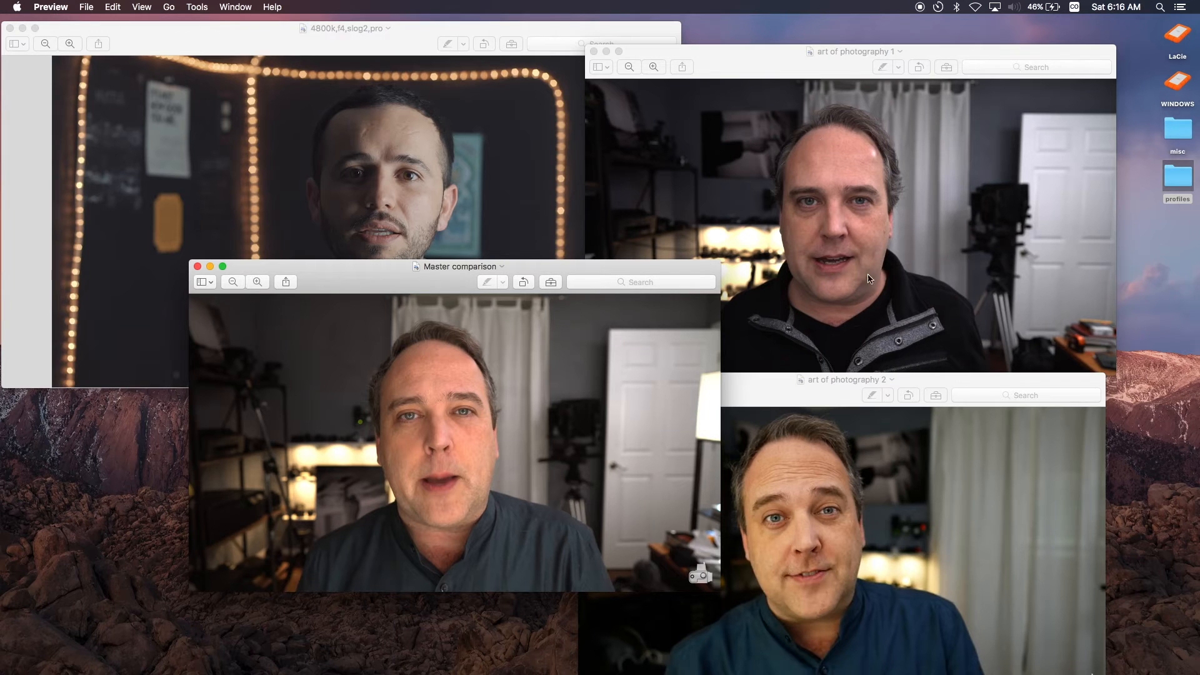
{"action": "mouse_move", "coordinate": [847, 268]}
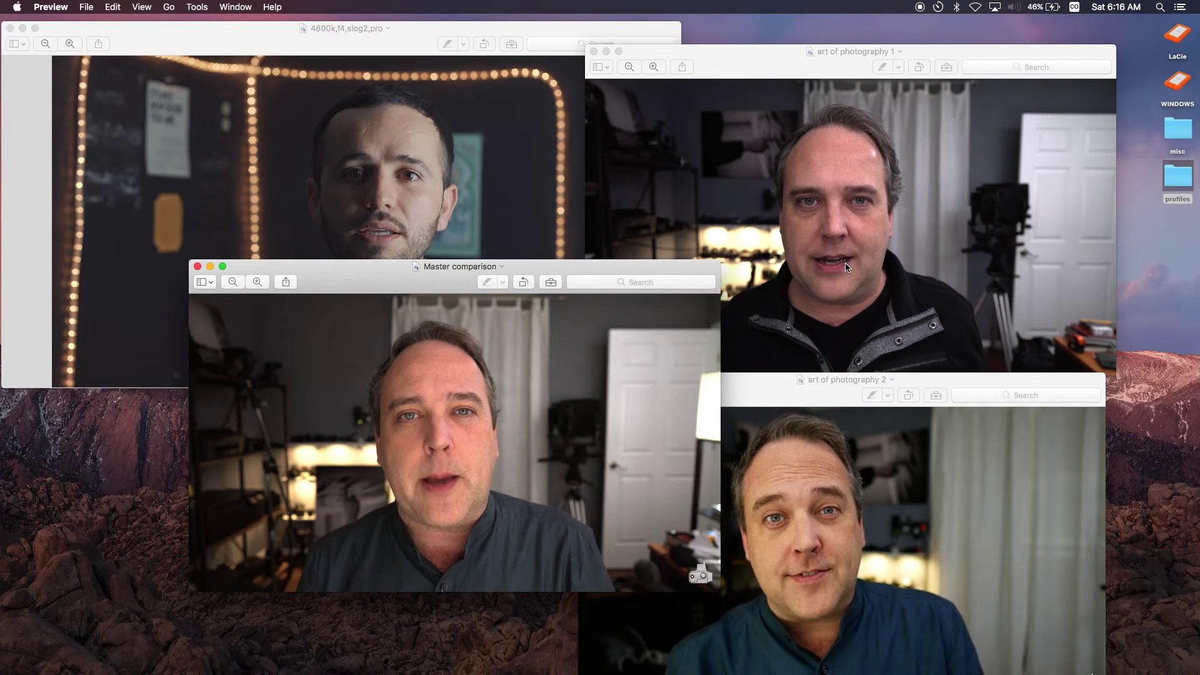
{"action": "mouse_move", "coordinate": [761, 54]}
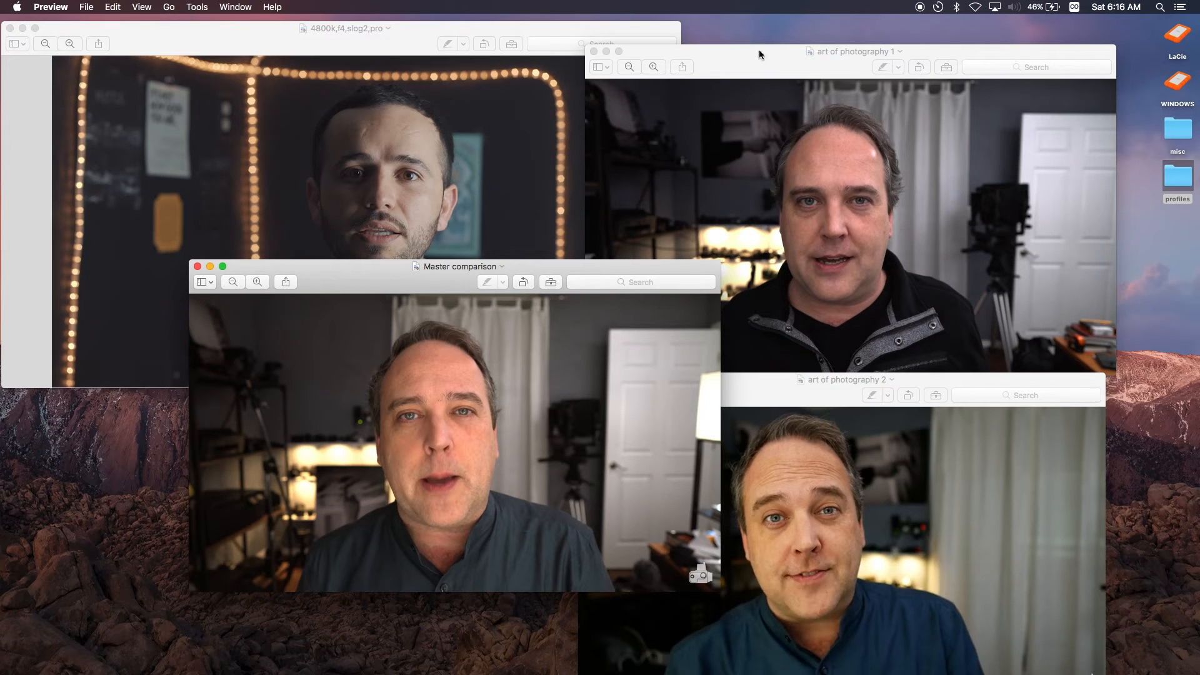
{"action": "mouse_move", "coordinate": [806, 159]}
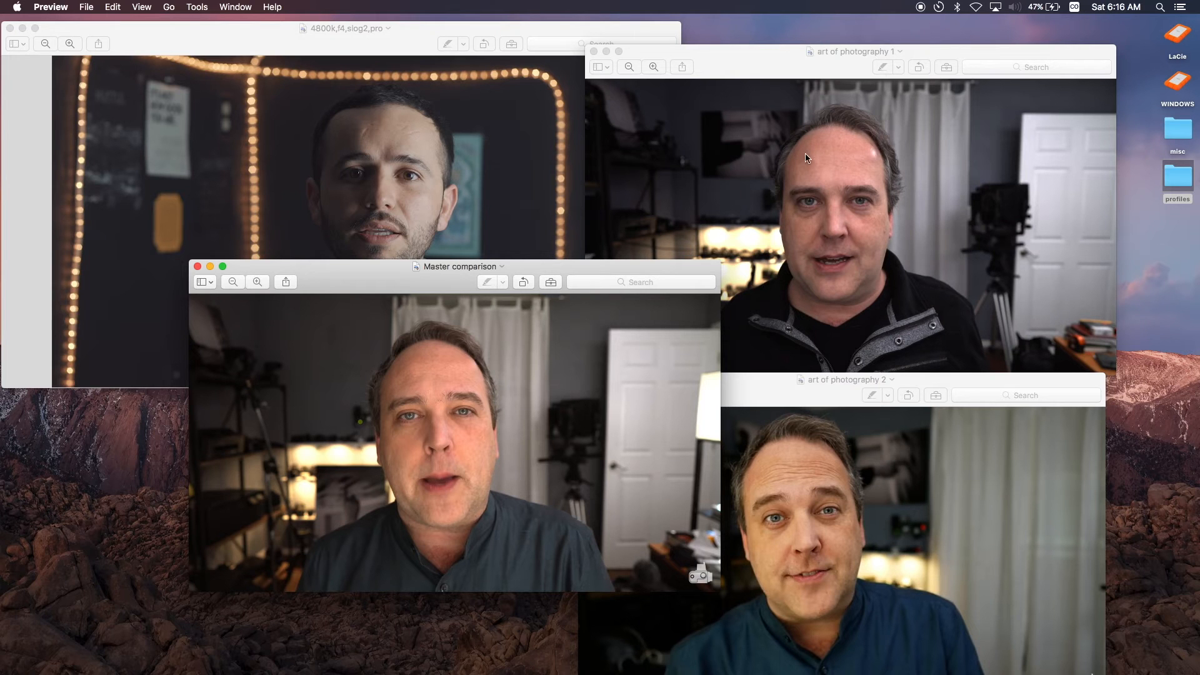
{"action": "mouse_move", "coordinate": [855, 497]}
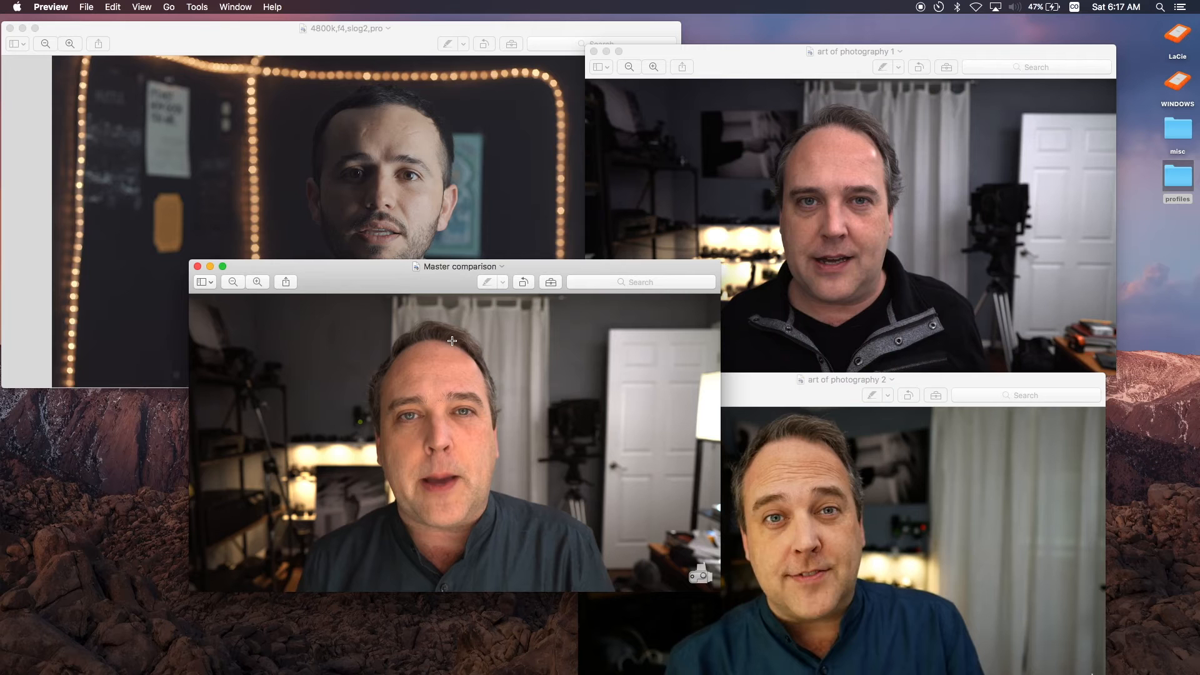
{"action": "mouse_move", "coordinate": [574, 275]}
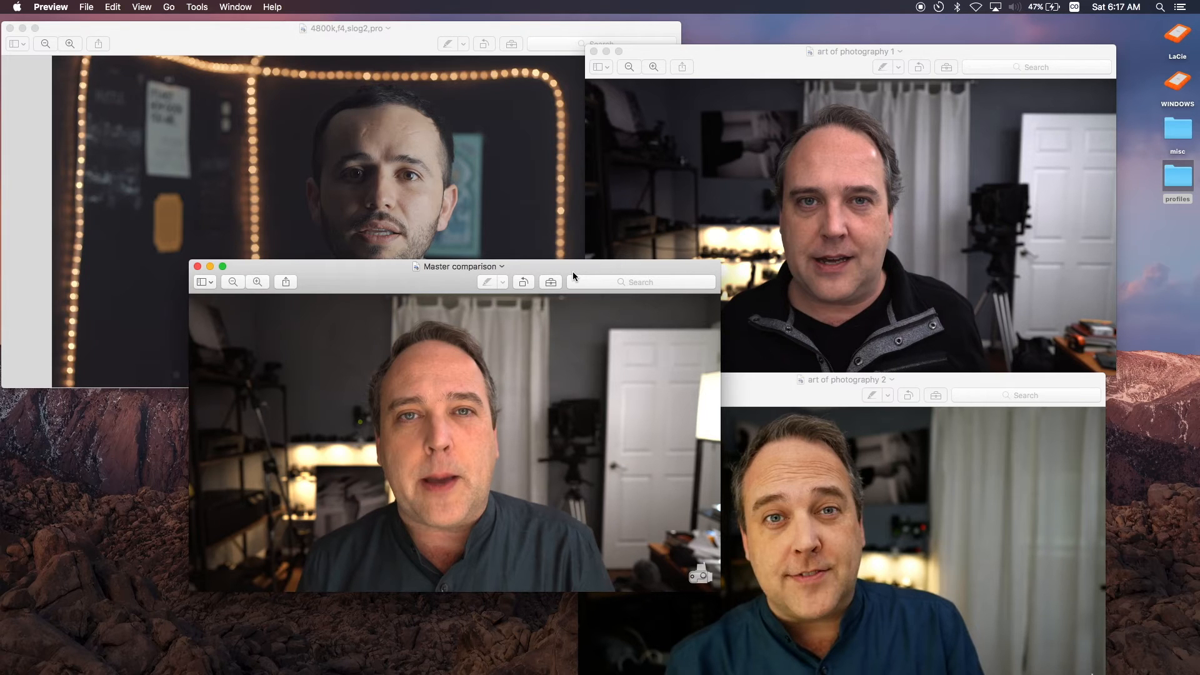
{"action": "mouse_move", "coordinate": [527, 238]}
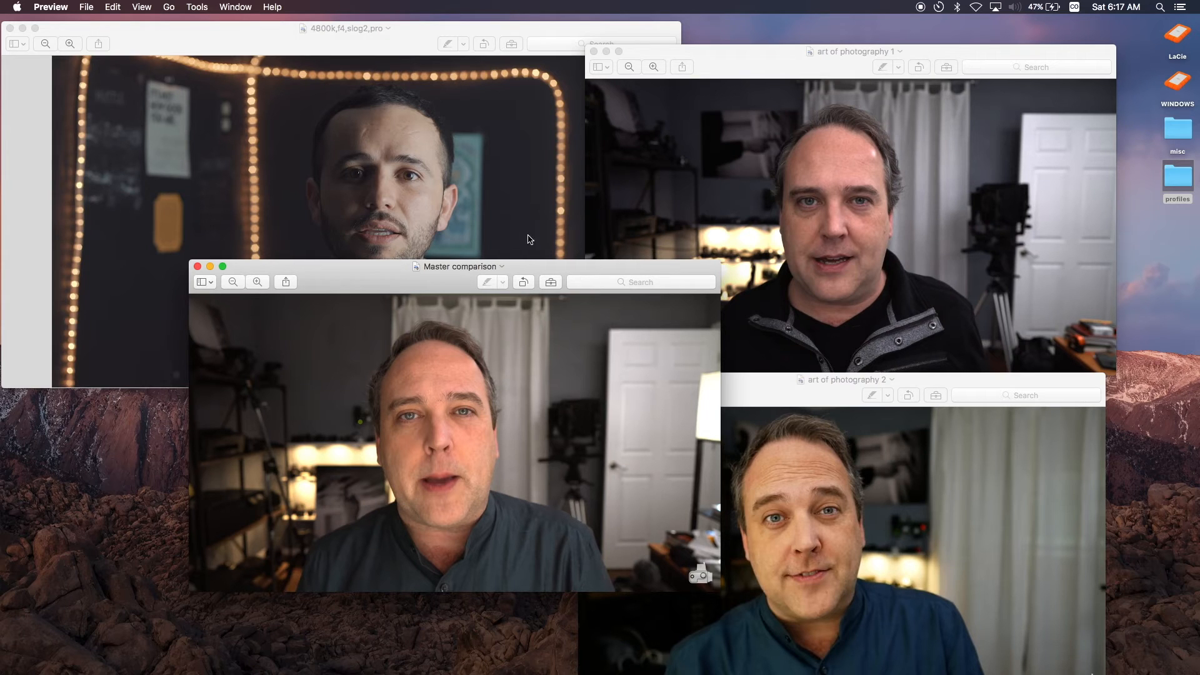
{"action": "mouse_move", "coordinate": [437, 541]}
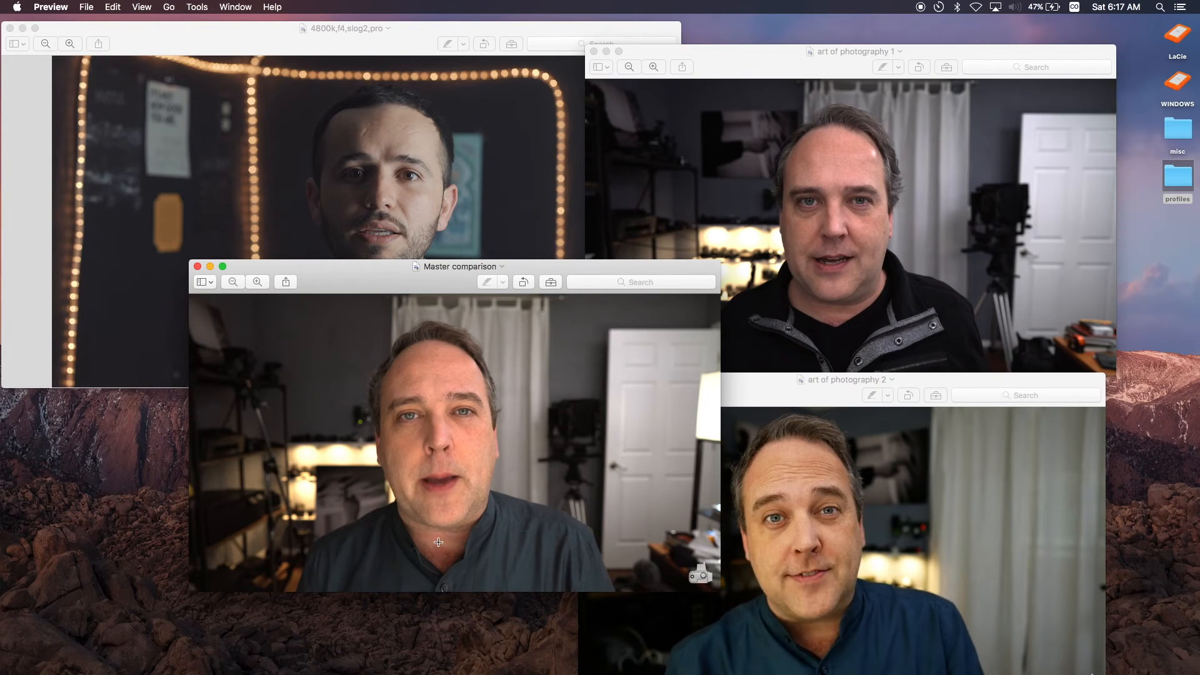
{"action": "mouse_move", "coordinate": [467, 279]}
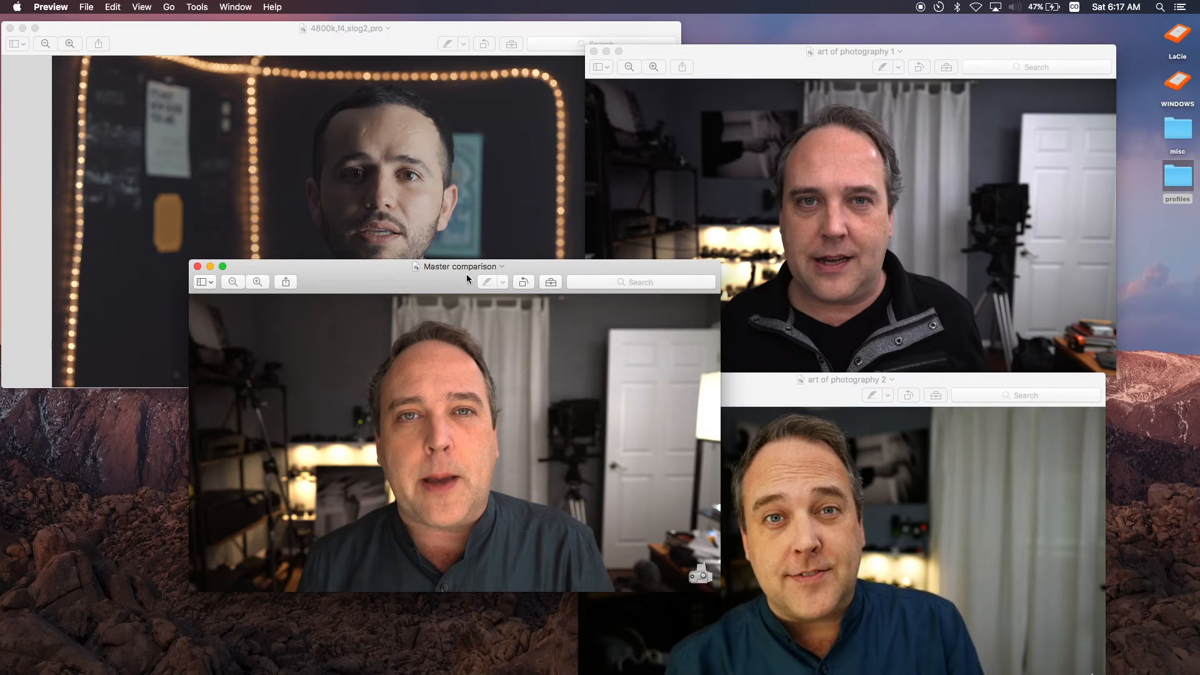
{"action": "mouse_move", "coordinate": [516, 380]}
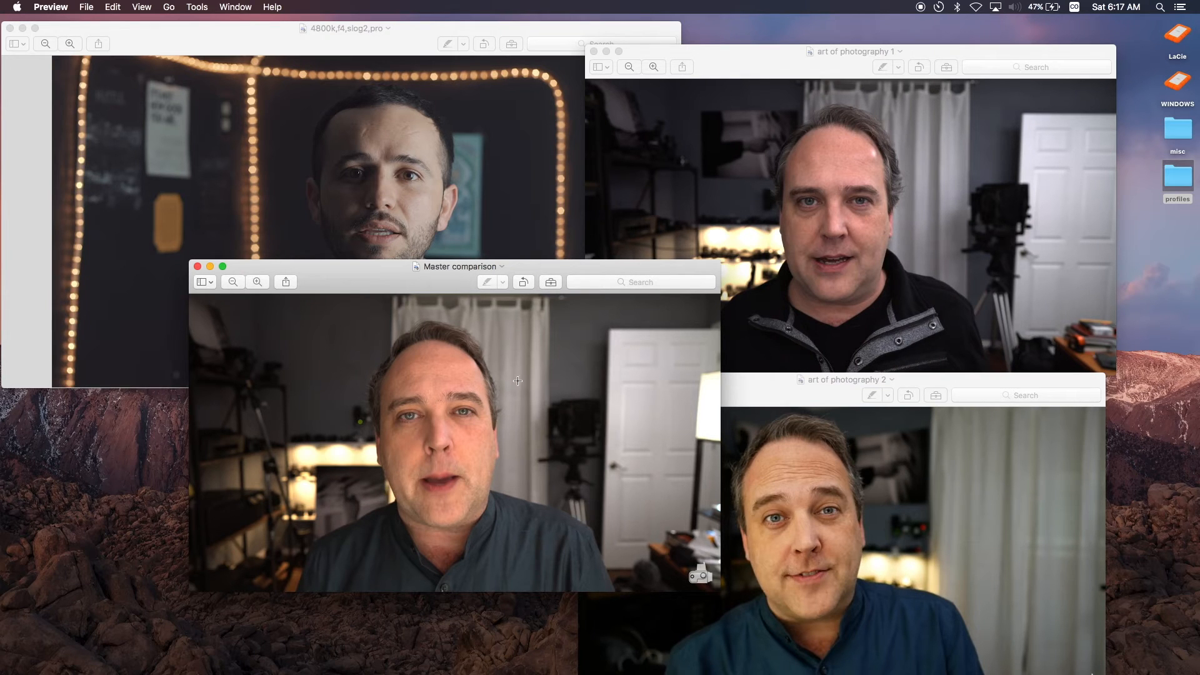
{"action": "mouse_move", "coordinate": [508, 469]}
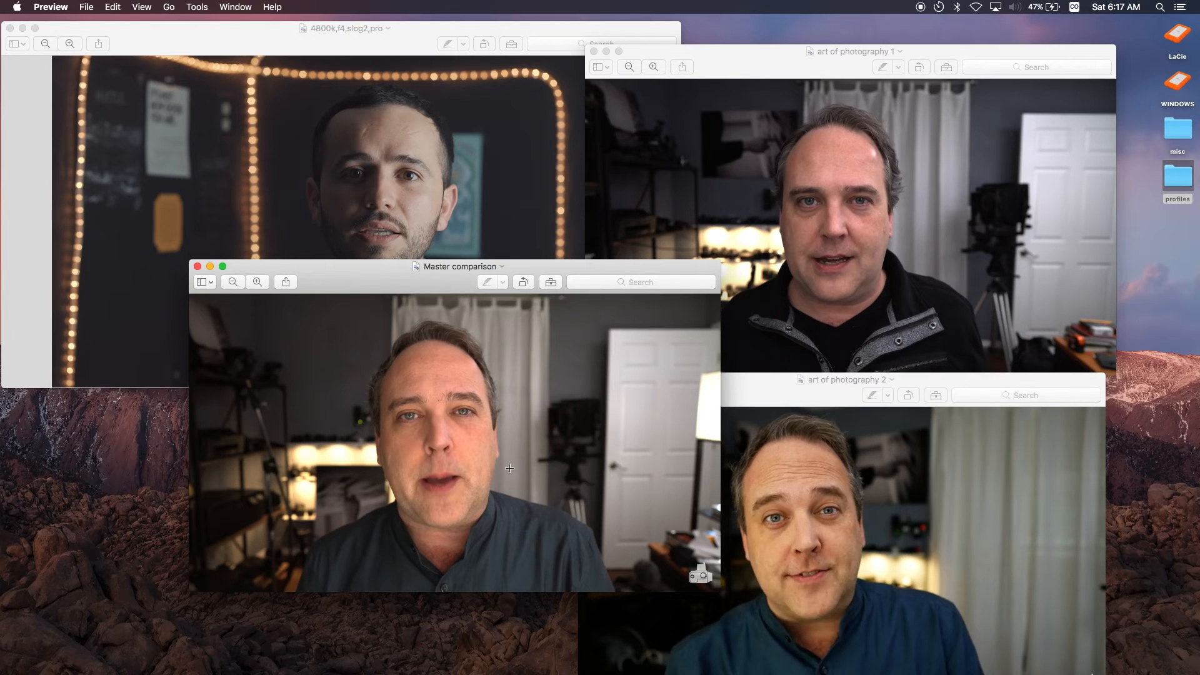
{"action": "mouse_move", "coordinate": [794, 454]}
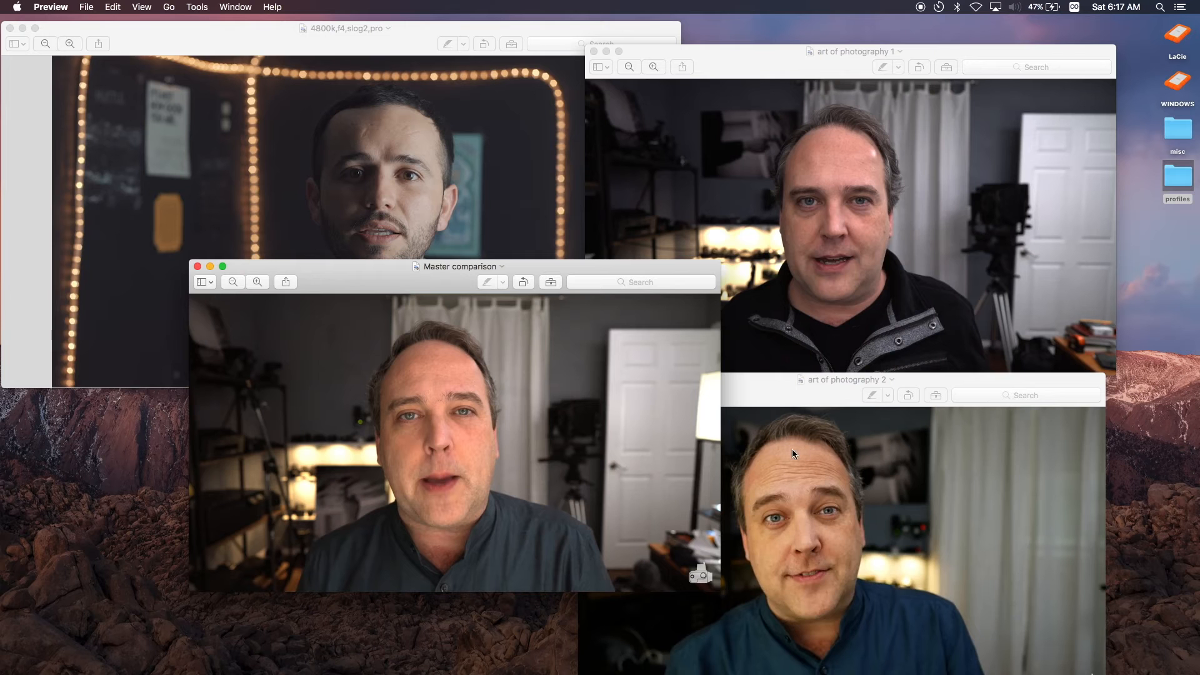
{"action": "mouse_move", "coordinate": [833, 145]}
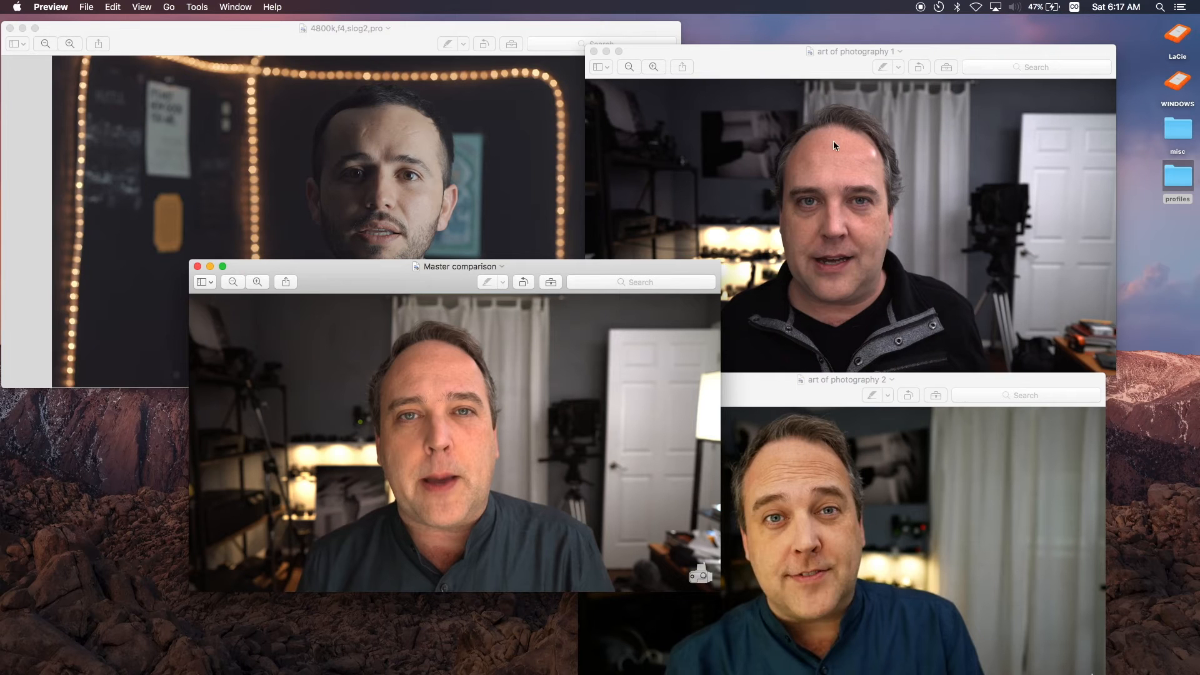
{"action": "mouse_move", "coordinate": [755, 175]}
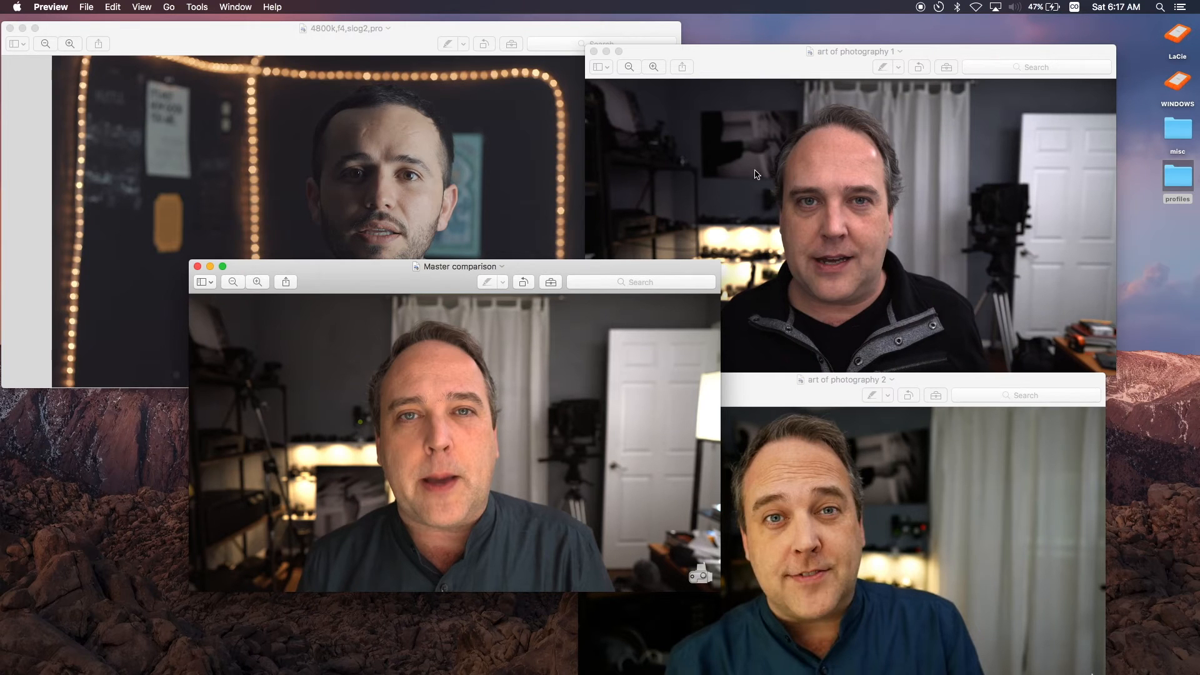
{"action": "mouse_move", "coordinate": [594, 51]}
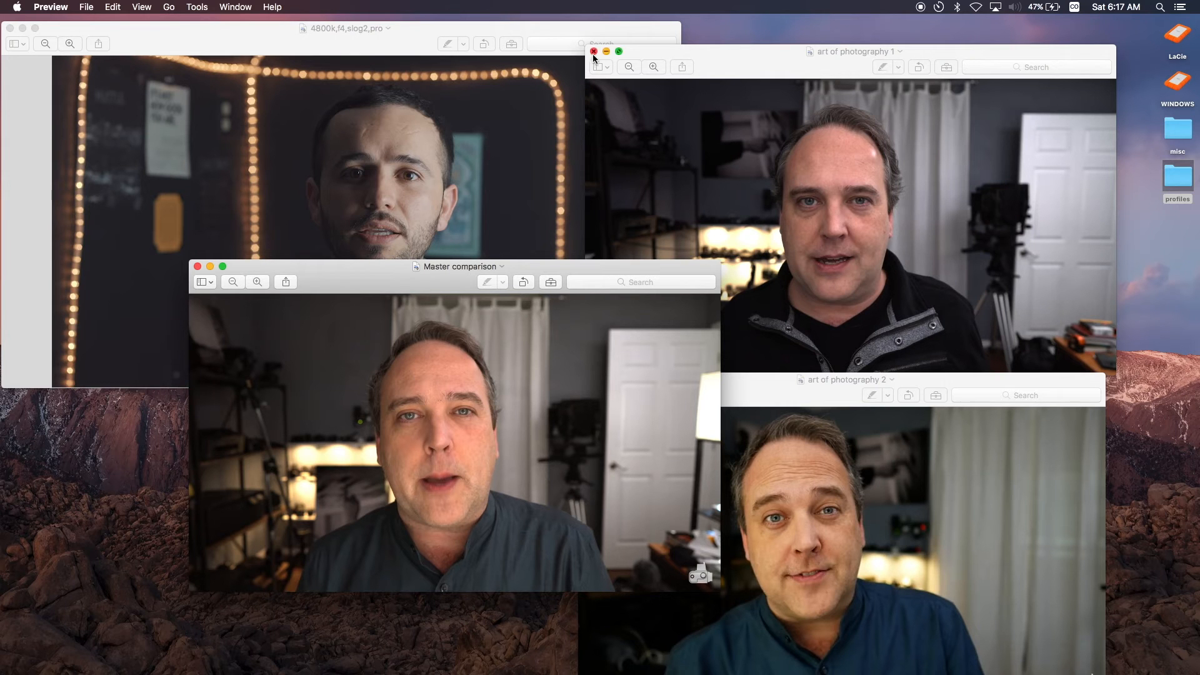
{"action": "left_click", "coordinate": [593, 51]}
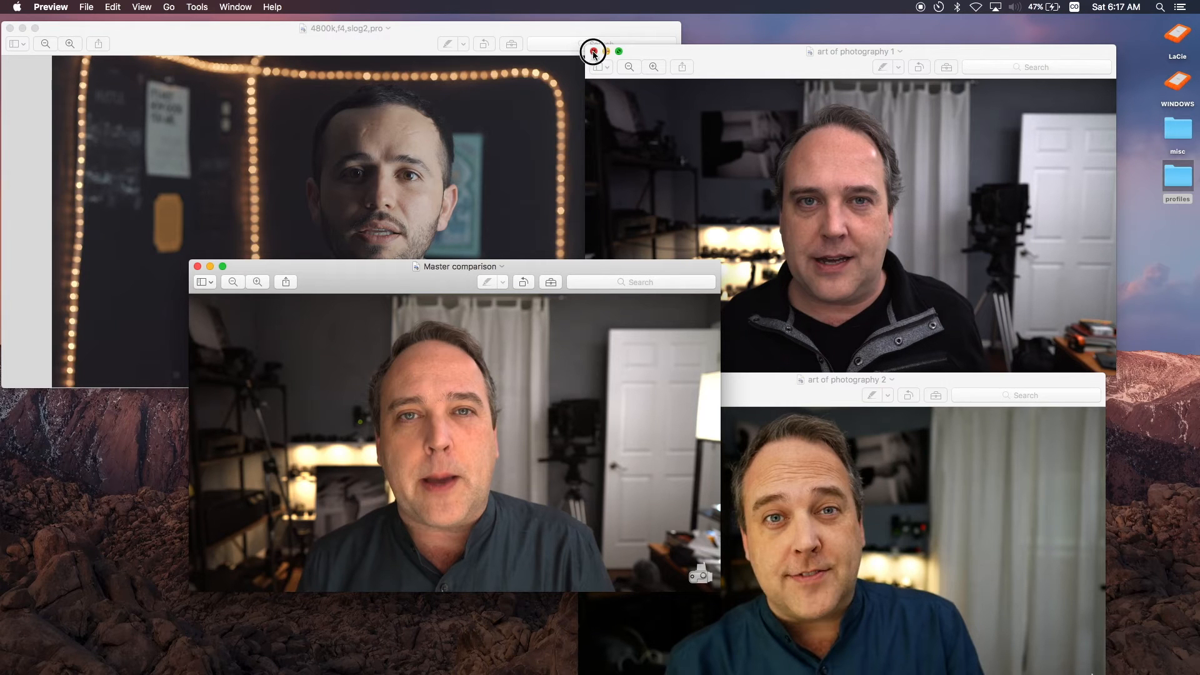
{"action": "left_click", "coordinate": [593, 51]}
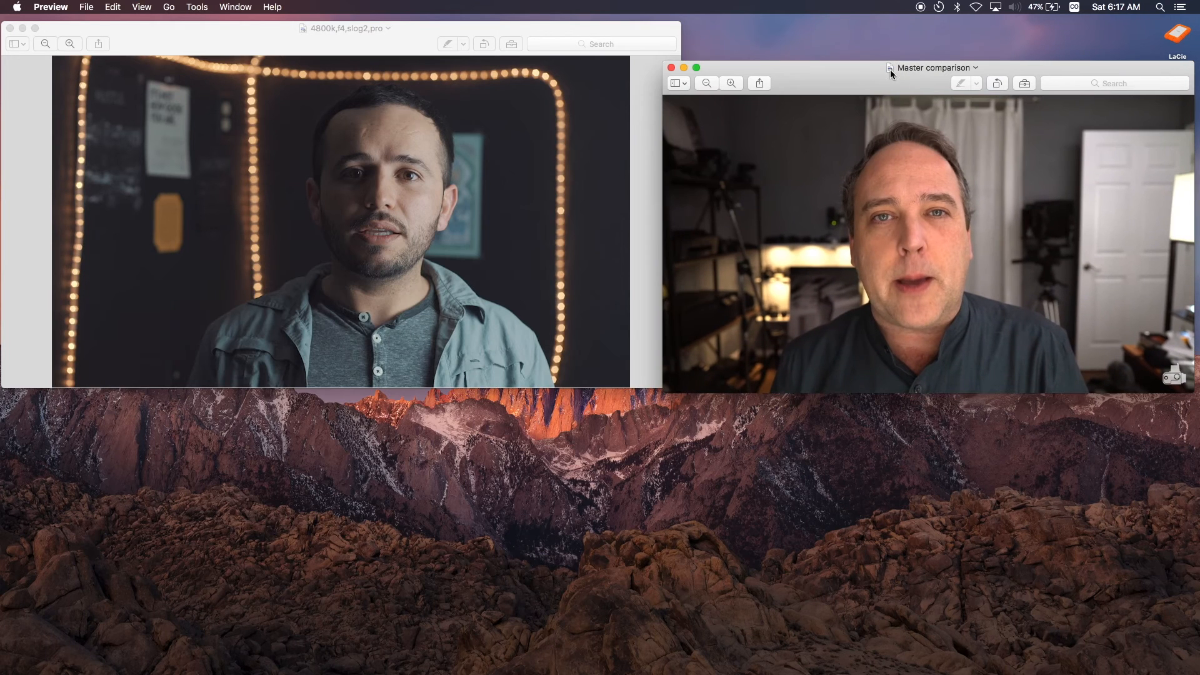
{"action": "mouse_move", "coordinate": [837, 128]}
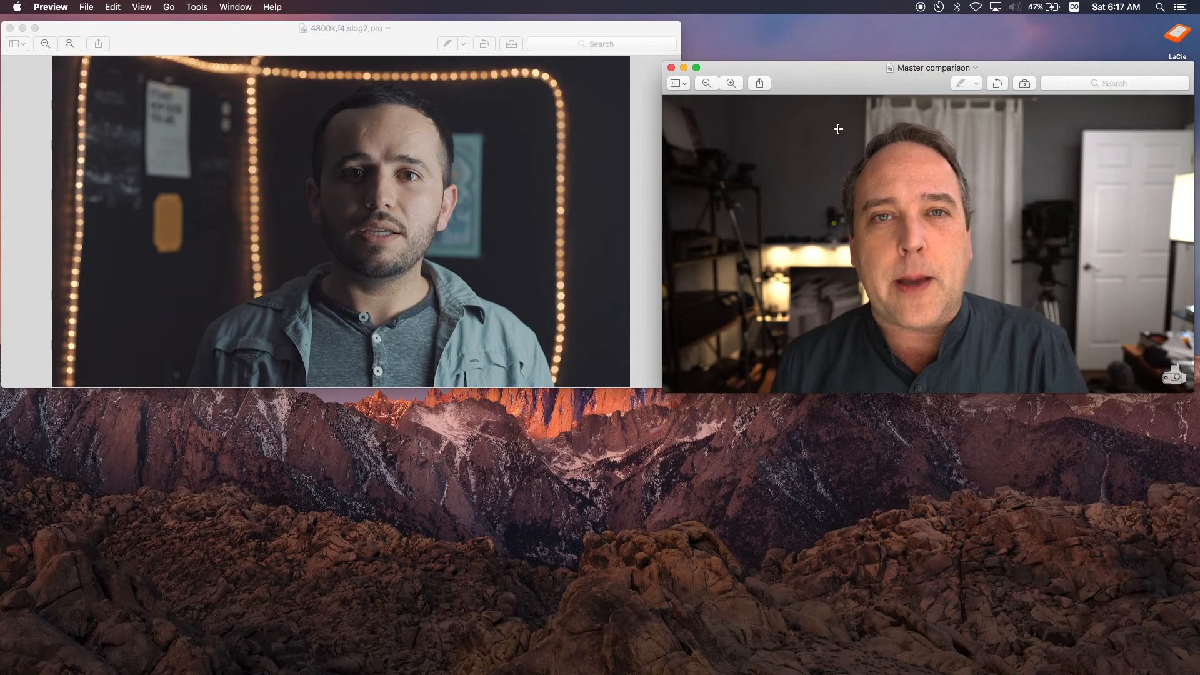
{"action": "mouse_move", "coordinate": [906, 386]}
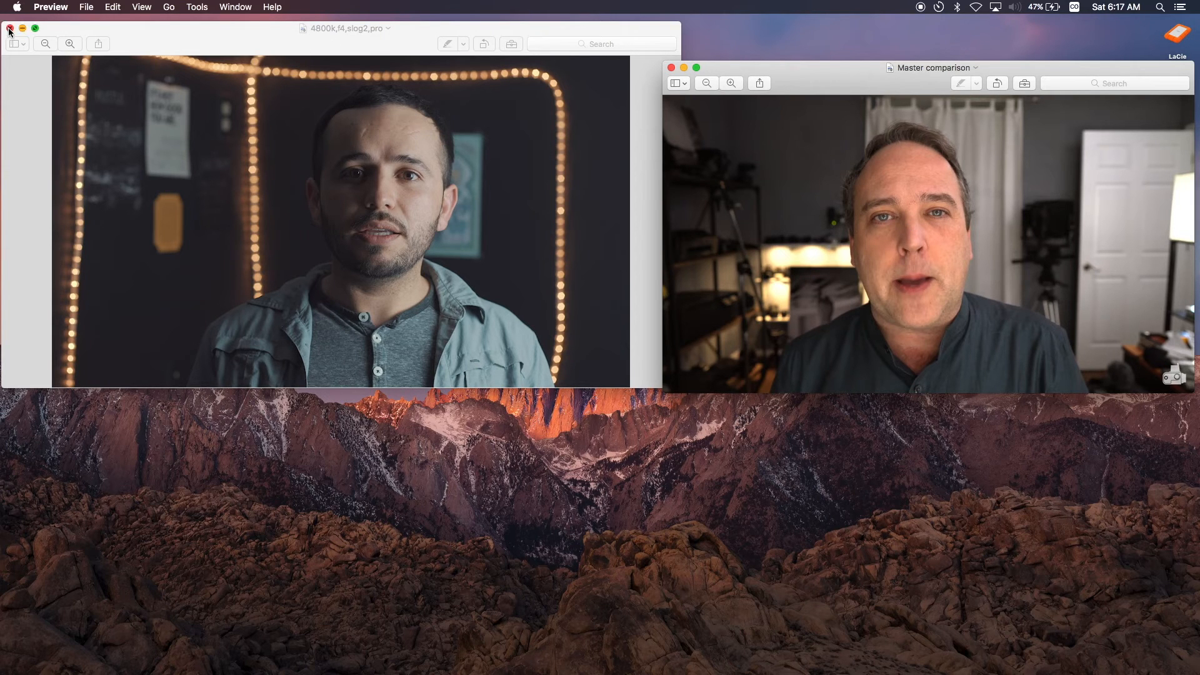
{"action": "left_click", "coordinate": [10, 29]}
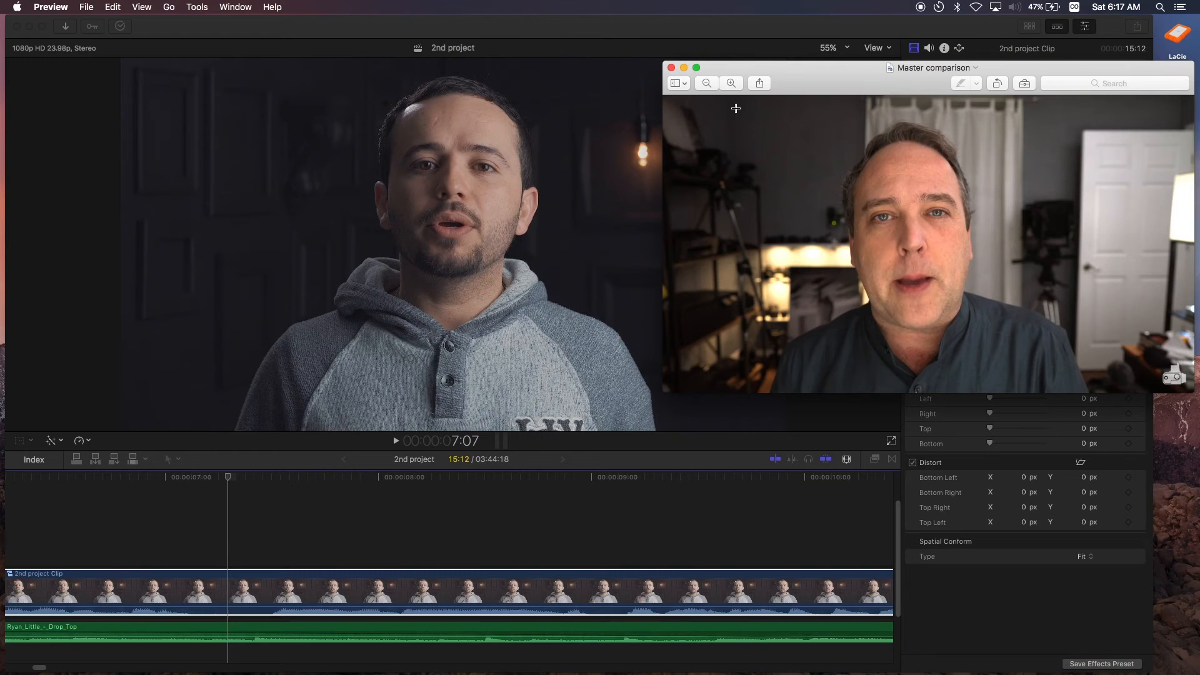
{"action": "mouse_move", "coordinate": [658, 212]}
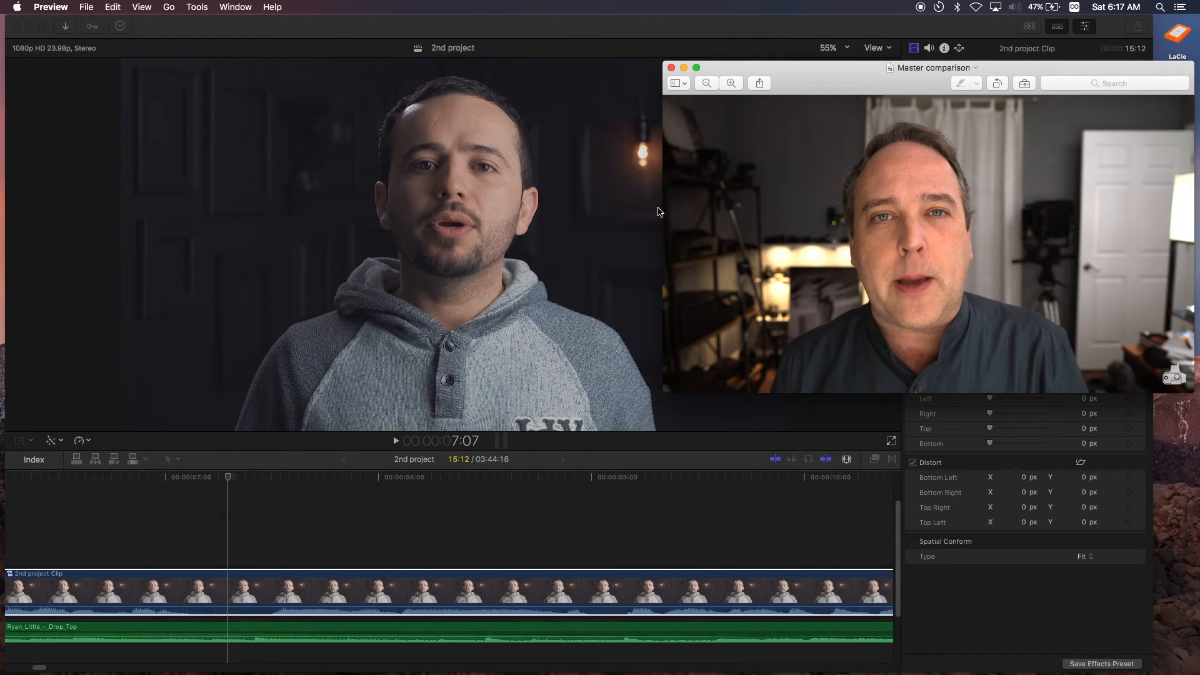
{"action": "mouse_move", "coordinate": [756, 210]}
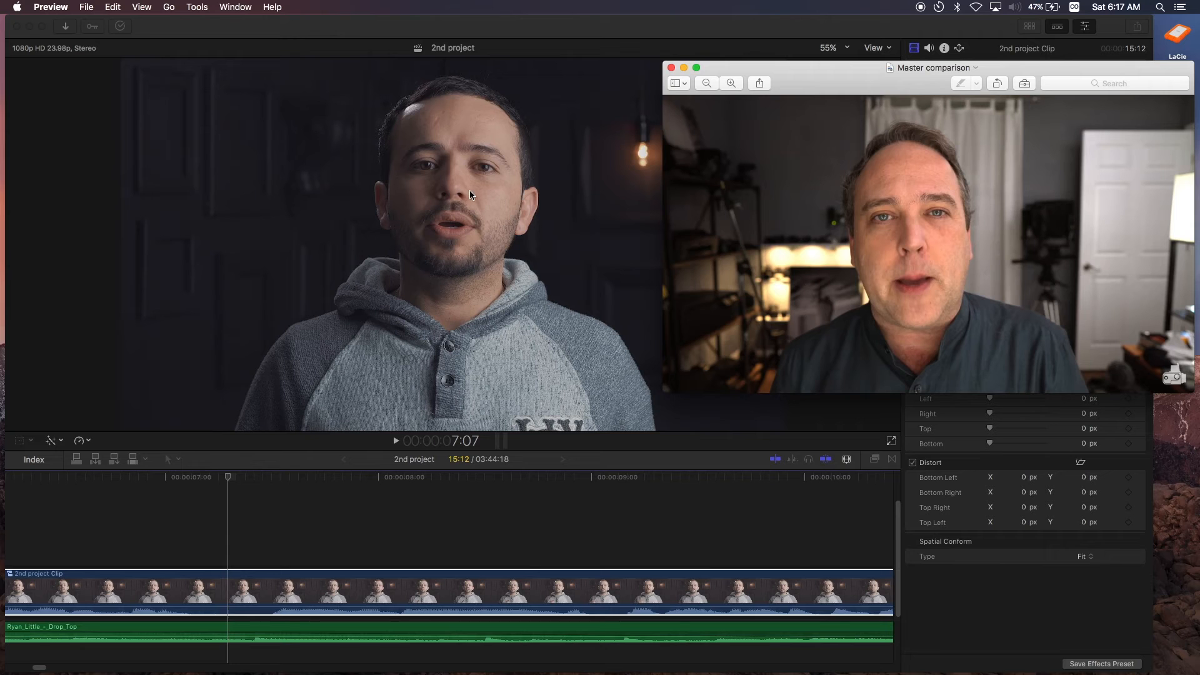
{"action": "mouse_move", "coordinate": [511, 240]}
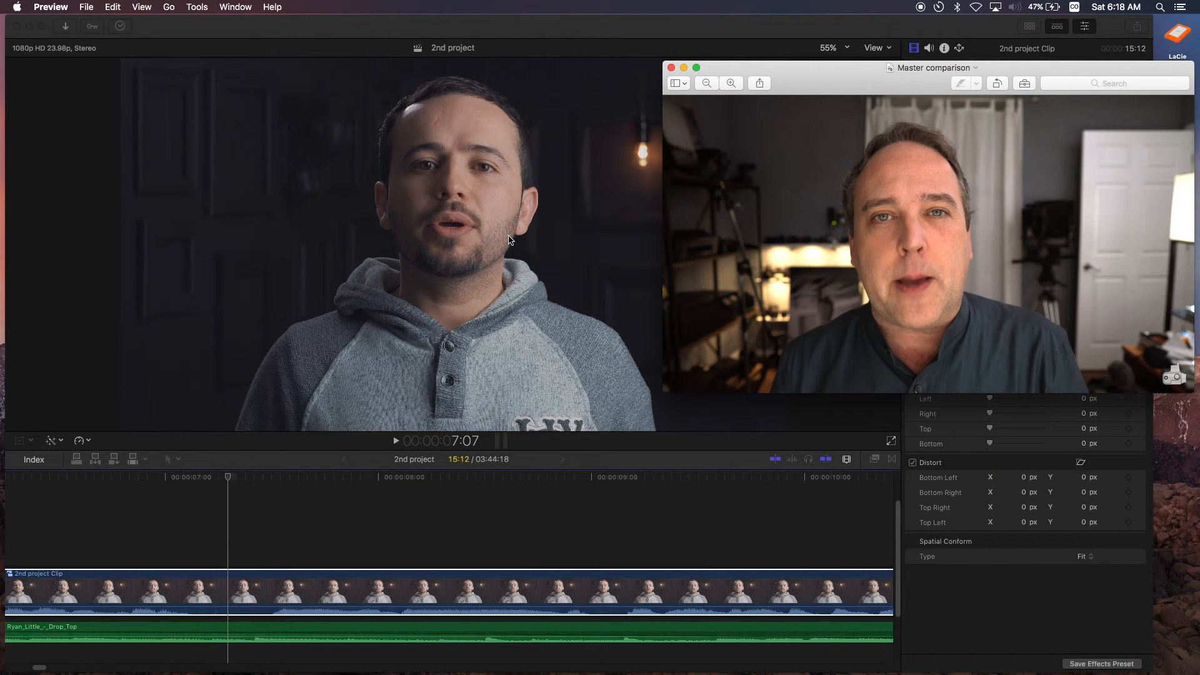
{"action": "mouse_move", "coordinate": [491, 150]}
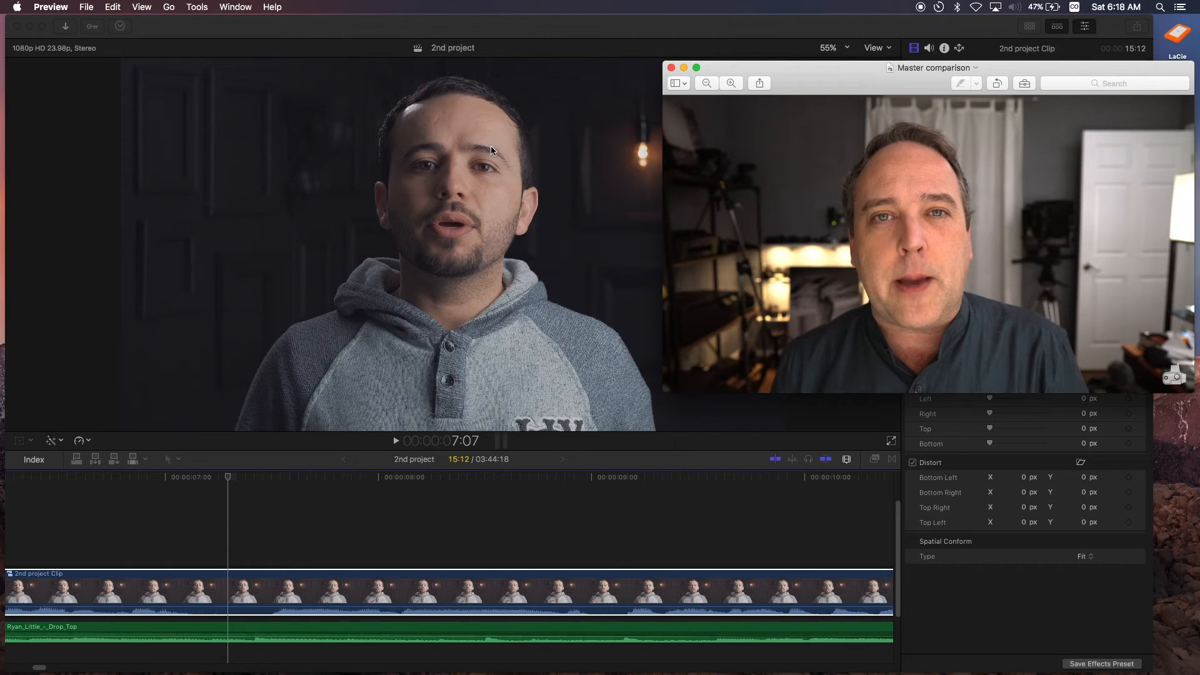
{"action": "mouse_move", "coordinate": [557, 45]}
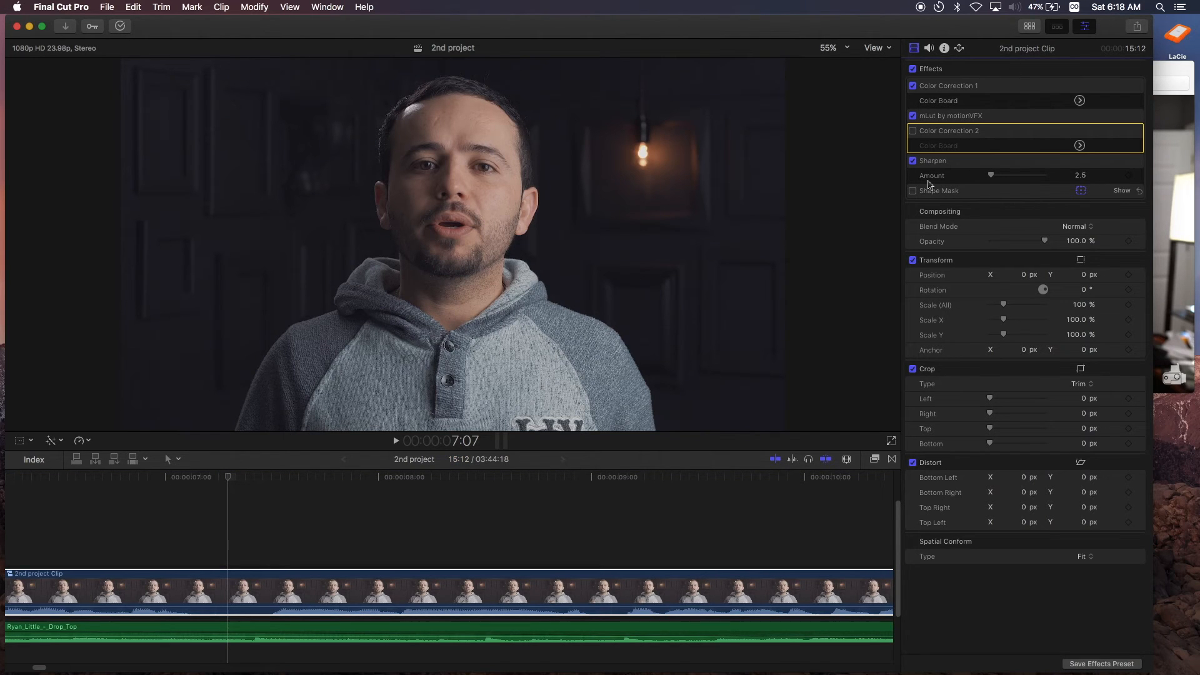
{"action": "mouse_move", "coordinate": [360, 331]}
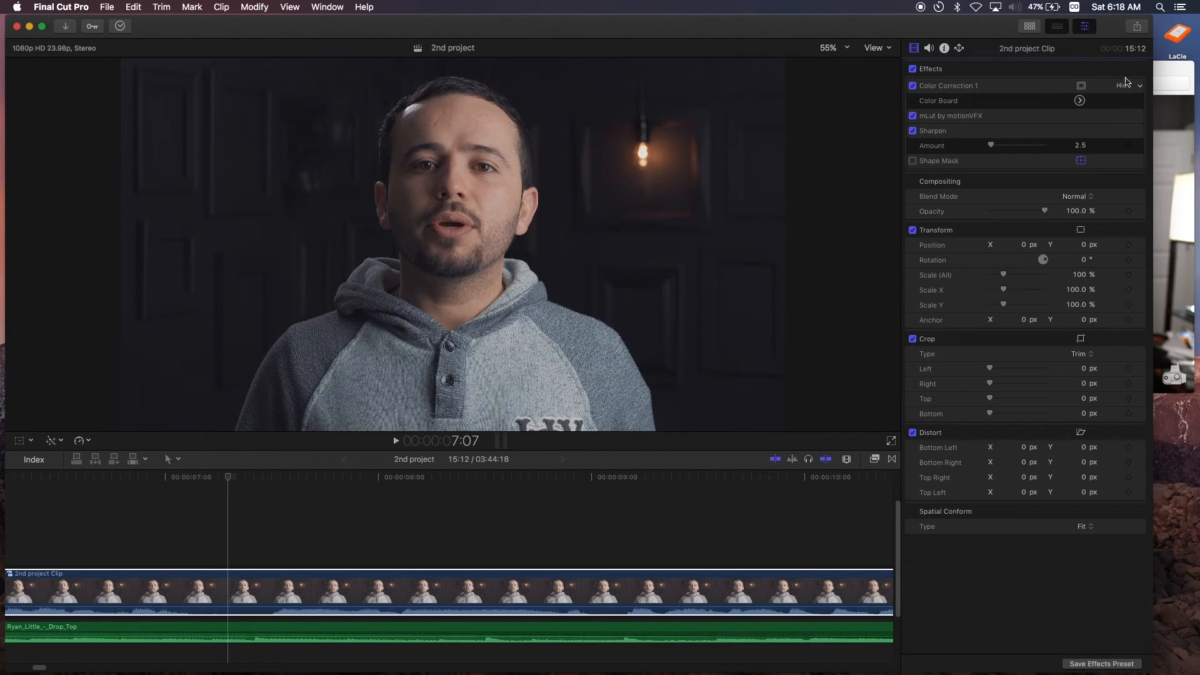
Show Color Correction 1's Color Board exposure adjustments
{"action": "left_click", "coordinate": [1080, 100]}
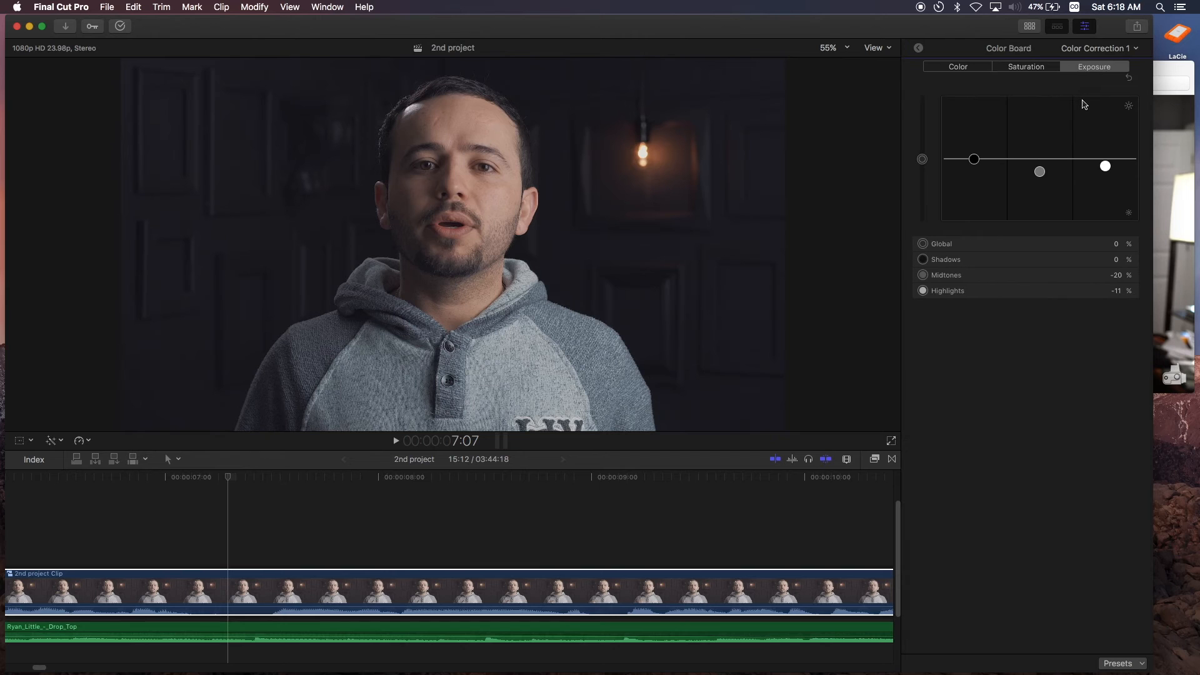
Add a second colour correction to the clip via Add Correction
{"action": "left_click", "coordinate": [1097, 49]}
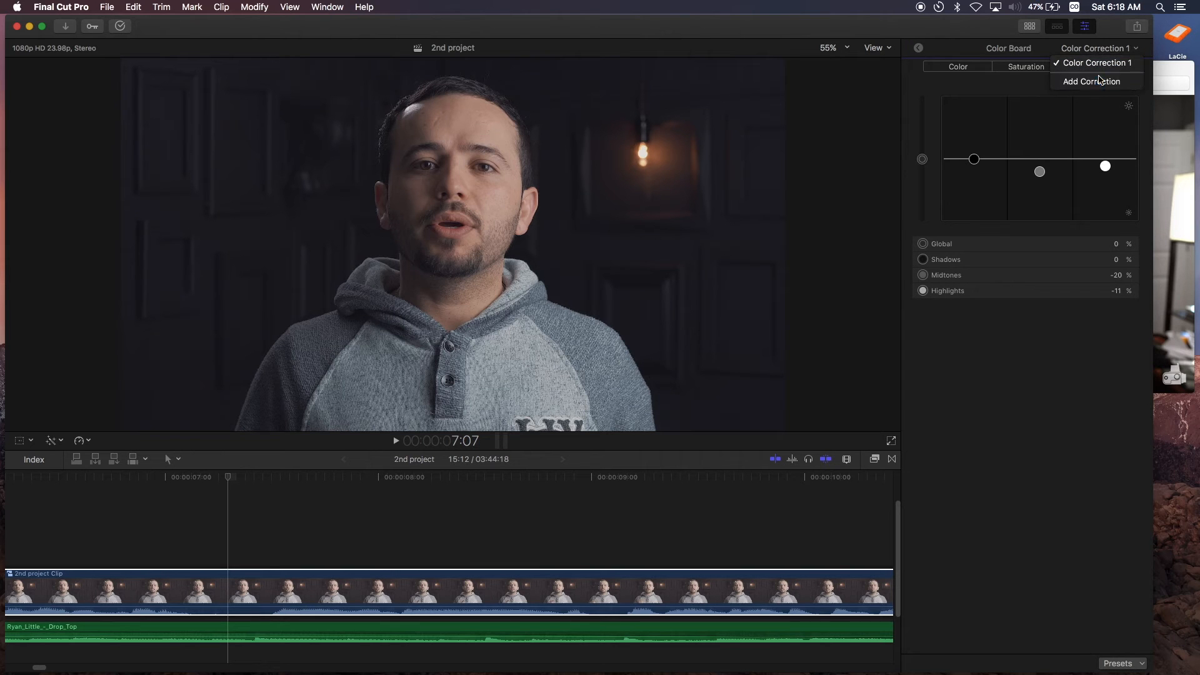
{"action": "left_click", "coordinate": [1091, 81]}
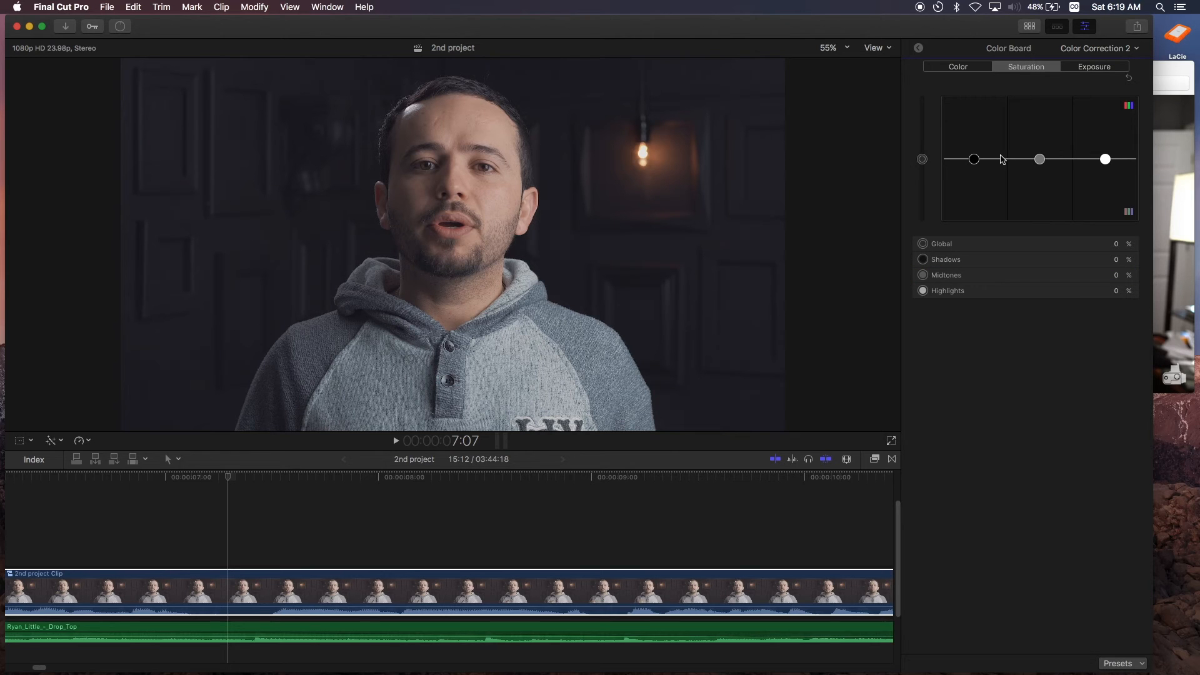
Raise Color Correction 2's saturation to Global 16% and Midtones 6%
{"action": "left_click", "coordinate": [923, 158]}
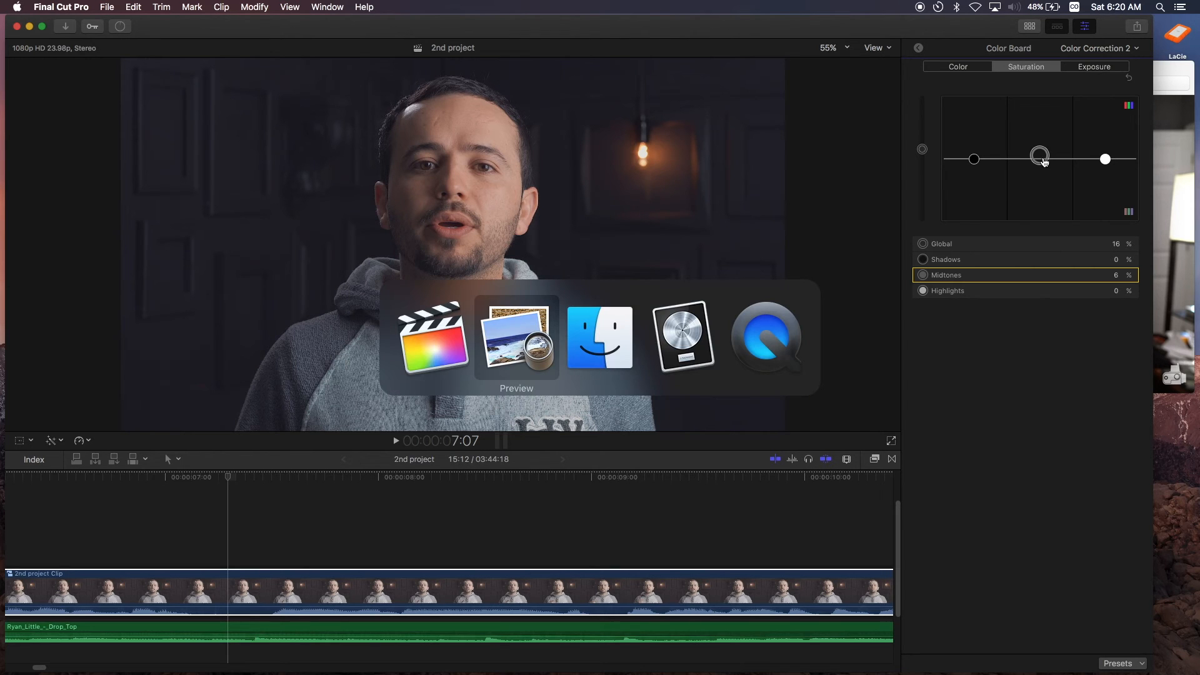
Show the Master comparison photo in Preview and inspect the man's face up close, then the whole image
{"action": "left_click", "coordinate": [517, 338]}
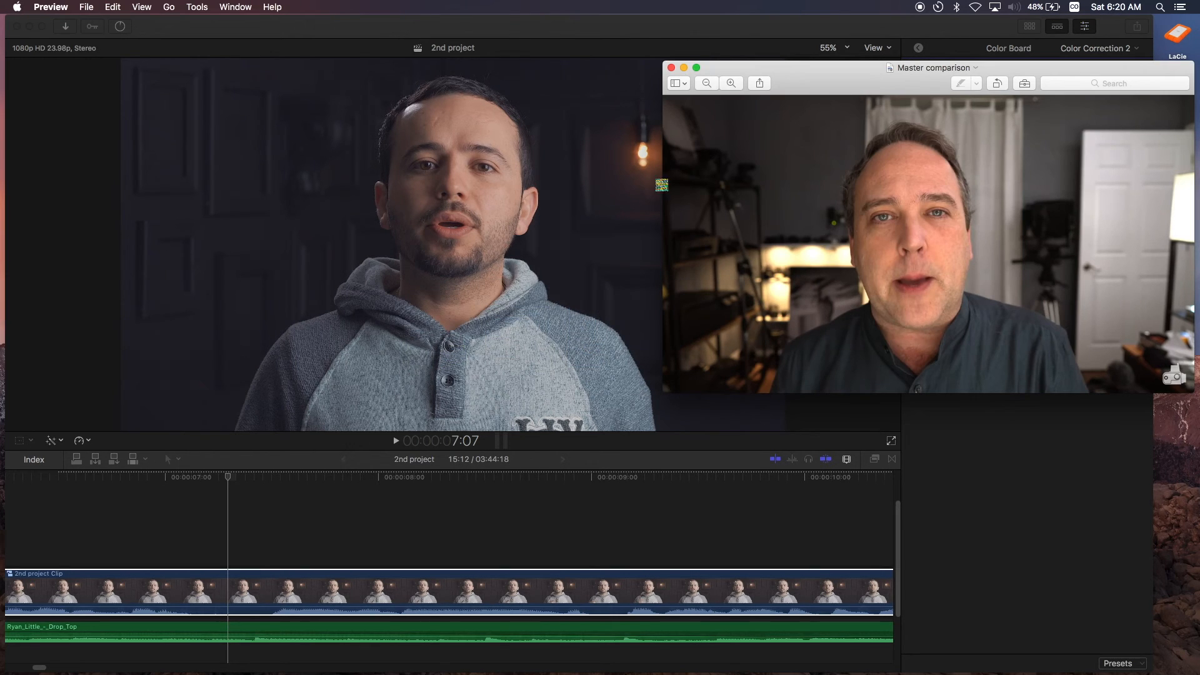
{"action": "mouse_move", "coordinate": [836, 219]}
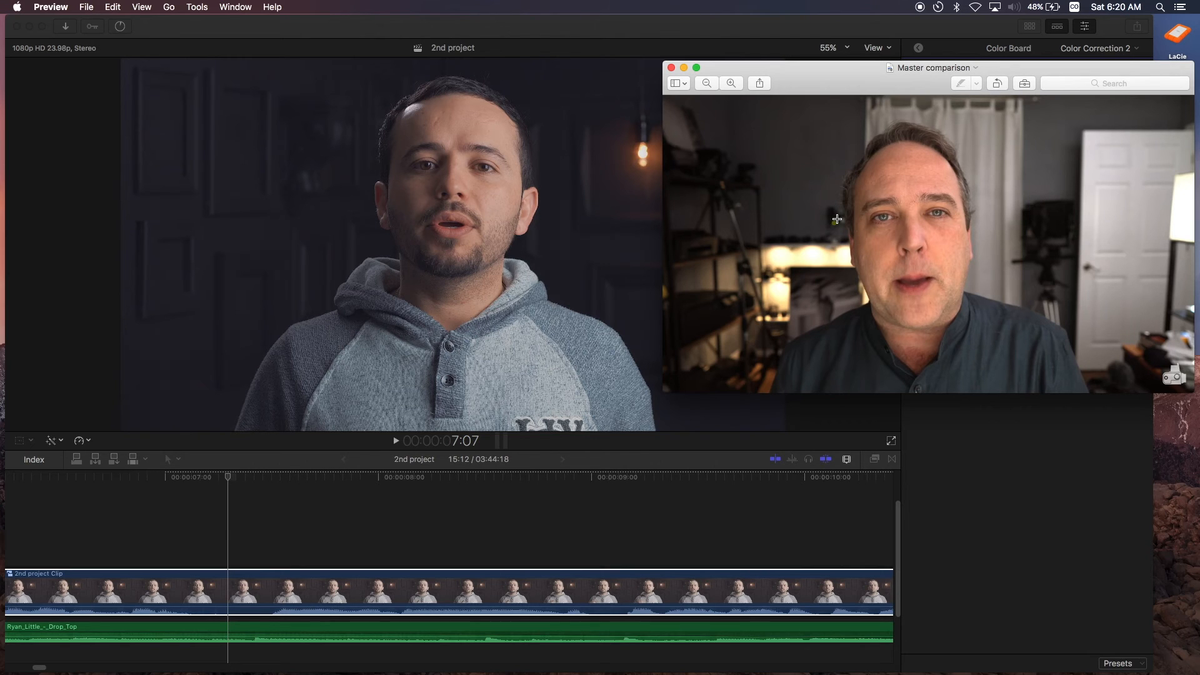
{"action": "mouse_move", "coordinate": [873, 210]}
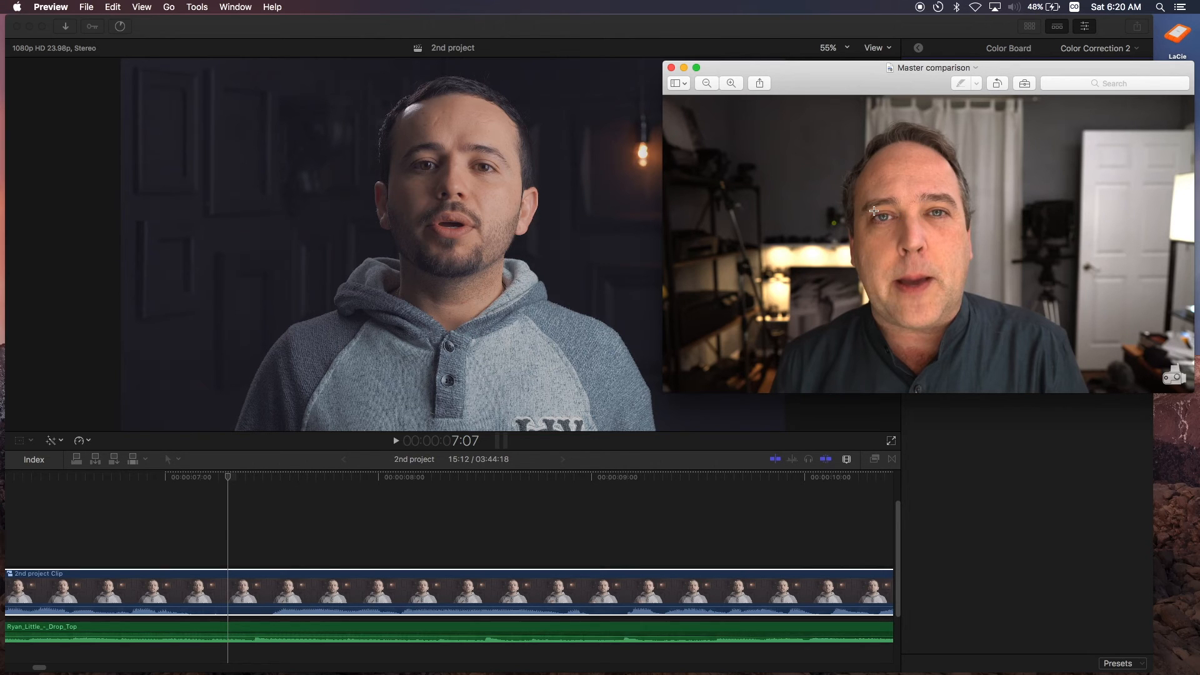
{"action": "left_click", "coordinate": [730, 82]}
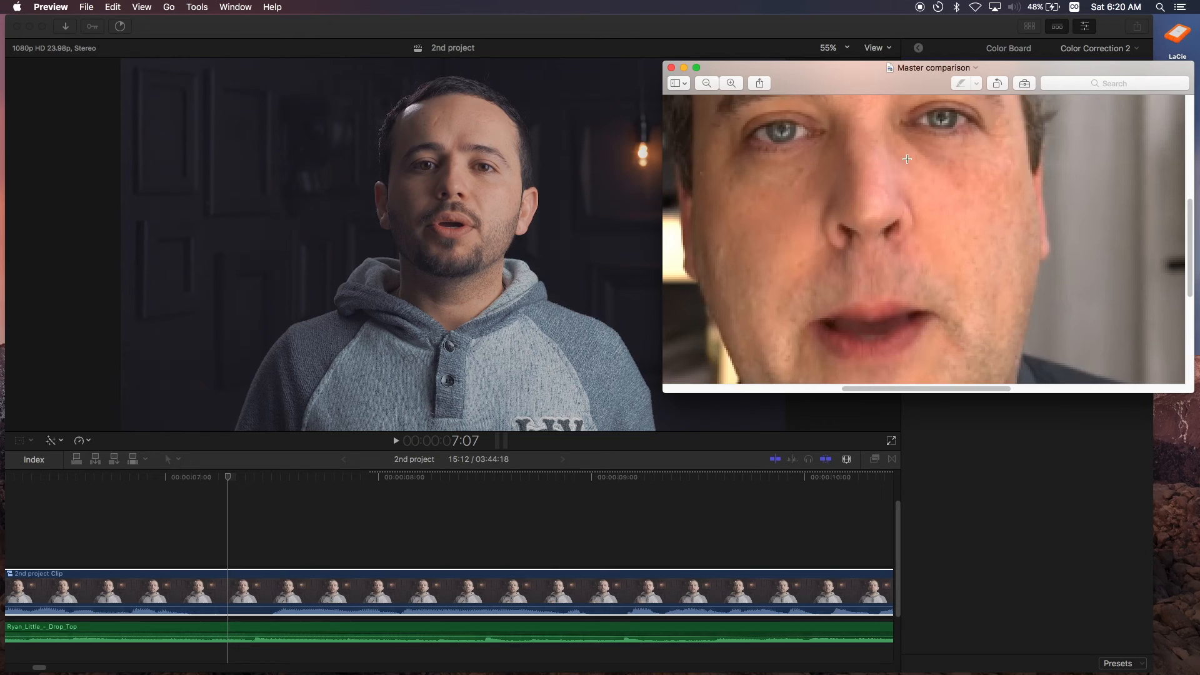
{"action": "mouse_move", "coordinate": [792, 167]}
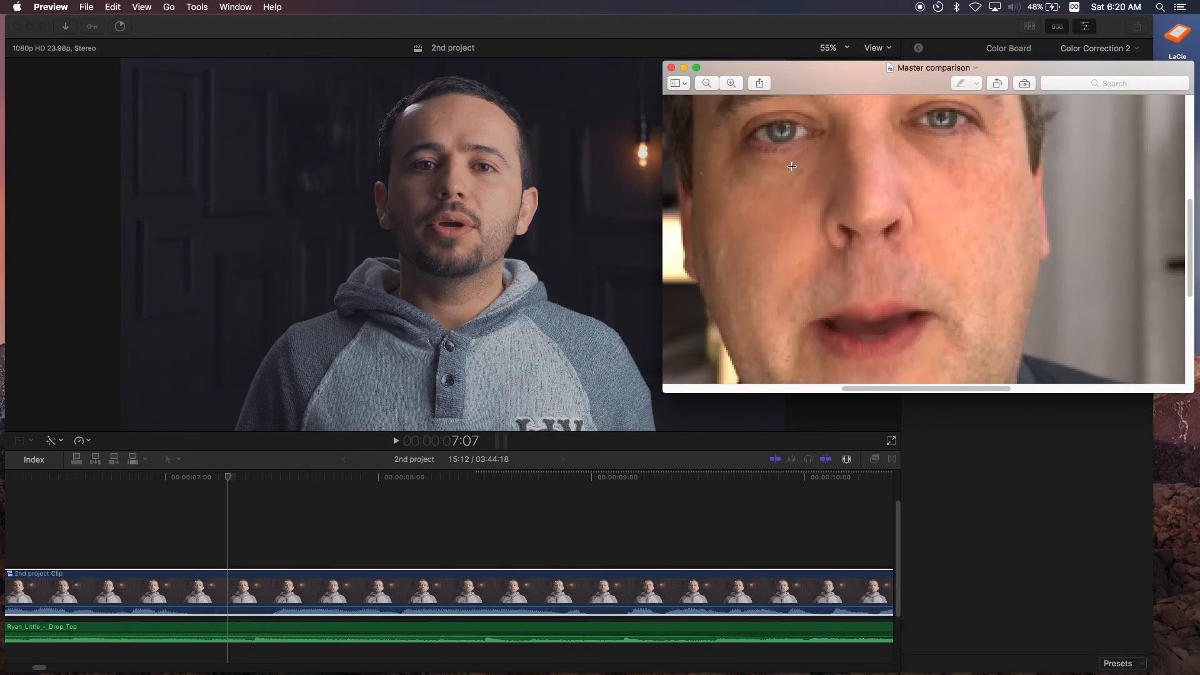
{"action": "mouse_move", "coordinate": [786, 105]}
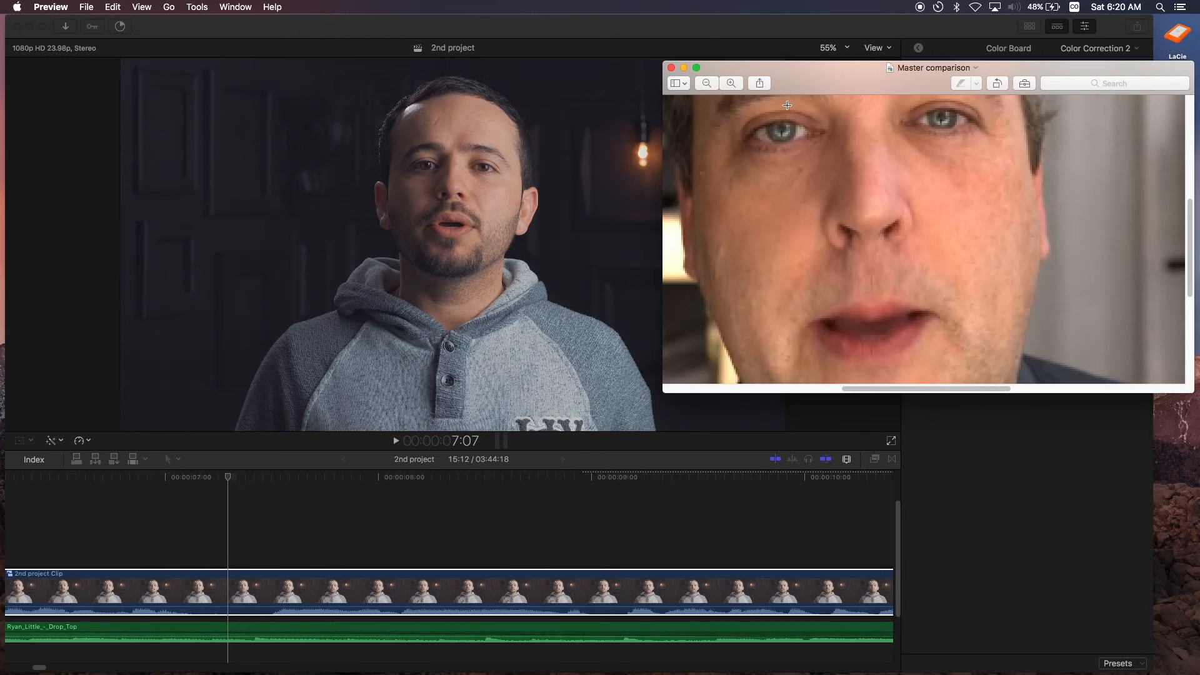
{"action": "mouse_move", "coordinate": [783, 136]}
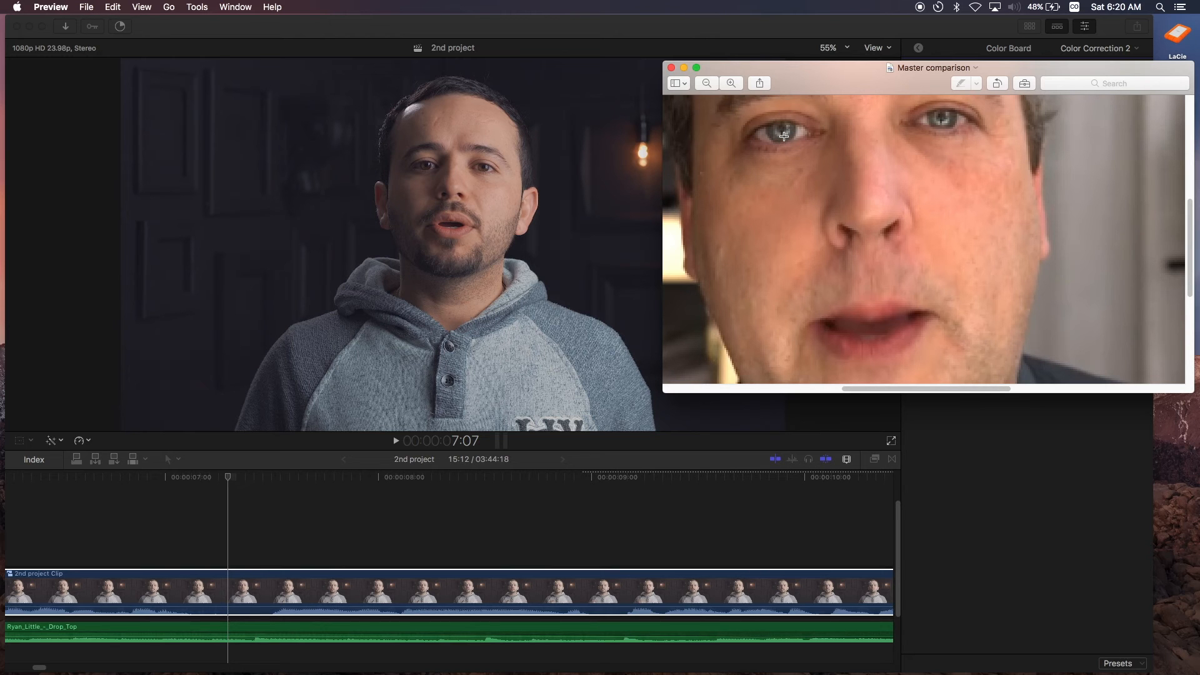
{"action": "left_click", "coordinate": [705, 83]}
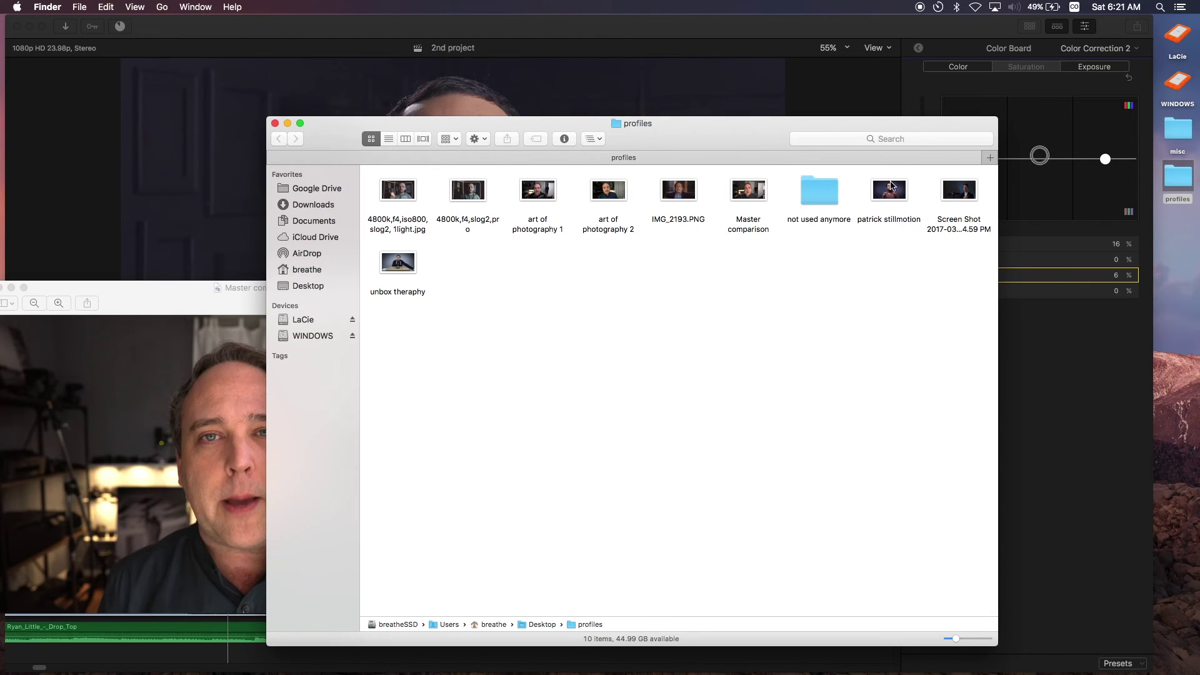
Open the 'patrick stillmotion' reference image from the profiles folder in Finder
{"action": "double_click", "coordinate": [888, 189]}
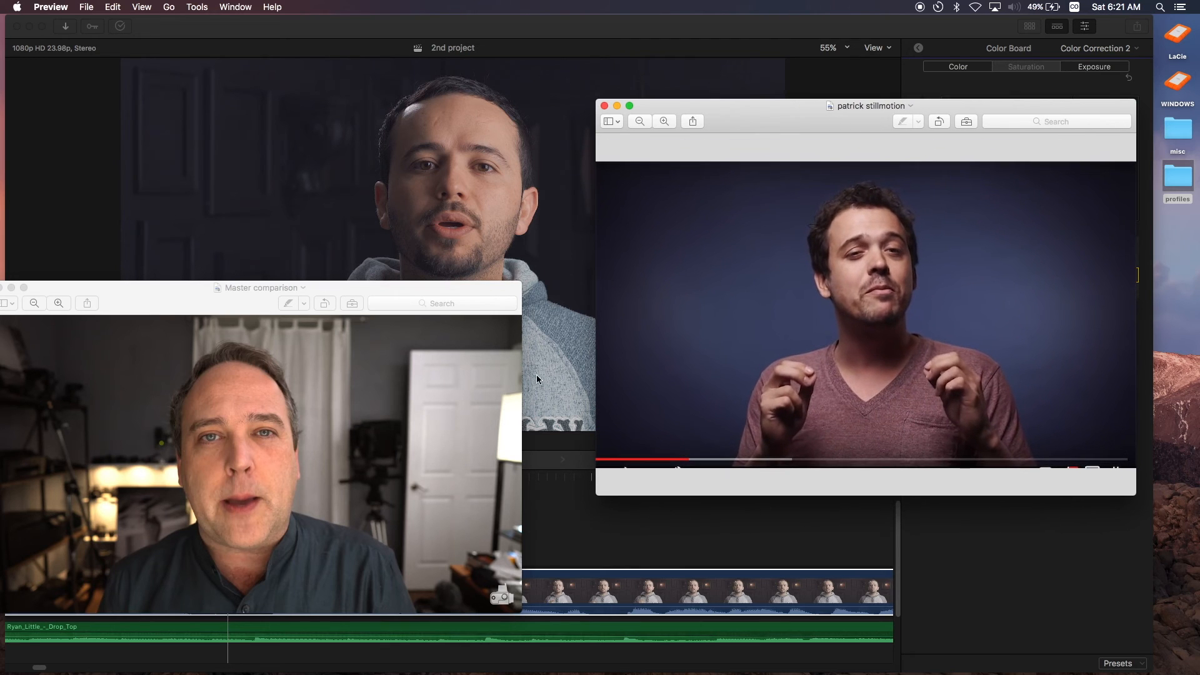
{"action": "mouse_move", "coordinate": [212, 468]}
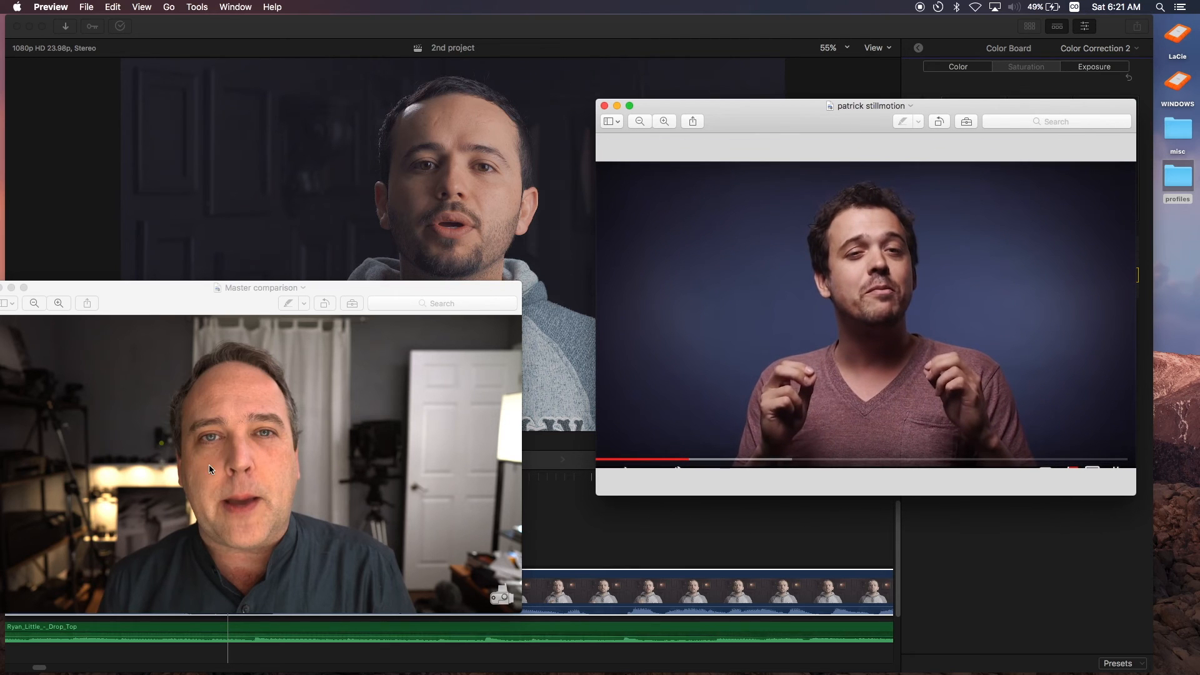
{"action": "mouse_move", "coordinate": [580, 296]}
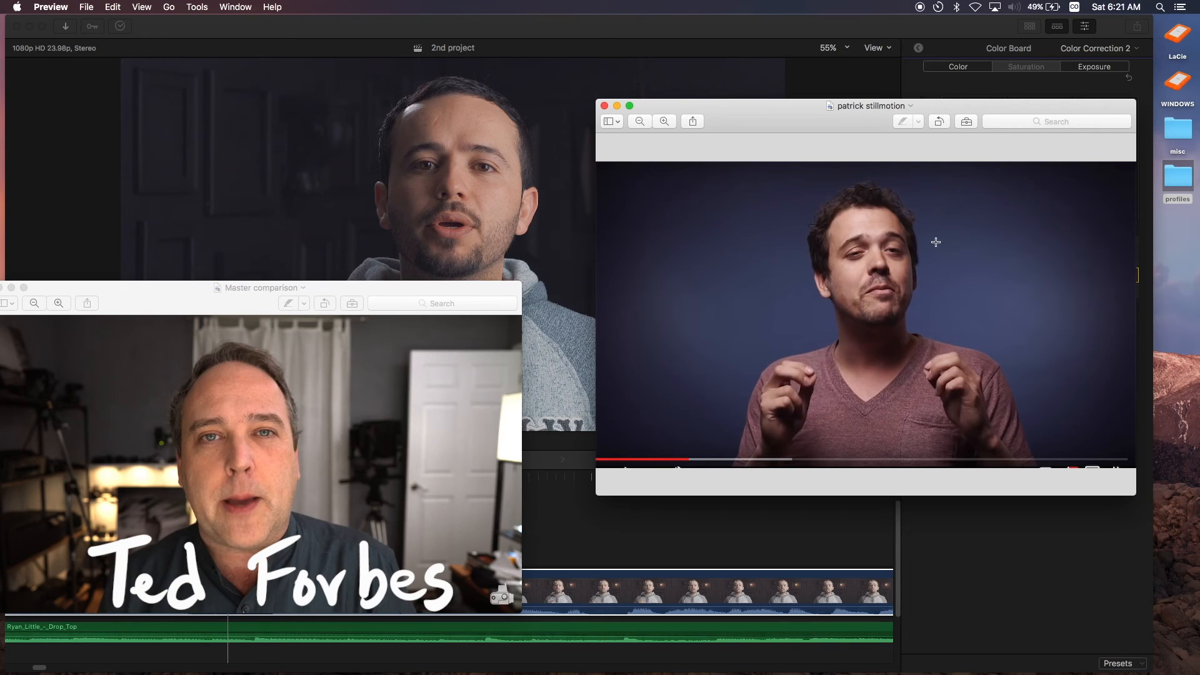
{"action": "mouse_move", "coordinate": [838, 246]}
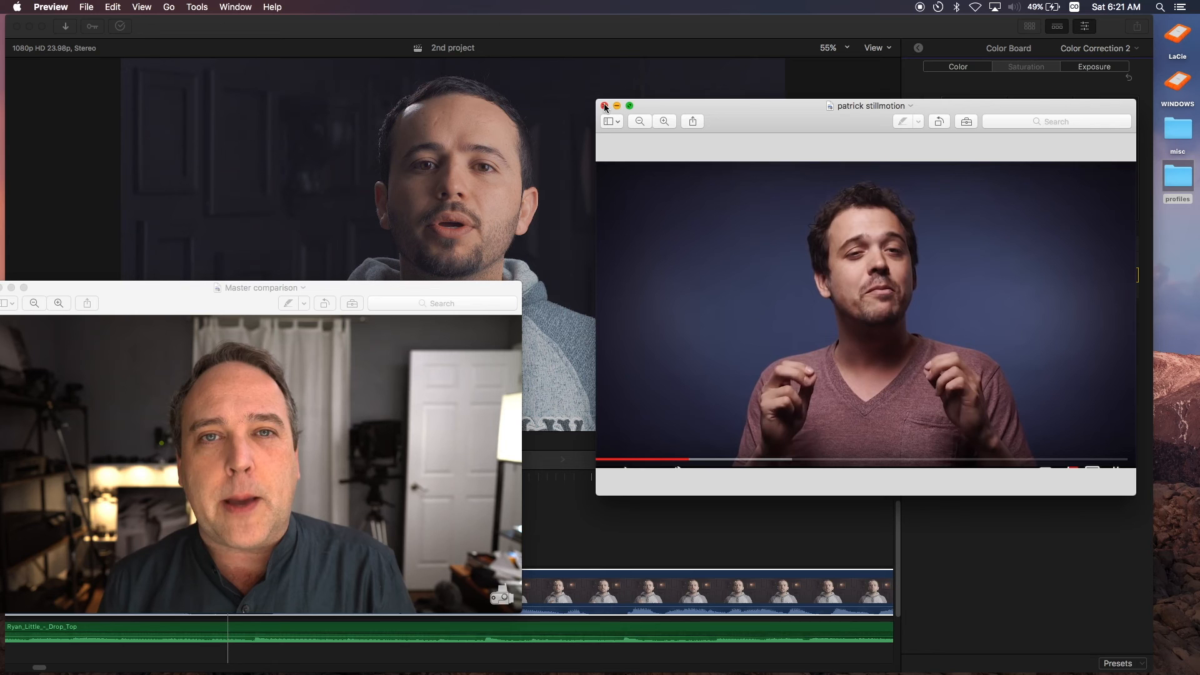
{"action": "mouse_move", "coordinate": [367, 309]}
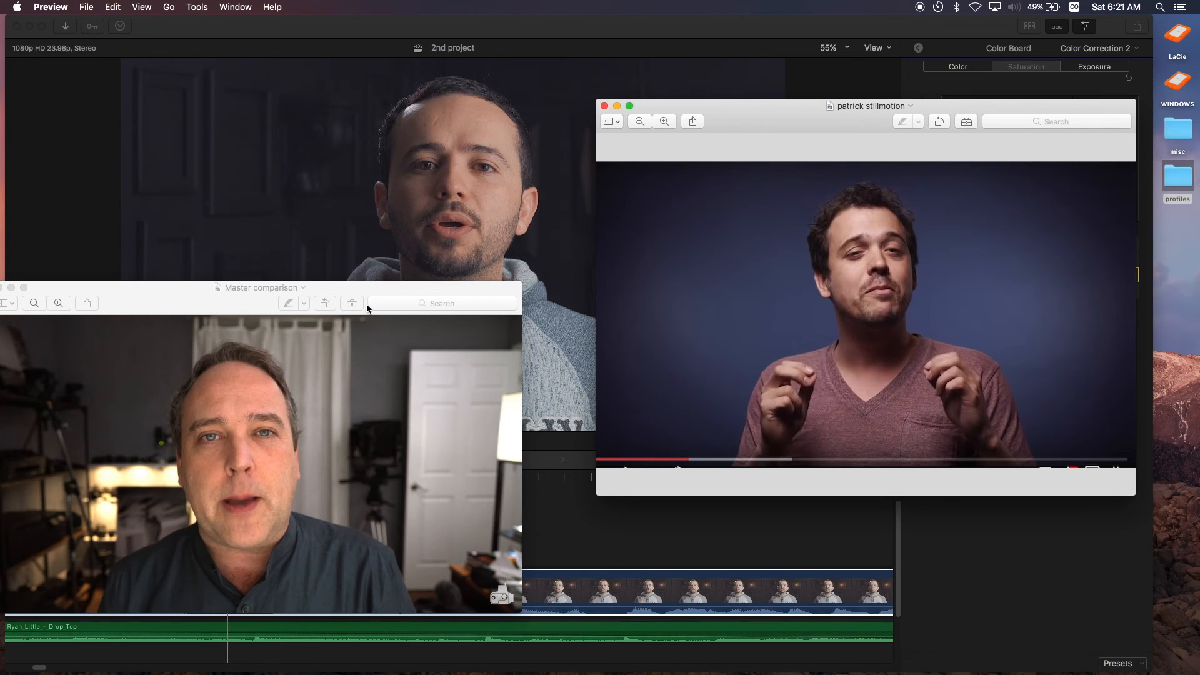
{"action": "mouse_move", "coordinate": [305, 301]}
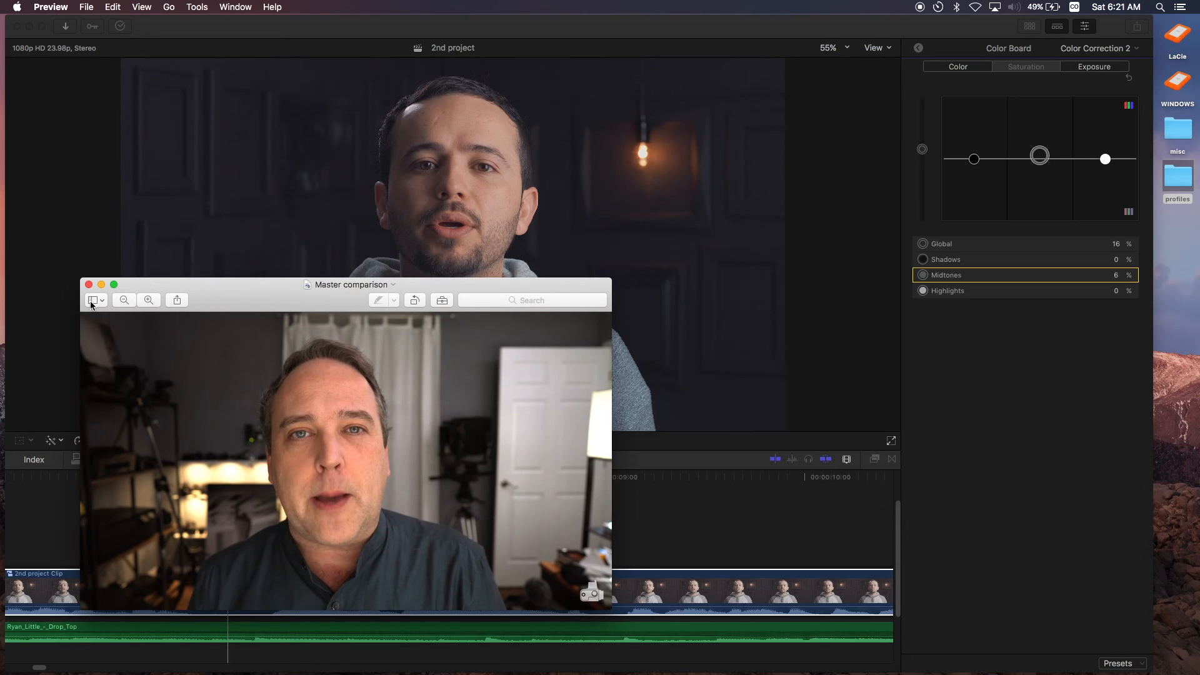
Close the Master comparison photo, leaving the graded clip unobstructed
{"action": "left_click", "coordinate": [88, 284]}
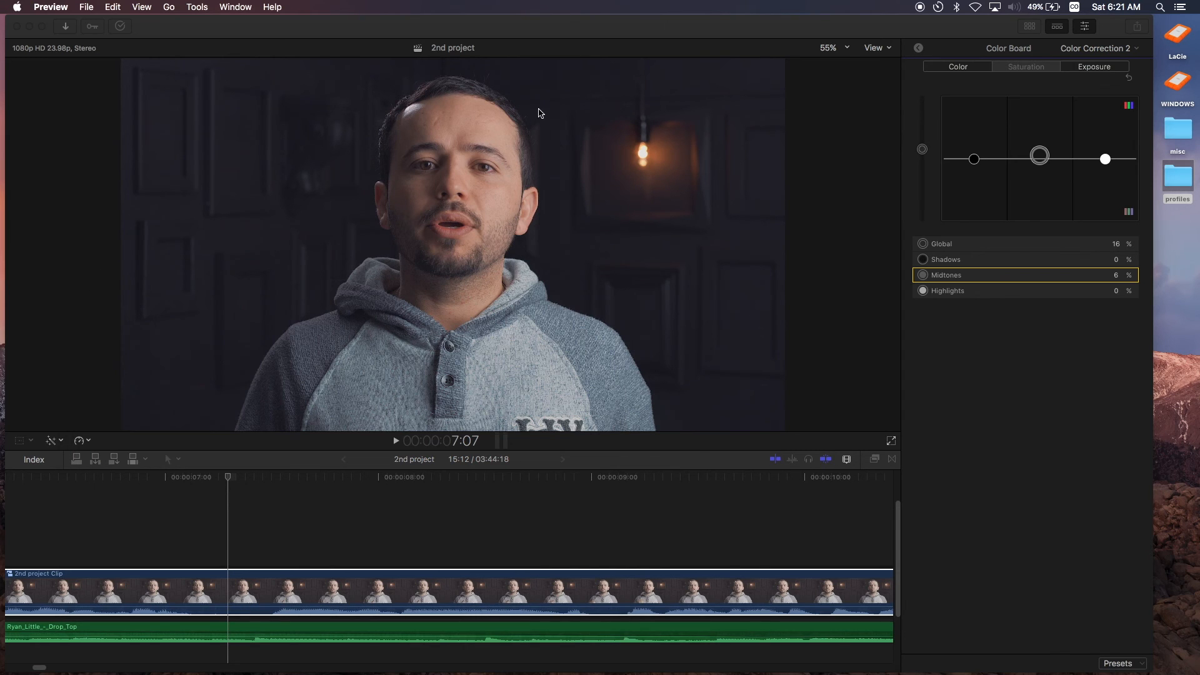
{"action": "mouse_move", "coordinate": [550, 316]}
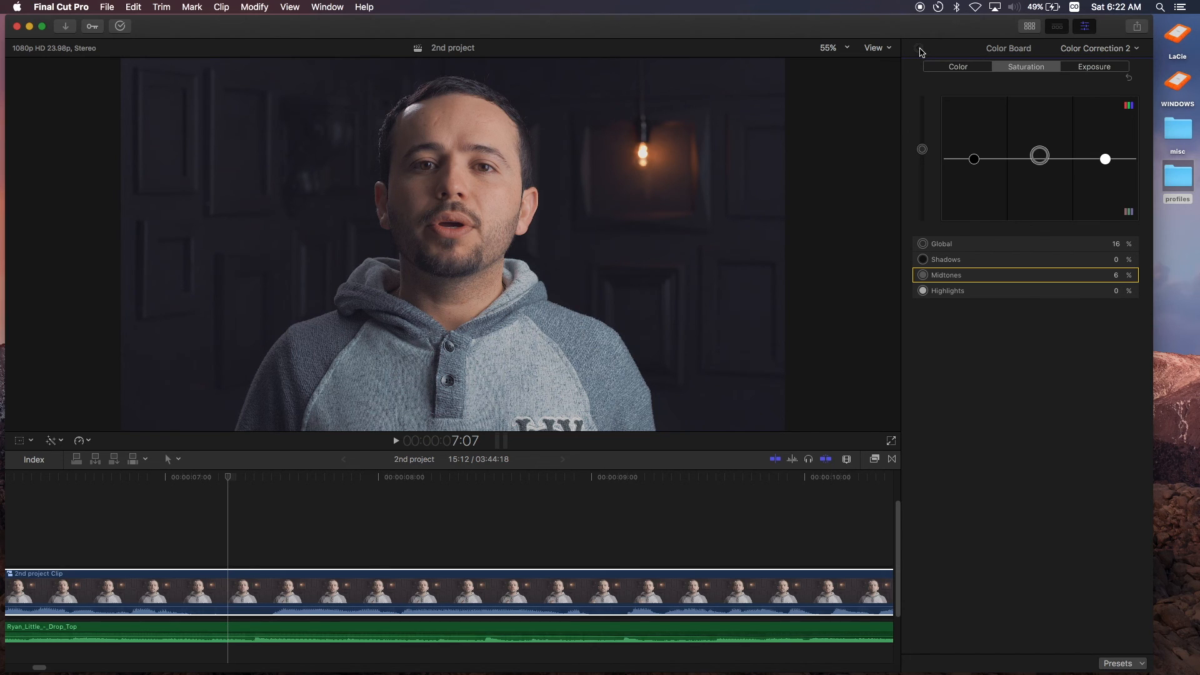
Return from the Color Board to the clip's full effects stack in the Video Inspector
{"action": "left_click", "coordinate": [912, 47]}
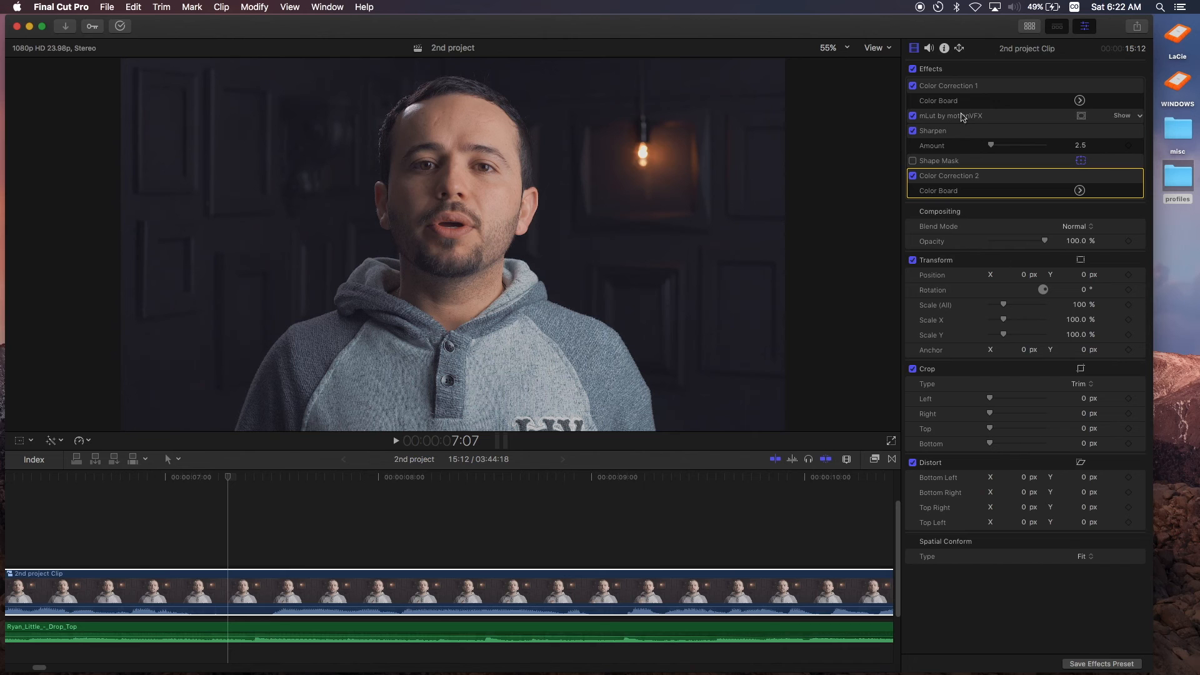
{"action": "mouse_move", "coordinate": [1124, 663]}
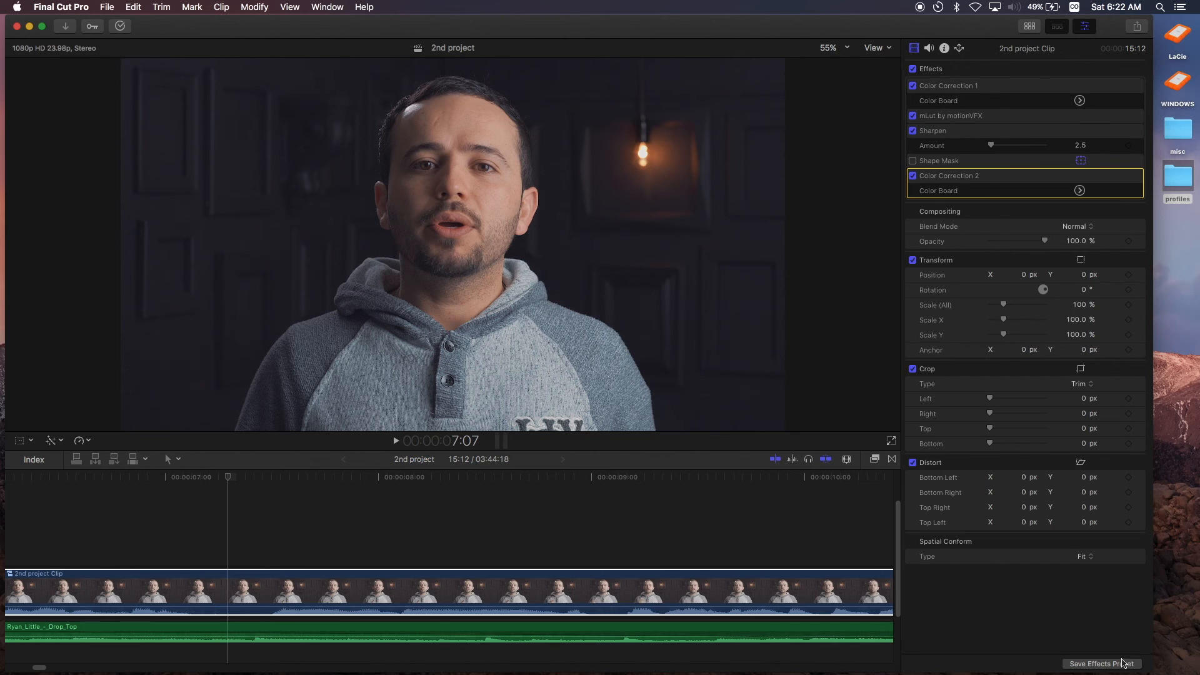
{"action": "mouse_move", "coordinate": [1099, 663]}
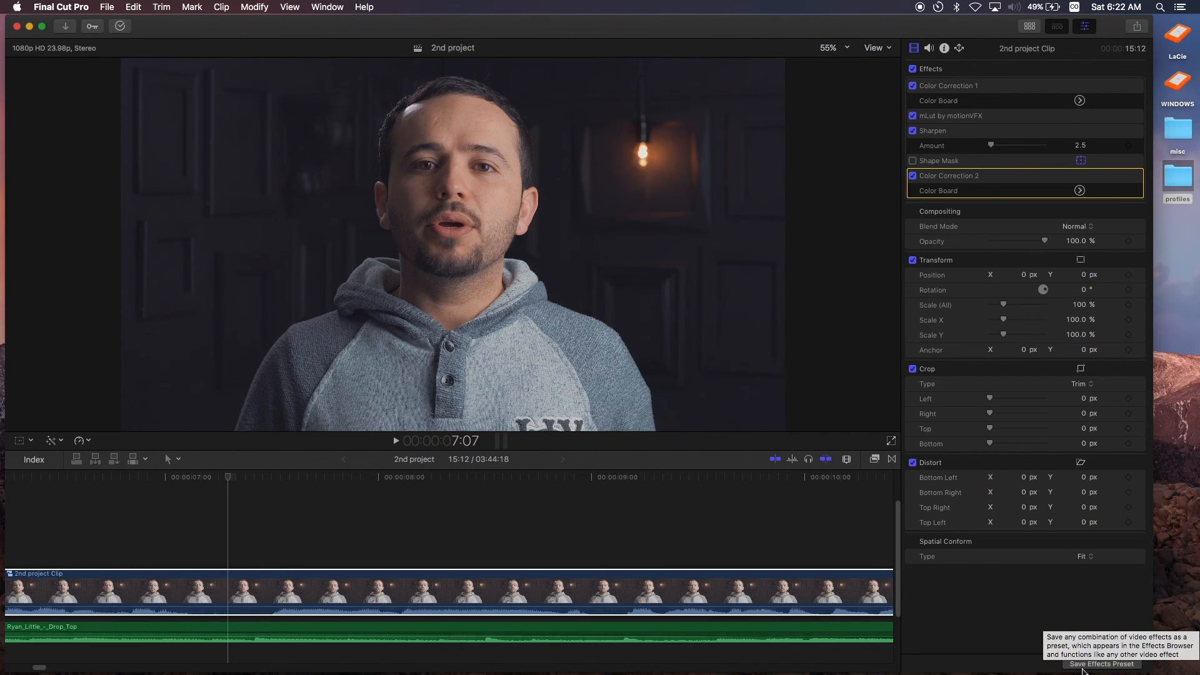
{"action": "mouse_move", "coordinate": [1119, 671]}
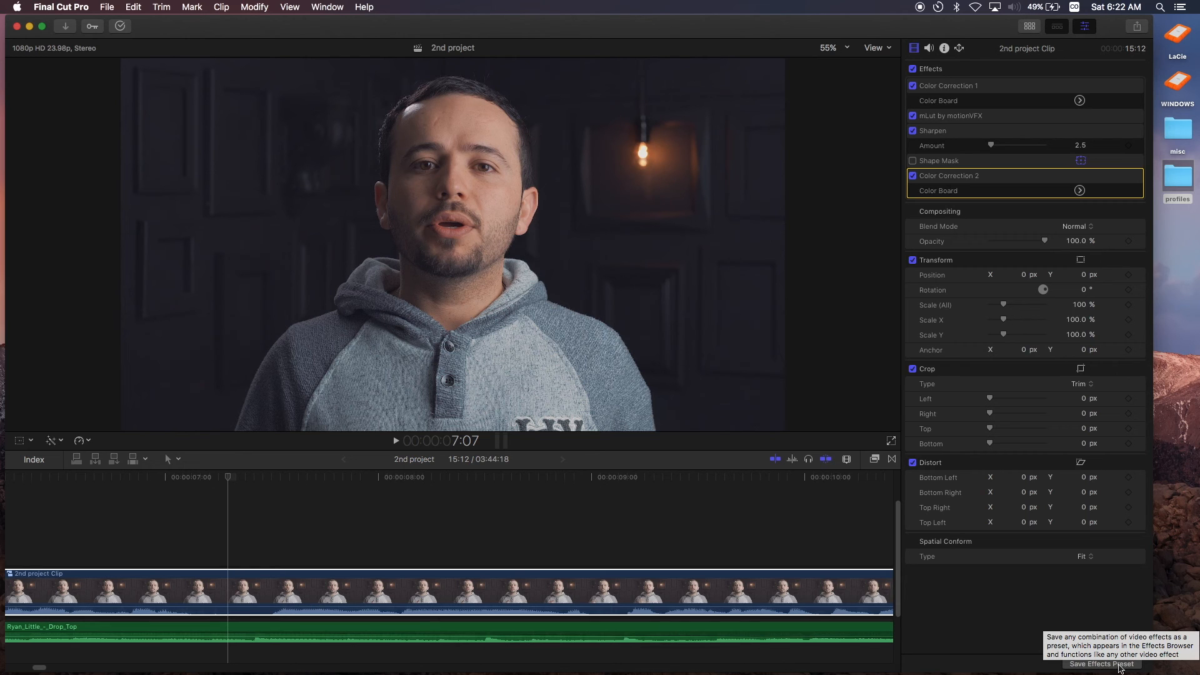
Start saving the clip's effects stack as a video effects preset
{"action": "left_click", "coordinate": [1100, 663]}
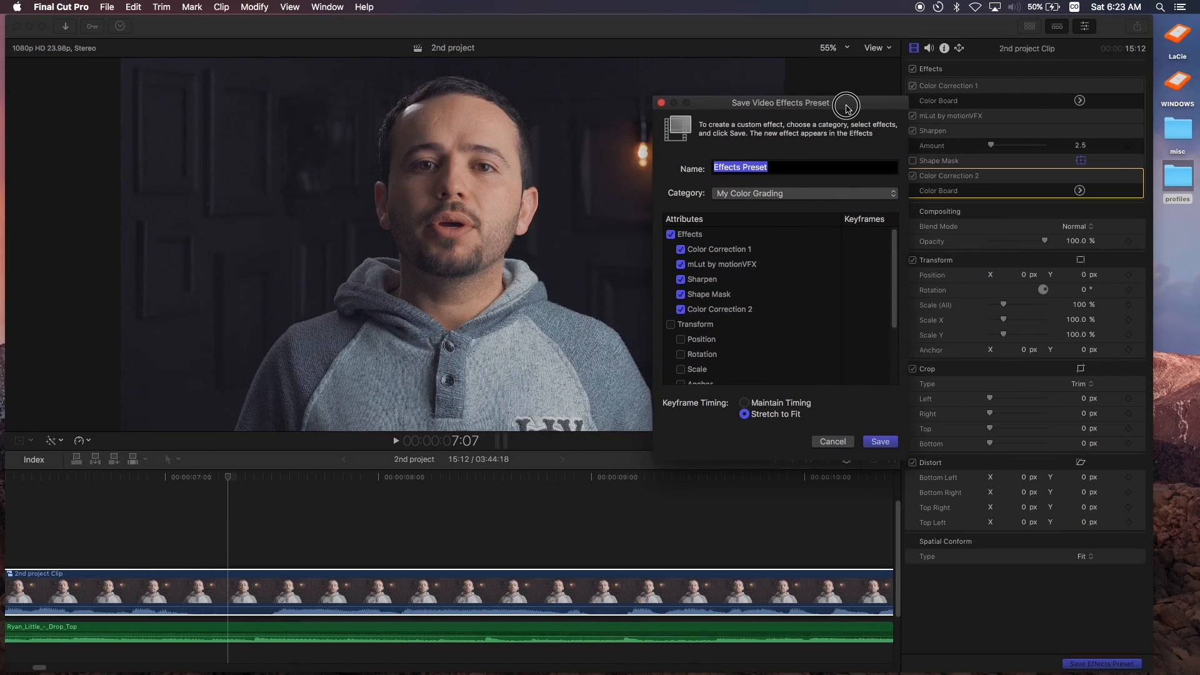
{"action": "mouse_move", "coordinate": [628, 191]}
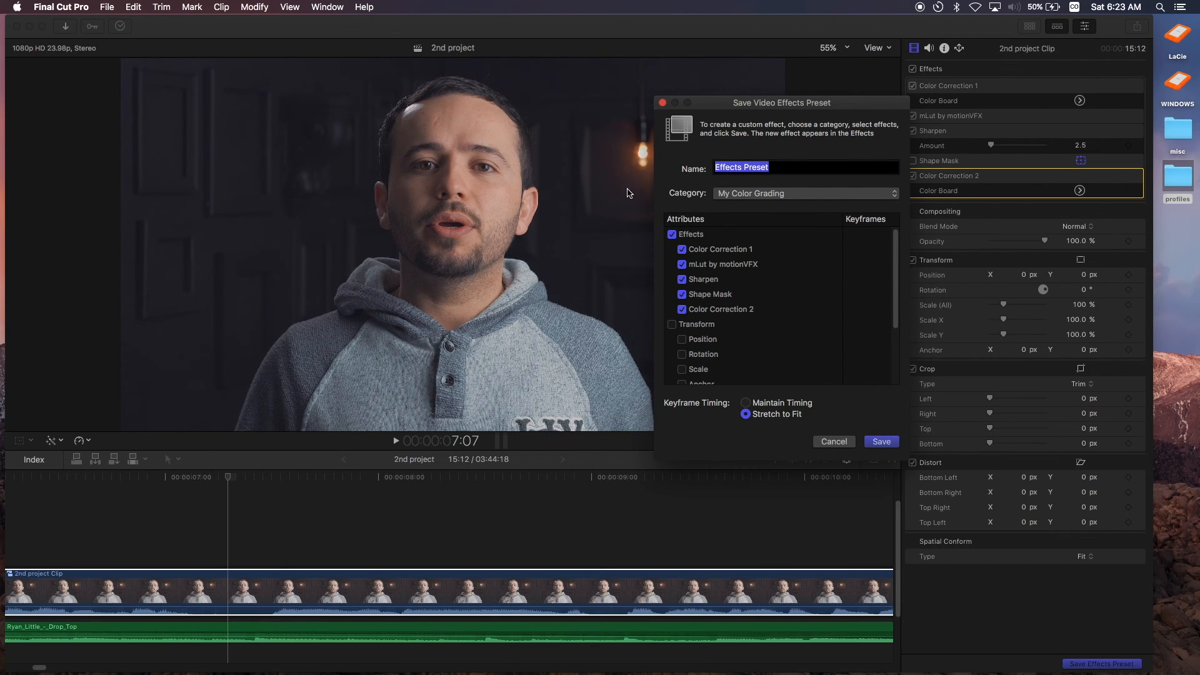
{"action": "mouse_move", "coordinate": [740, 256]}
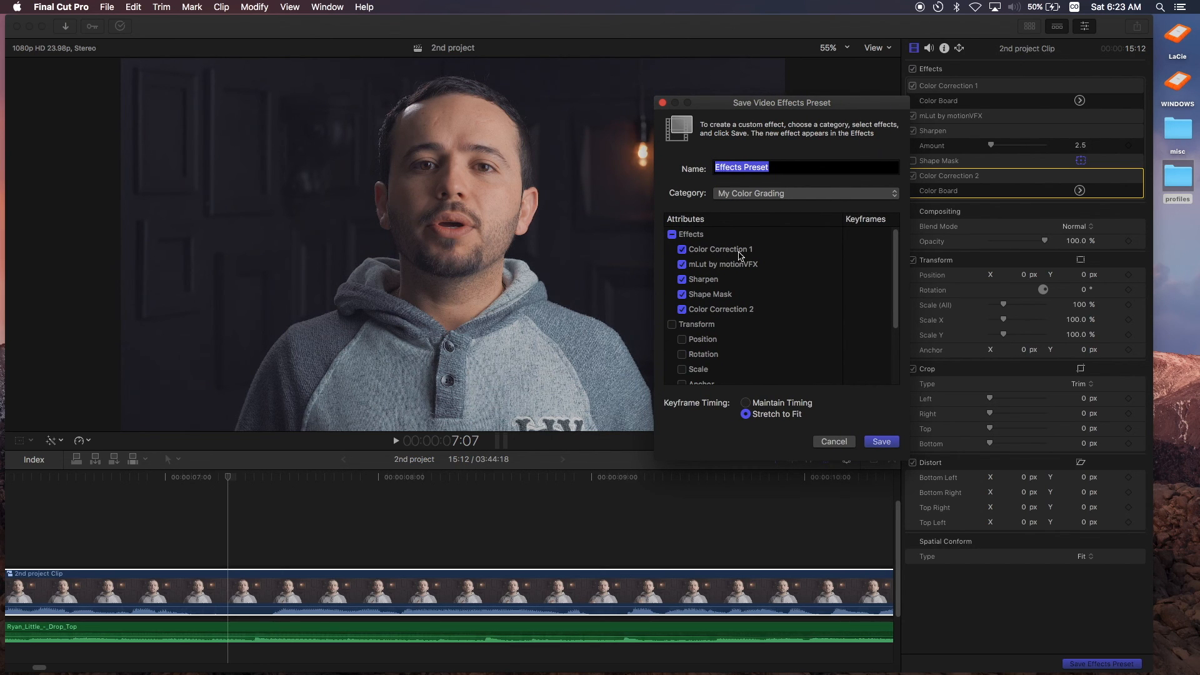
{"action": "mouse_move", "coordinate": [718, 253]}
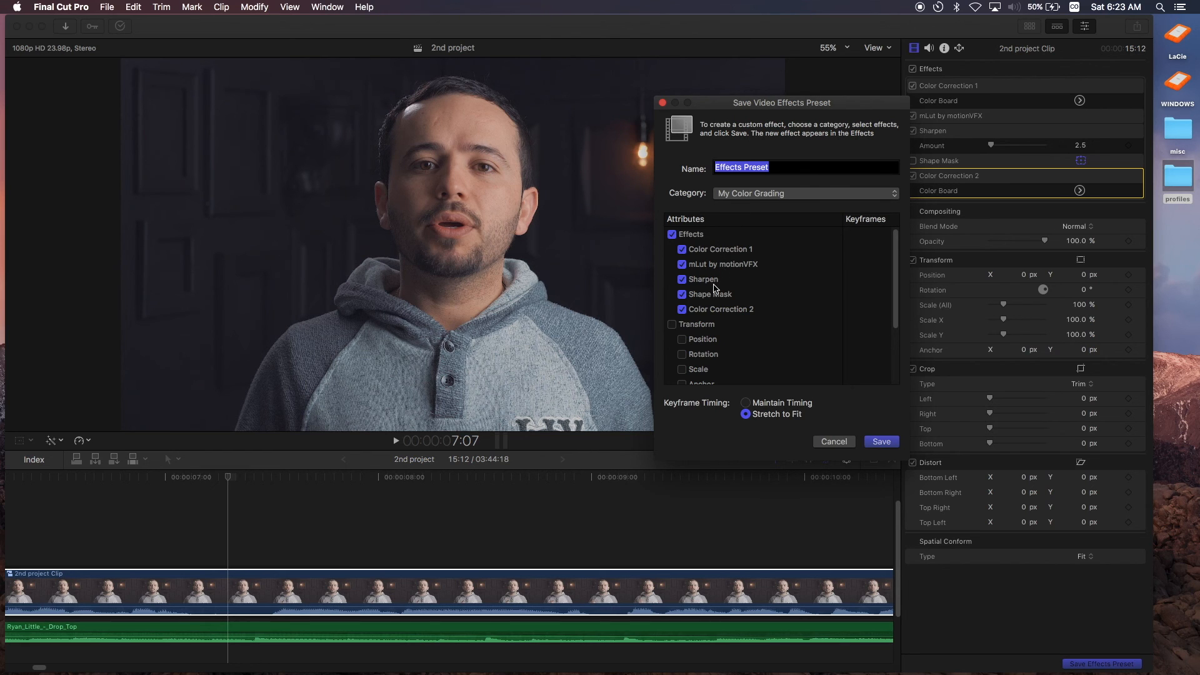
{"action": "mouse_move", "coordinate": [716, 310]}
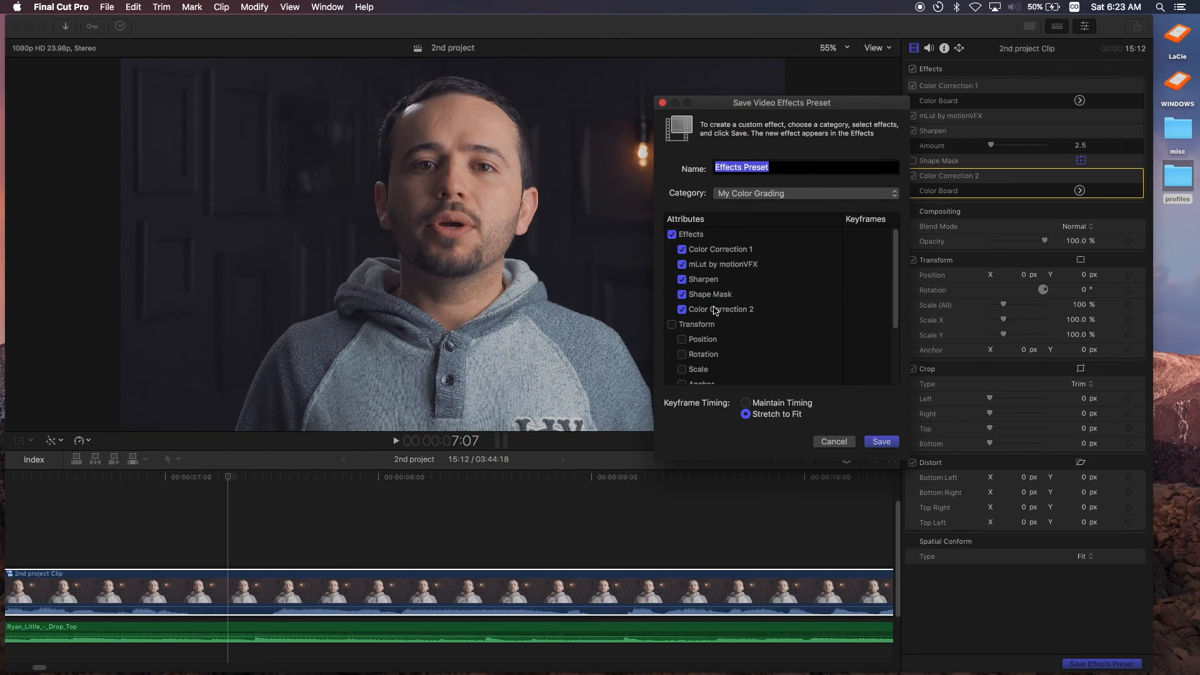
{"action": "mouse_move", "coordinate": [725, 231]}
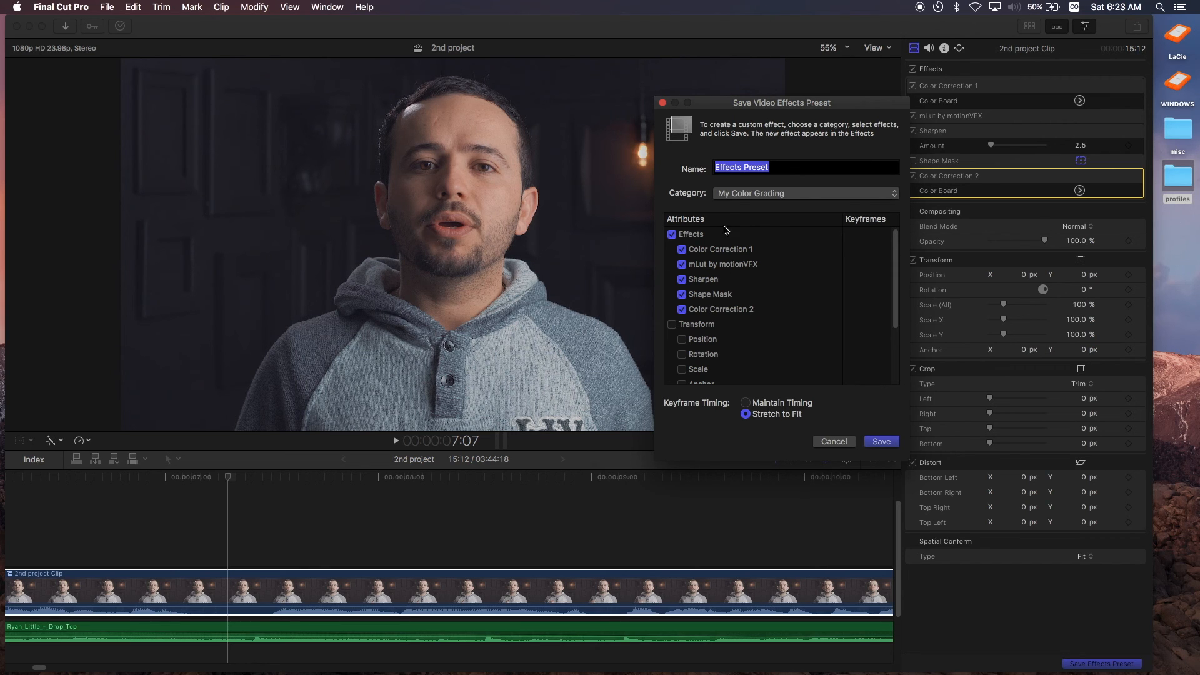
{"action": "mouse_move", "coordinate": [857, 361]}
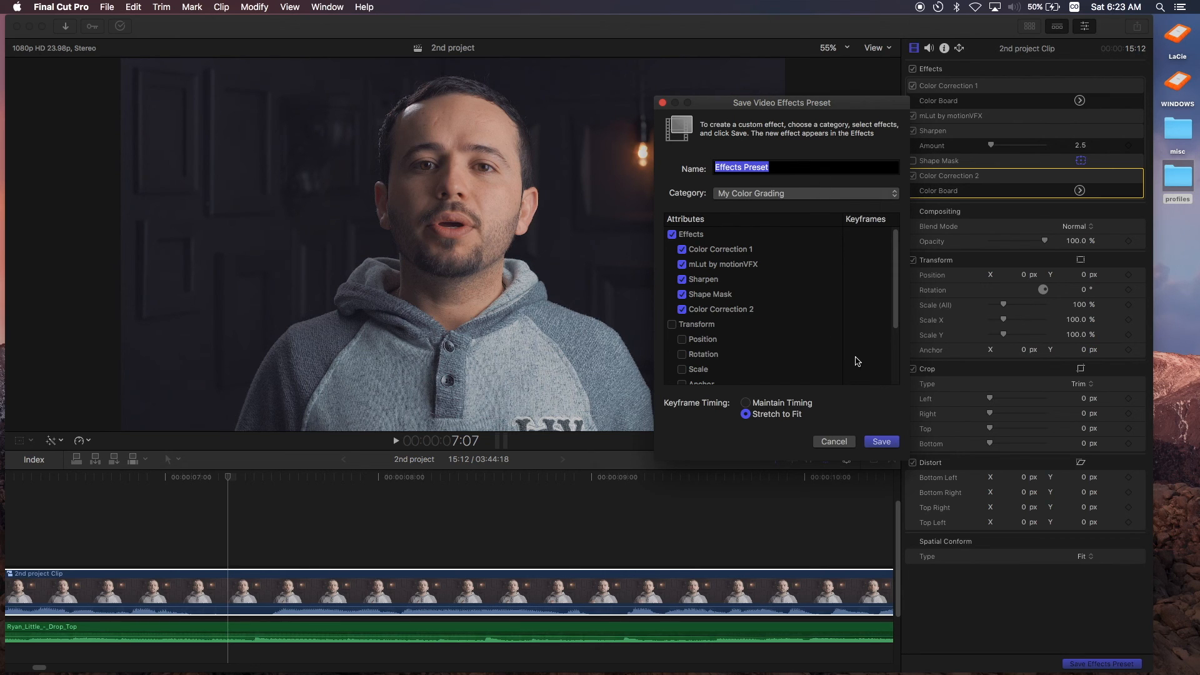
{"action": "mouse_move", "coordinate": [468, 203]}
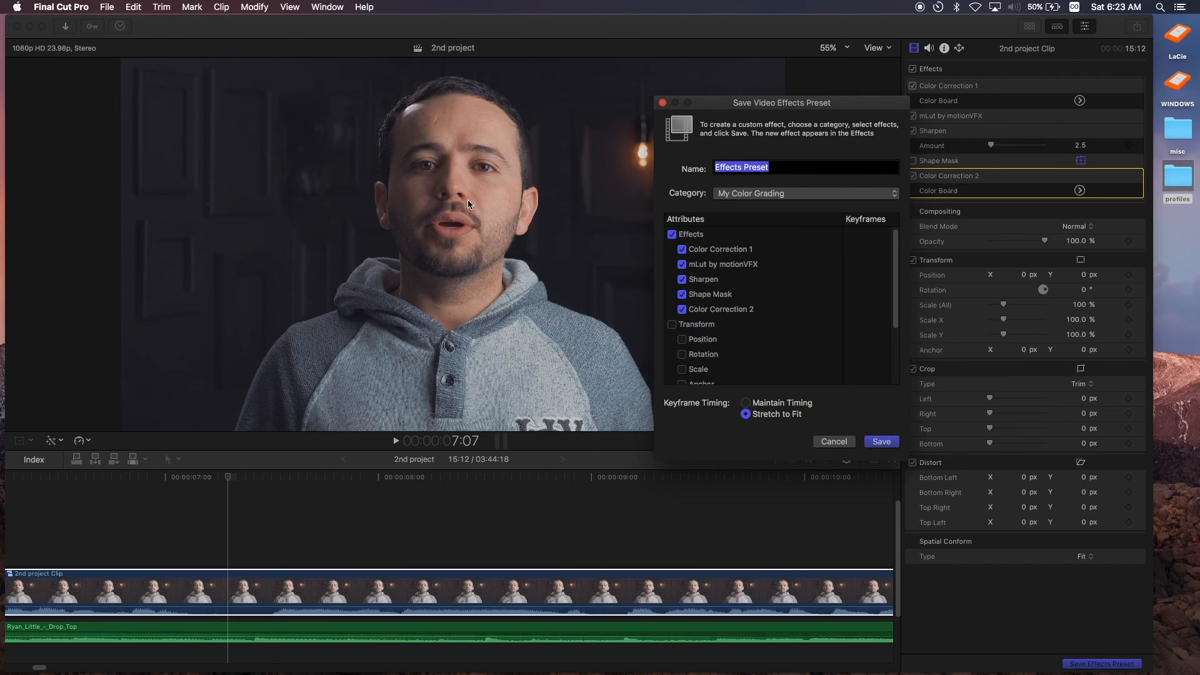
{"action": "mouse_move", "coordinate": [752, 285]}
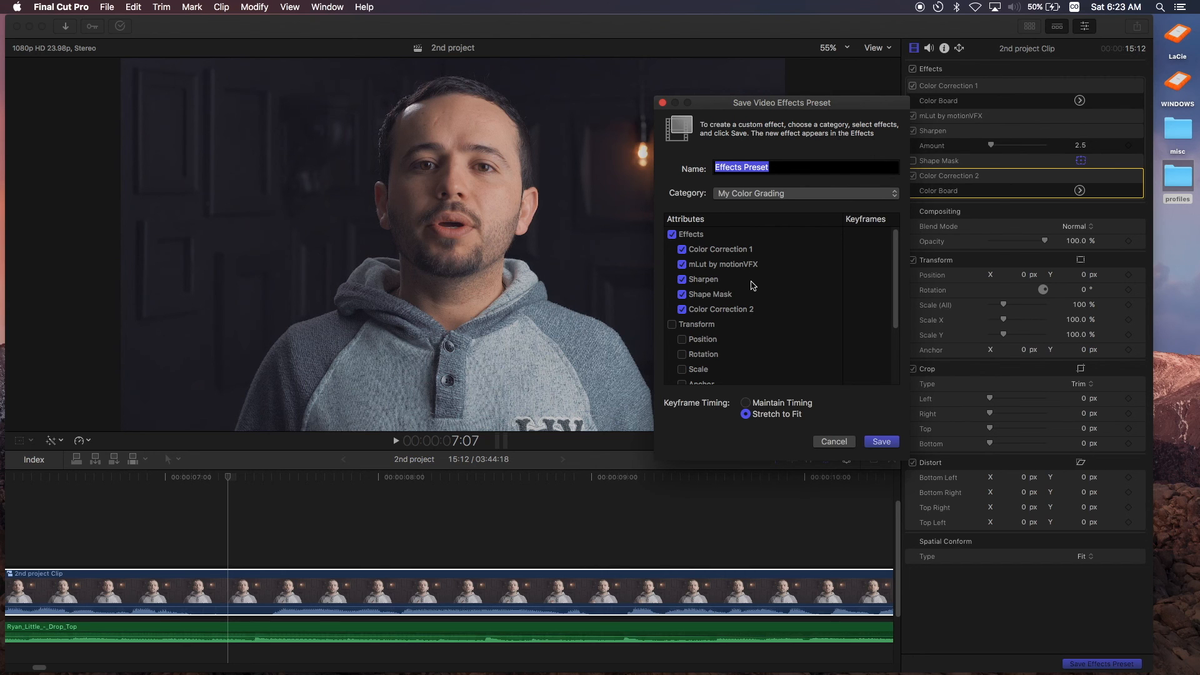
{"action": "mouse_move", "coordinate": [588, 264]}
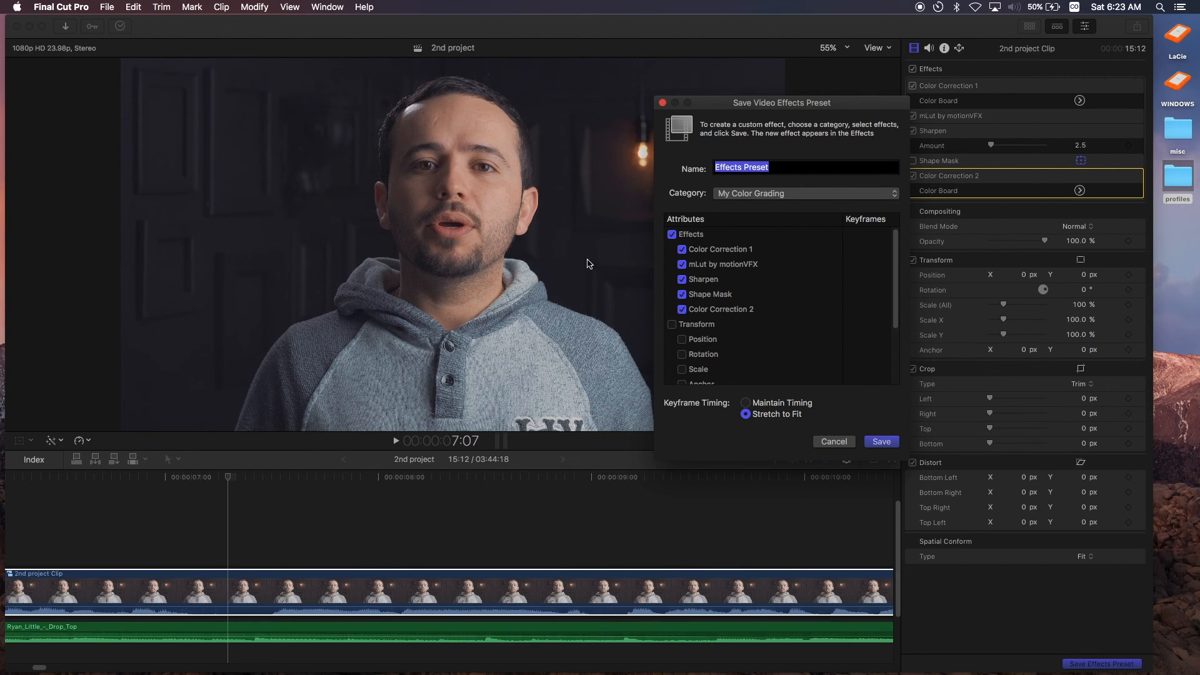
{"action": "mouse_move", "coordinate": [580, 187]}
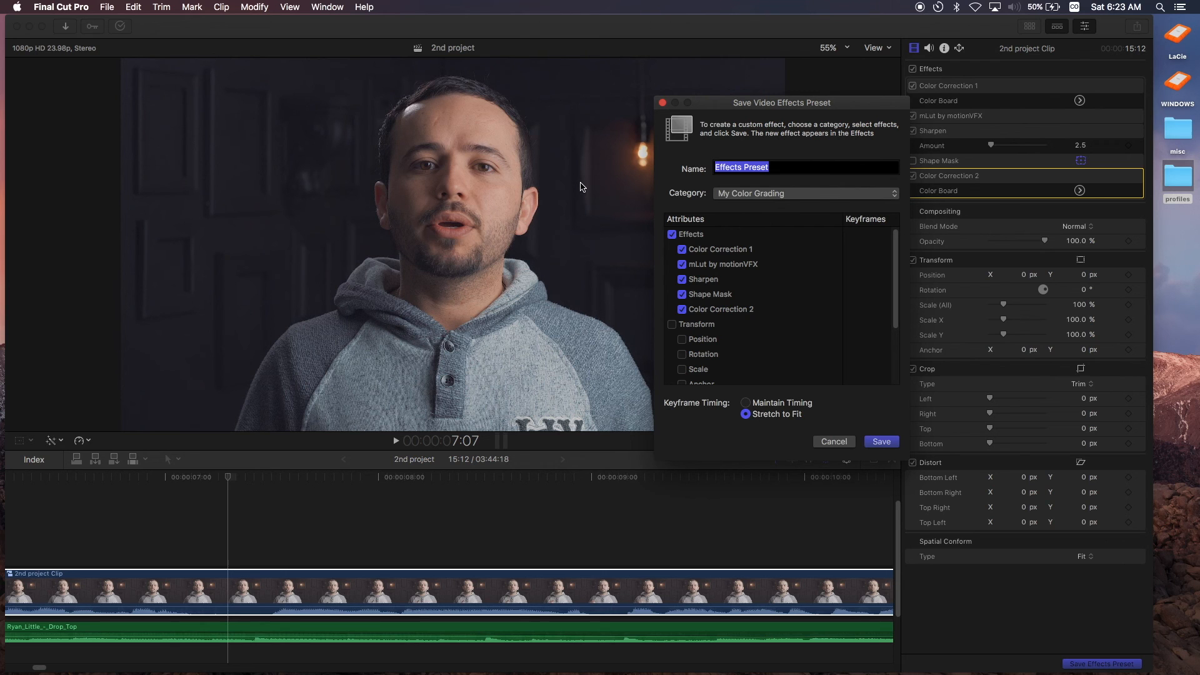
{"action": "mouse_move", "coordinate": [791, 181]}
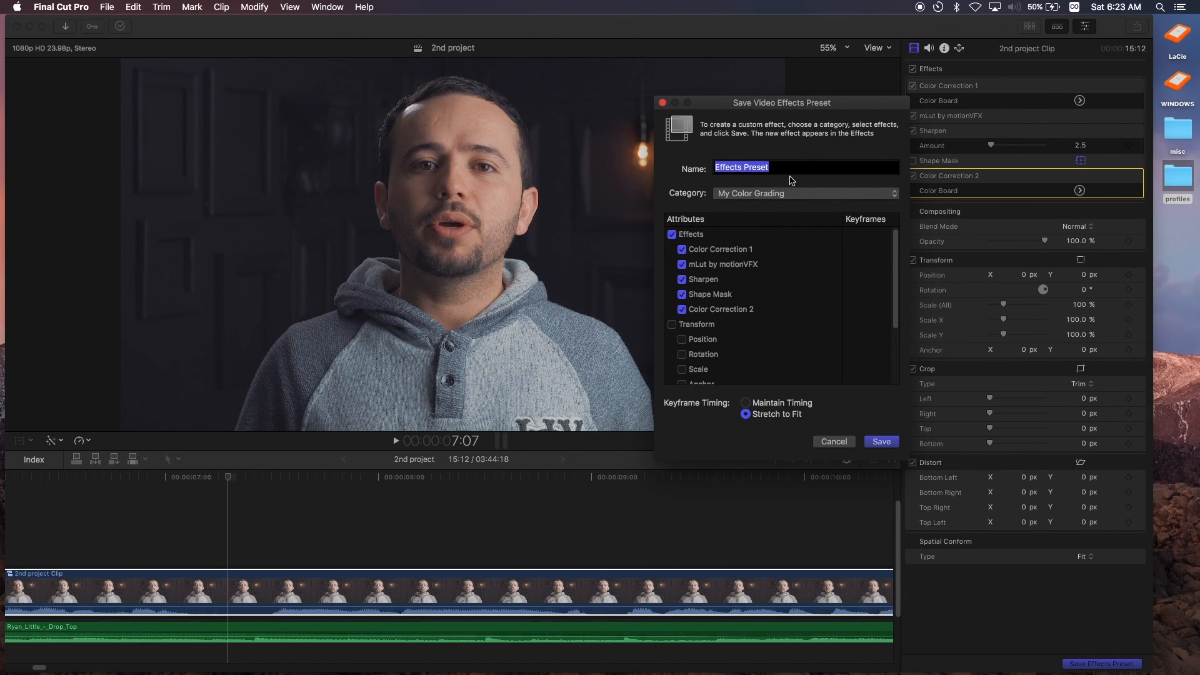
Save the preset as 'my picture profile' in the My Color Grading category
{"action": "left_click", "coordinate": [803, 192]}
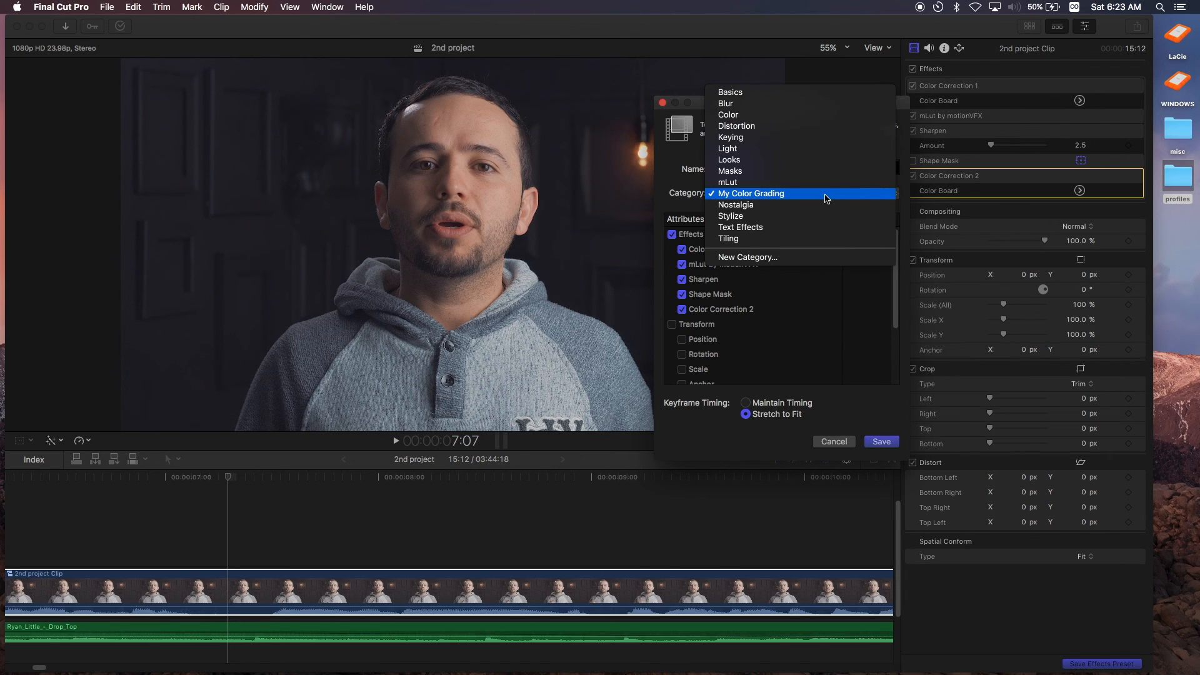
{"action": "mouse_move", "coordinate": [782, 196]}
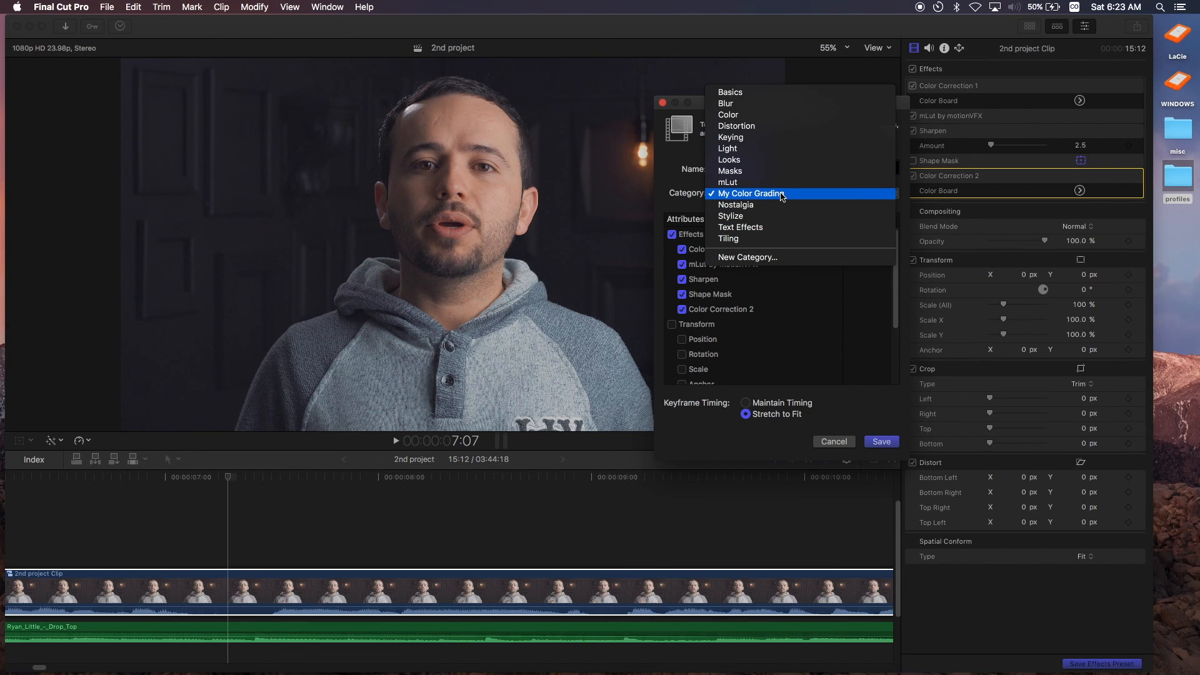
{"action": "mouse_move", "coordinate": [766, 230]}
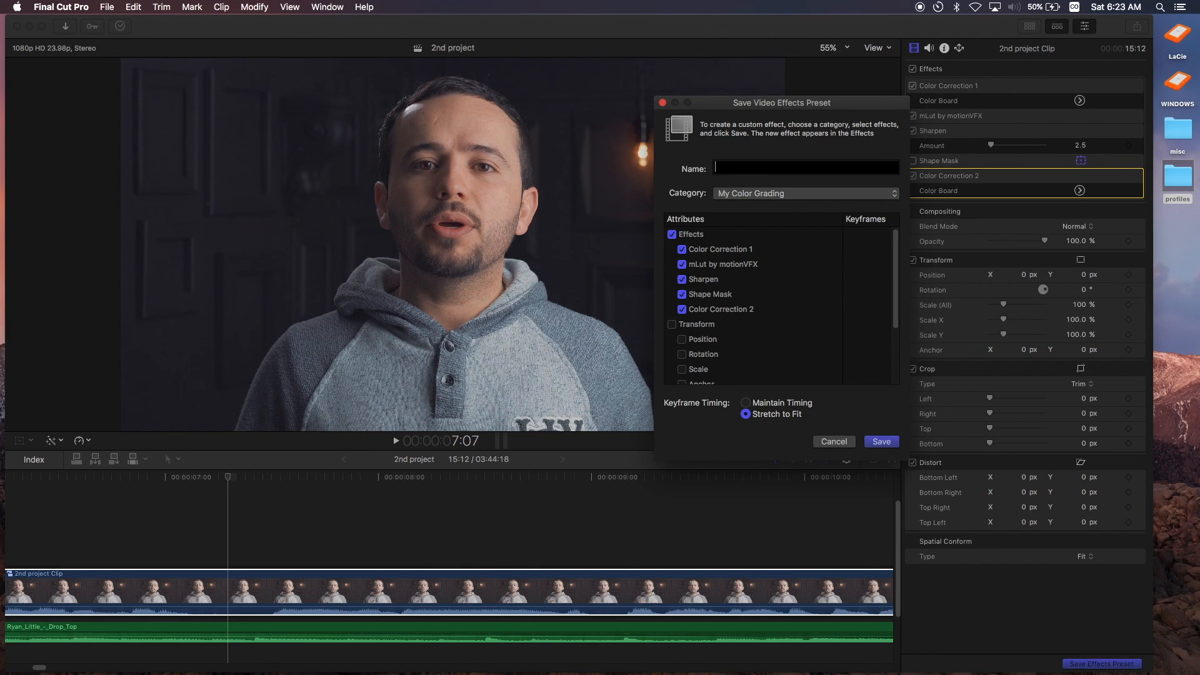
{"action": "type", "text": "my"}
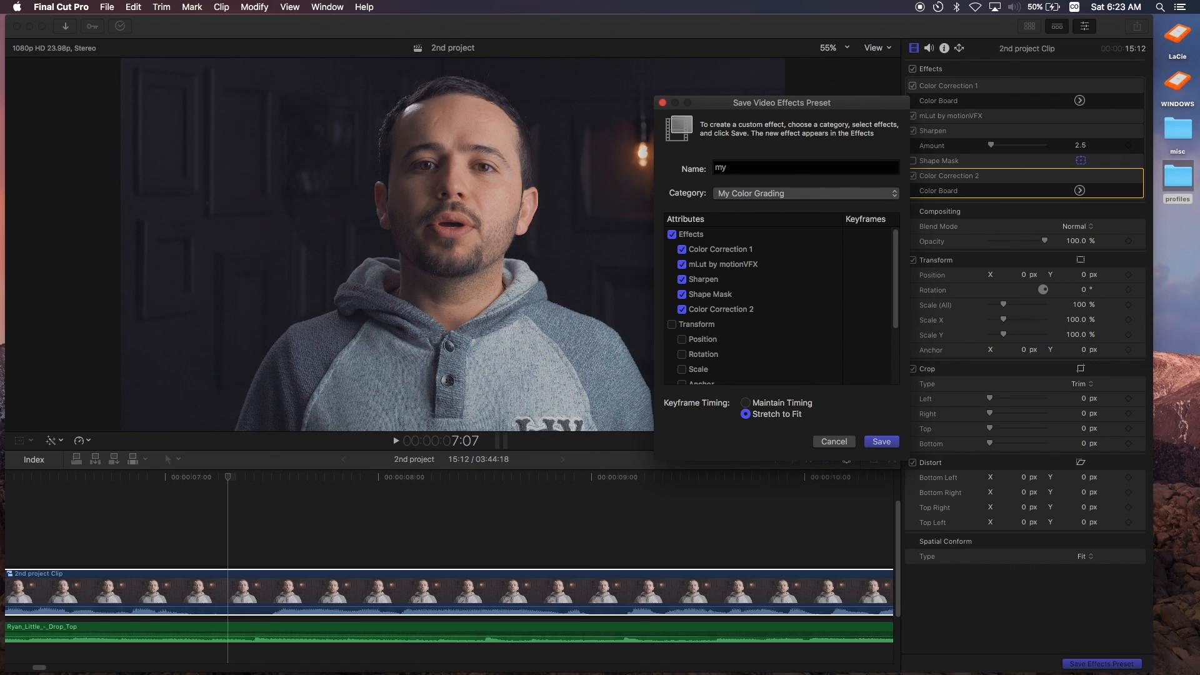
{"action": "type", "text": "picture p"}
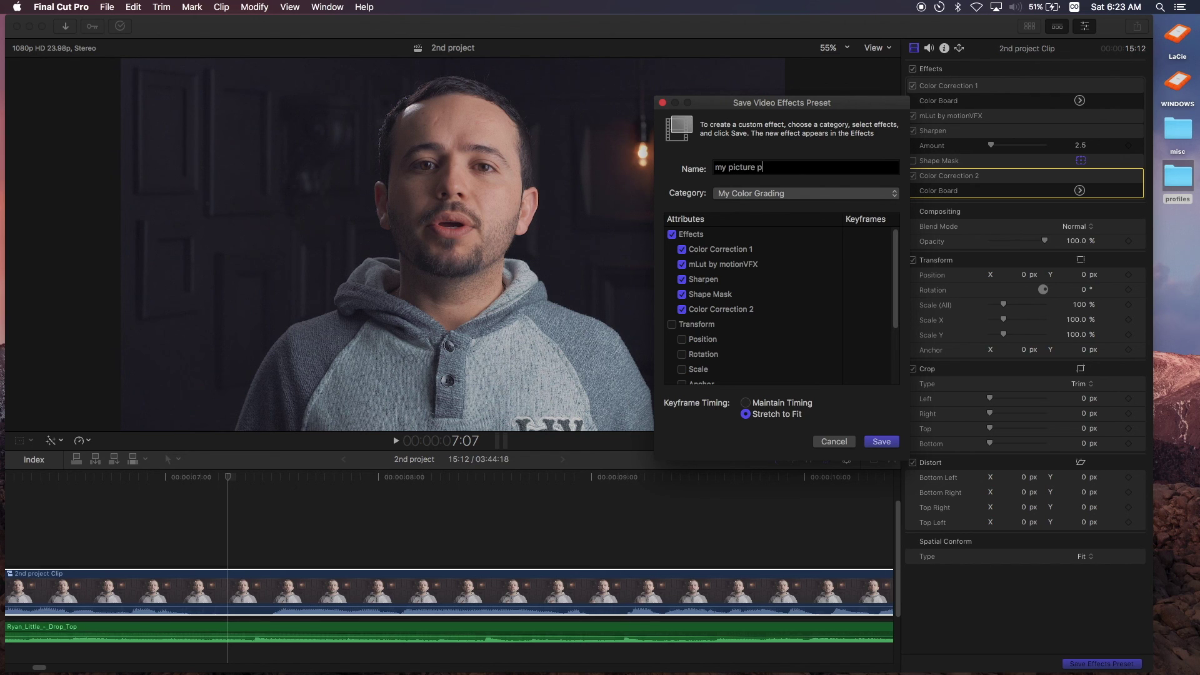
{"action": "type", "text": "rofi"}
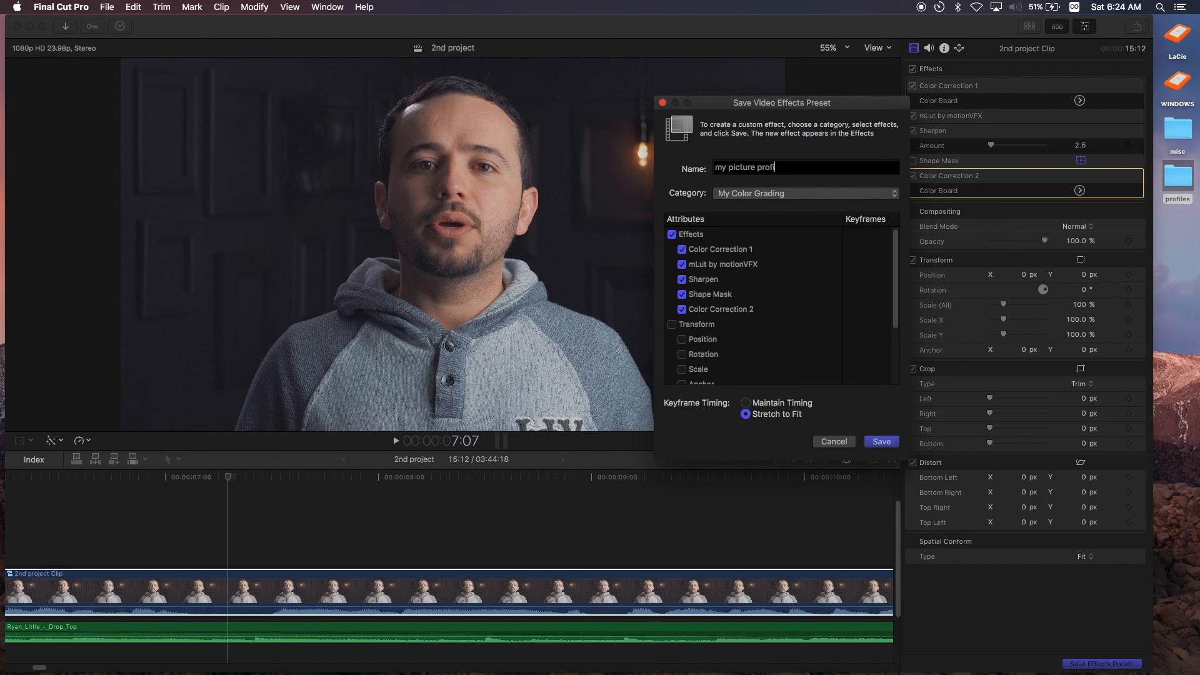
{"action": "type", "text": "le"}
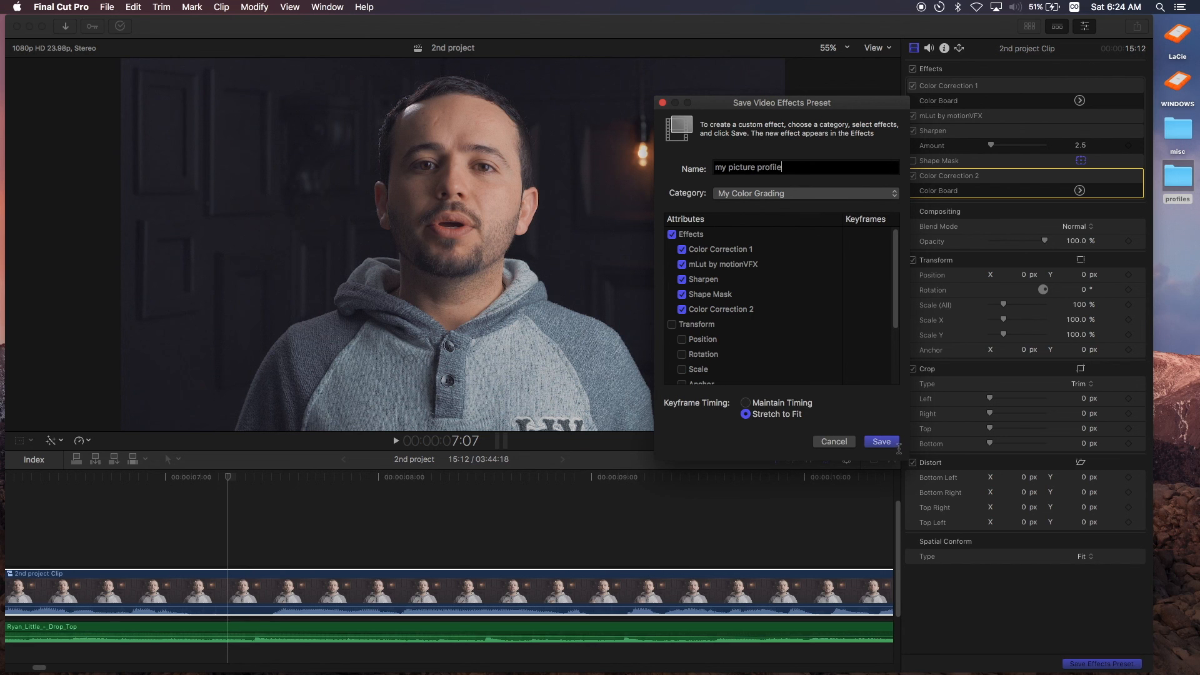
{"action": "left_click", "coordinate": [881, 442]}
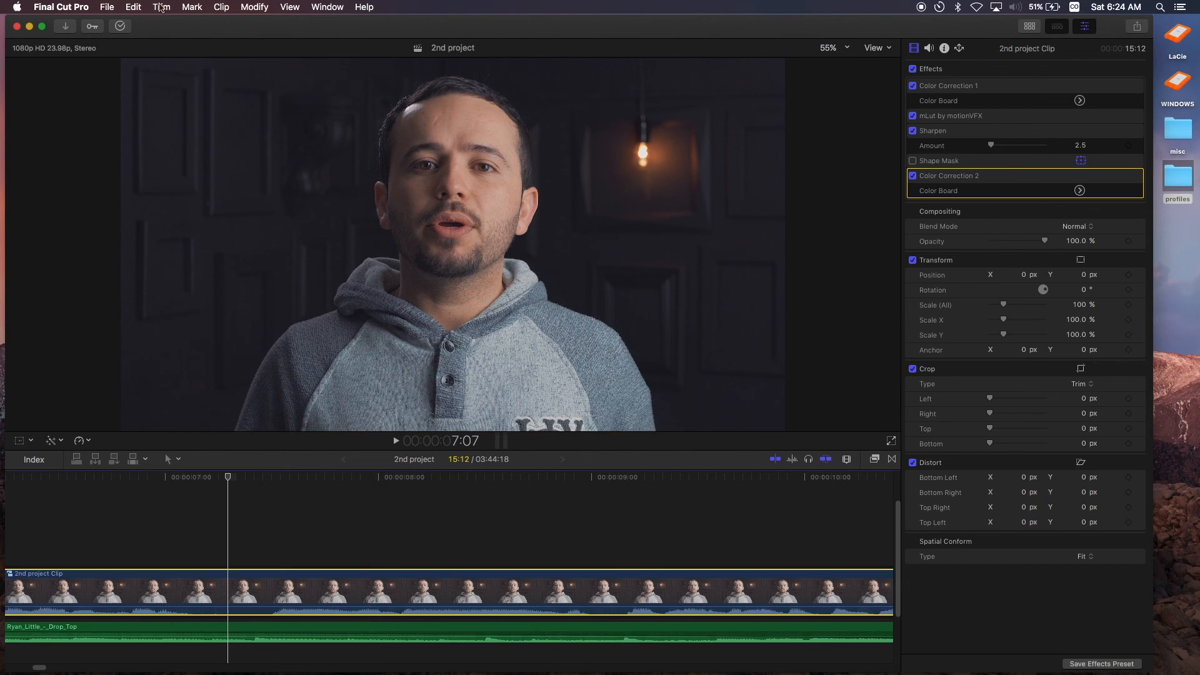
Remove all effects from the talking-head clip via Edit > Remove Effects, leaving it flat
{"action": "left_click", "coordinate": [134, 7]}
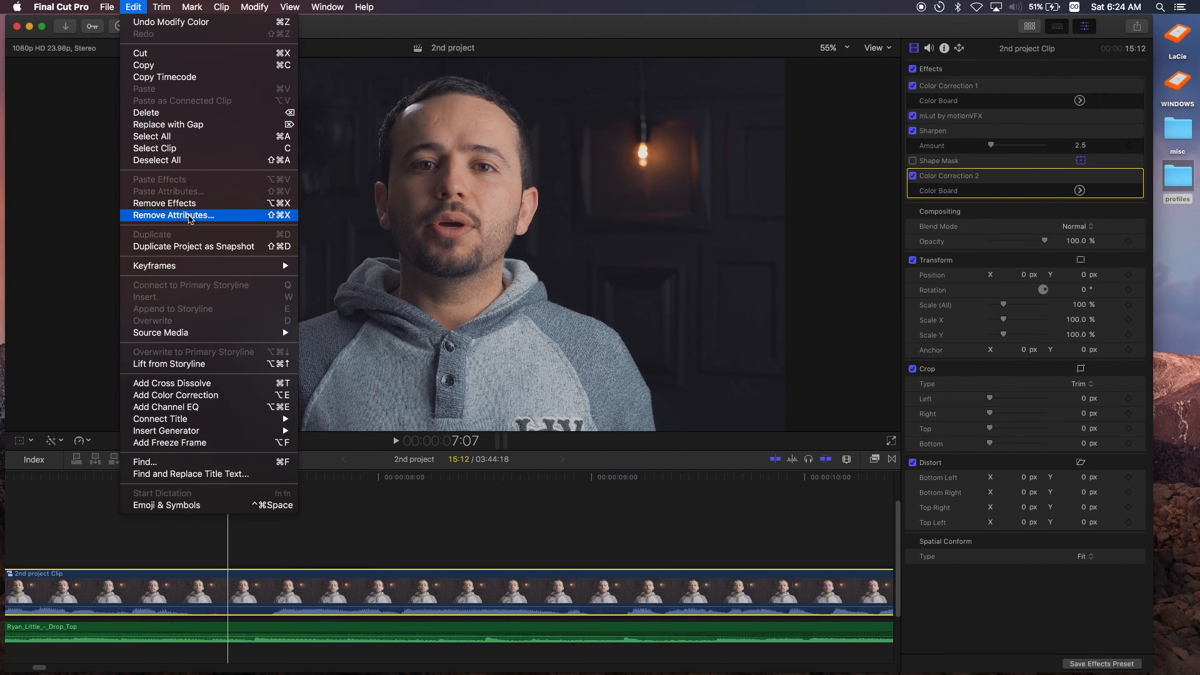
{"action": "left_click", "coordinate": [189, 210]}
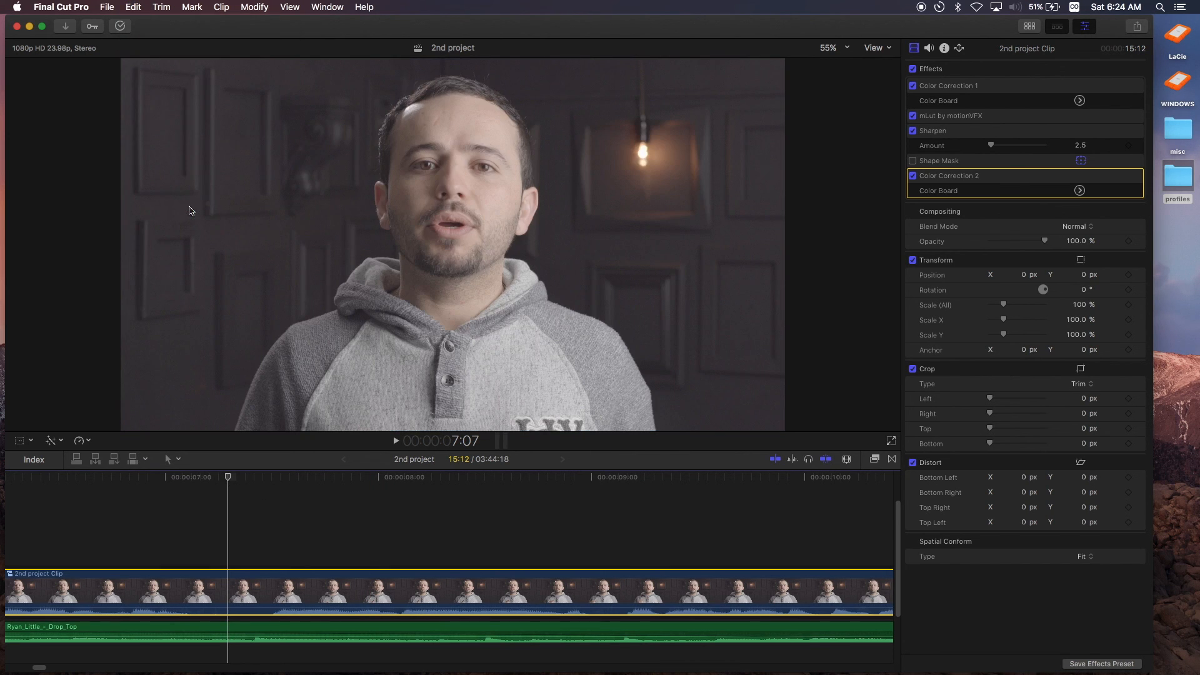
{"action": "scroll", "scroll_direction": "down", "scroll_amount": 3}
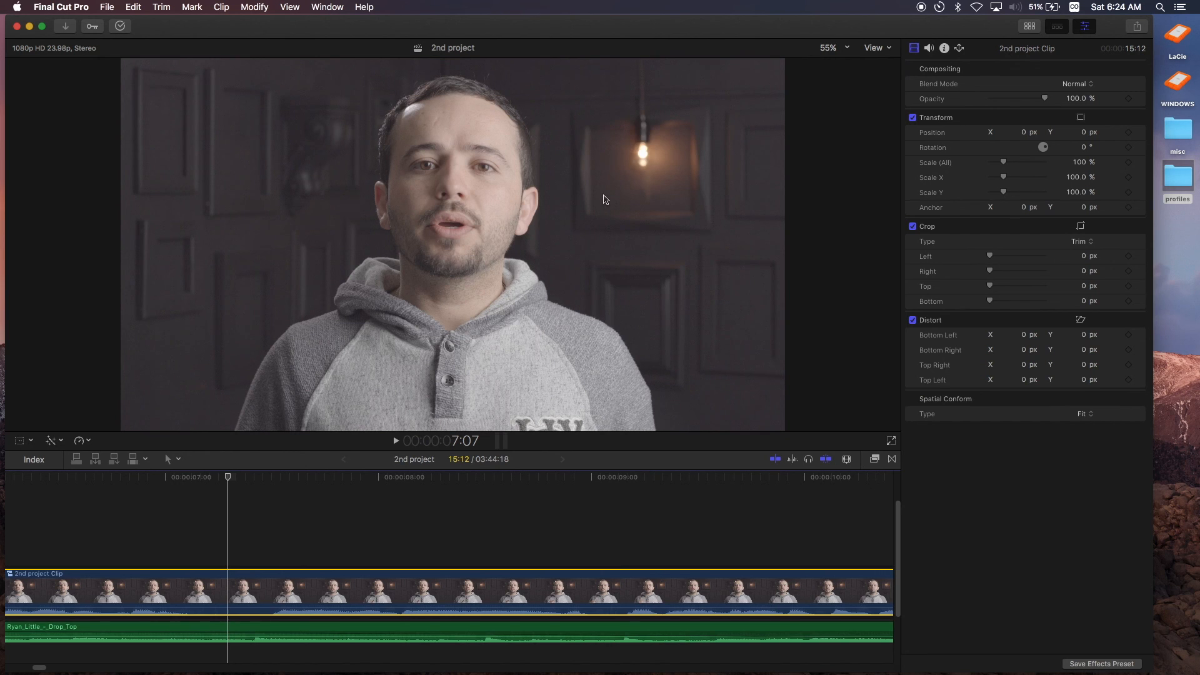
{"action": "mouse_move", "coordinate": [864, 34]}
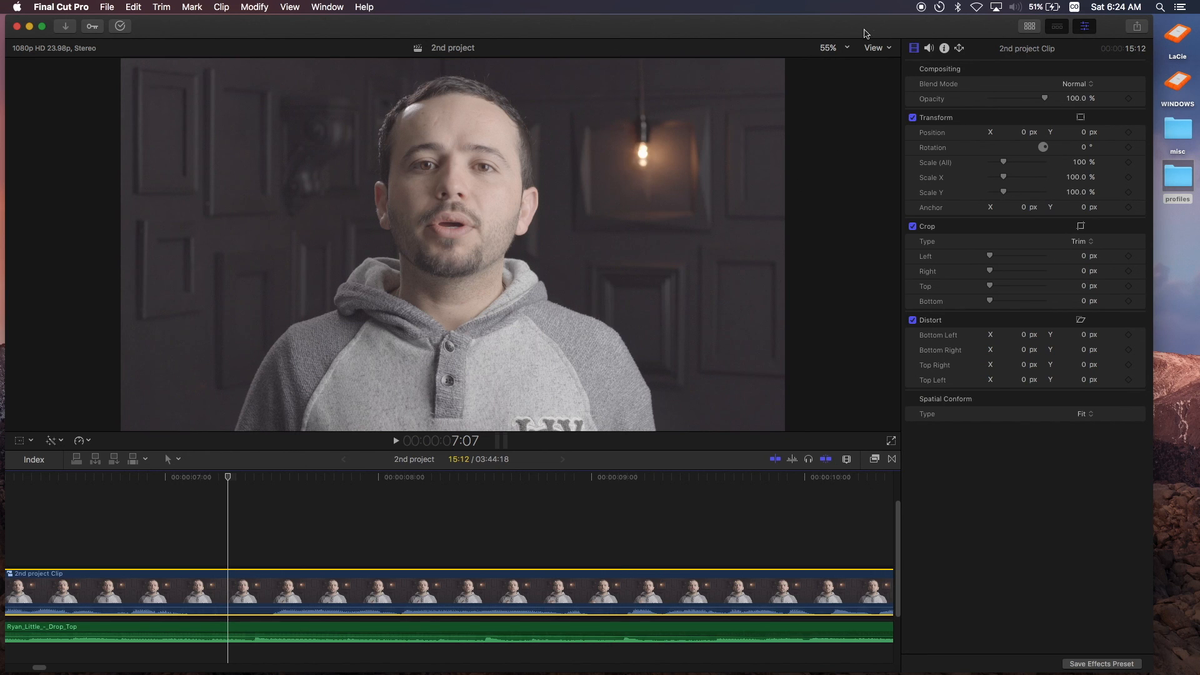
{"action": "mouse_move", "coordinate": [967, 171]}
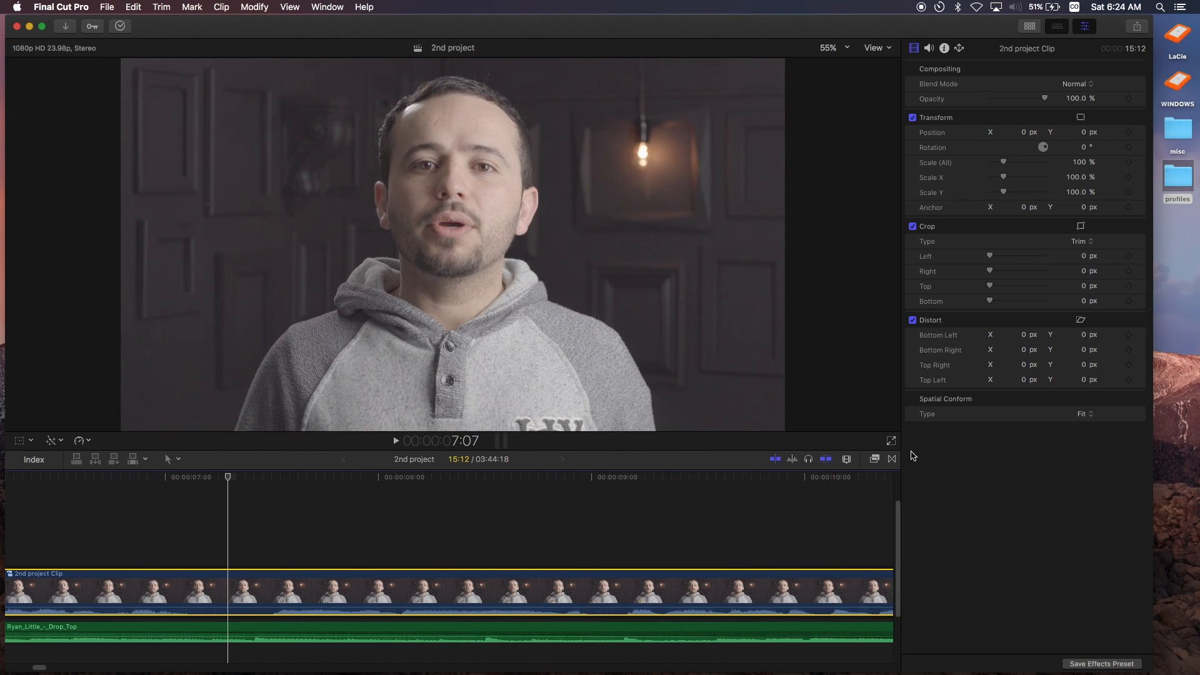
Apply the 'my picture profile' preset from the My Color Grading effects category to the clip
{"action": "left_click", "coordinate": [873, 458]}
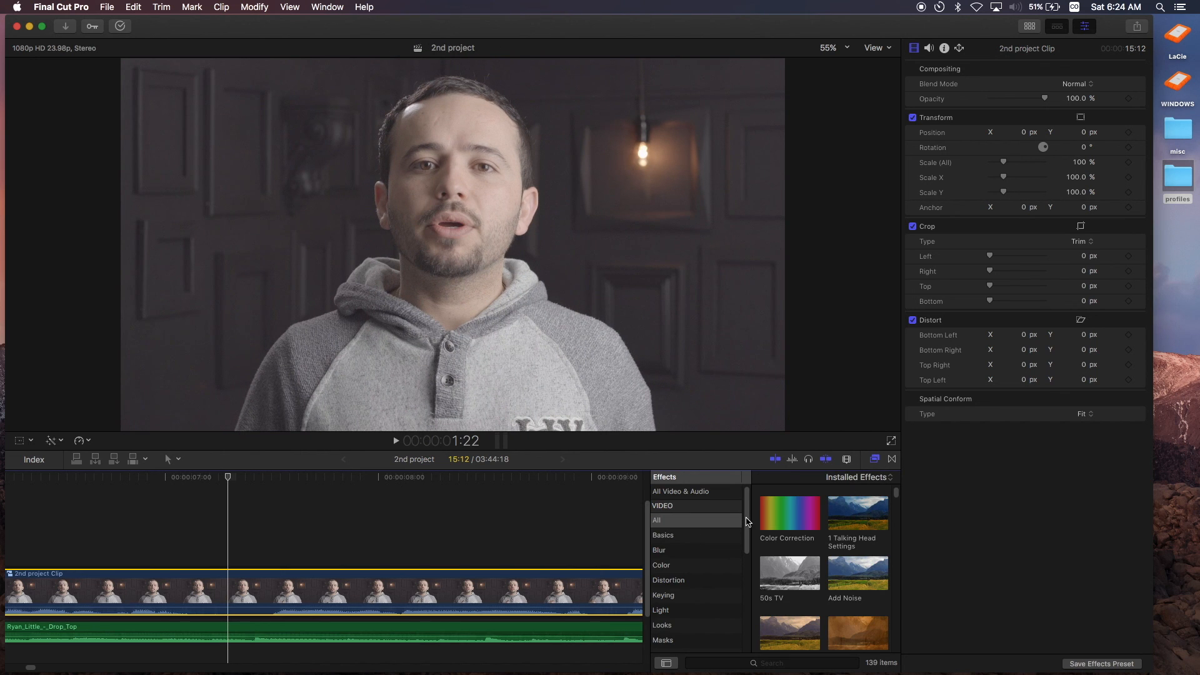
{"action": "scroll", "scroll_direction": "down", "scroll_amount": 3}
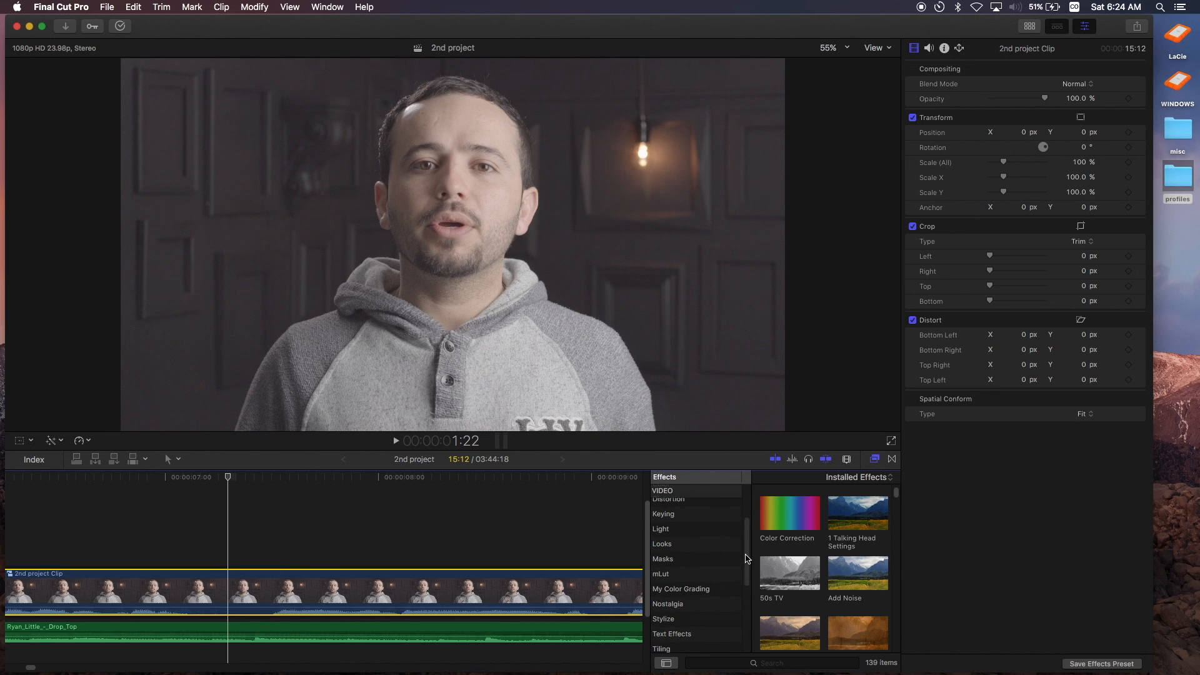
{"action": "left_click", "coordinate": [680, 588]}
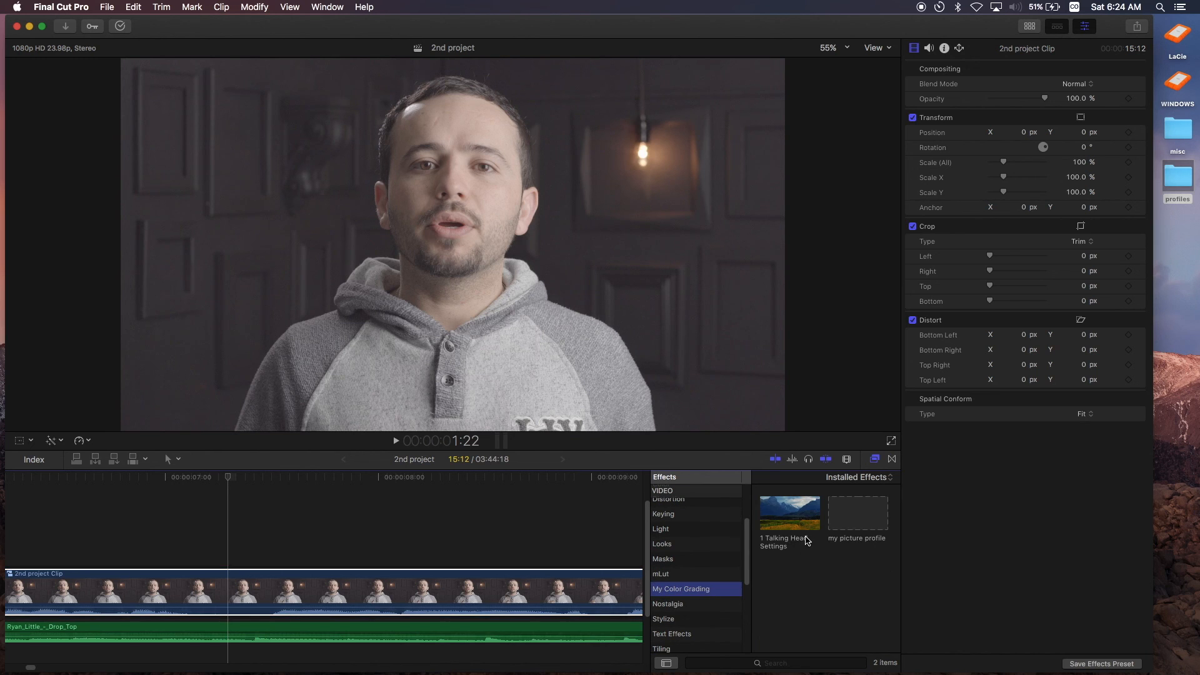
{"action": "left_click", "coordinate": [856, 512]}
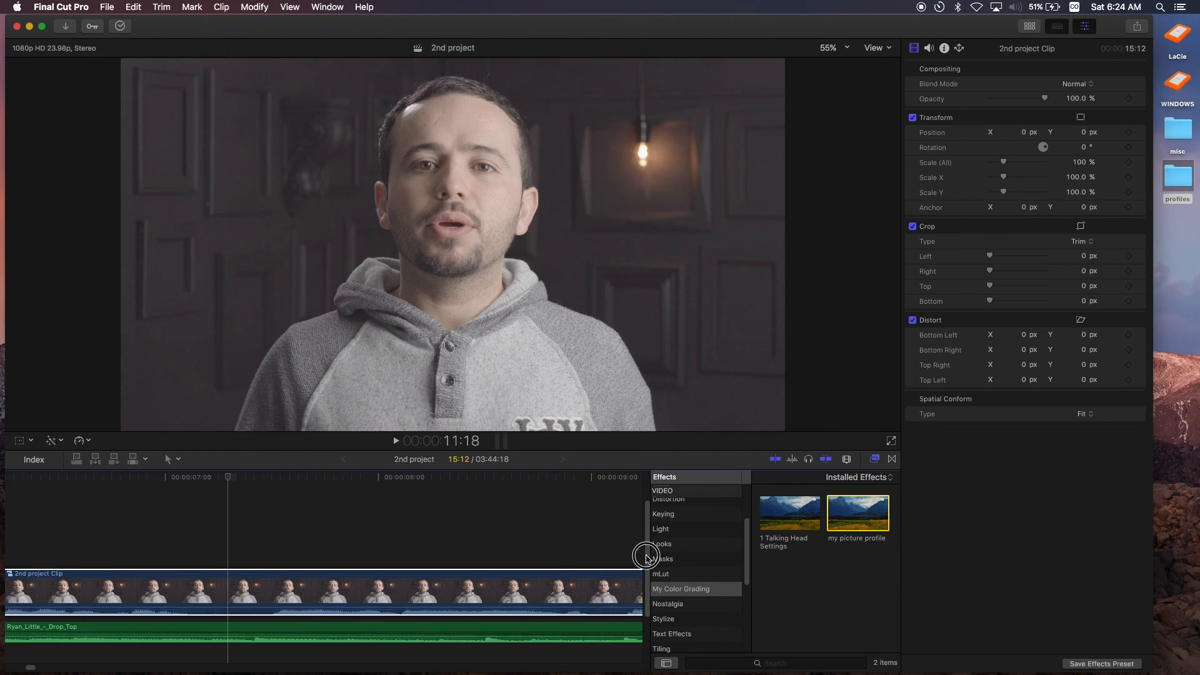
{"action": "left_click", "coordinate": [526, 589]}
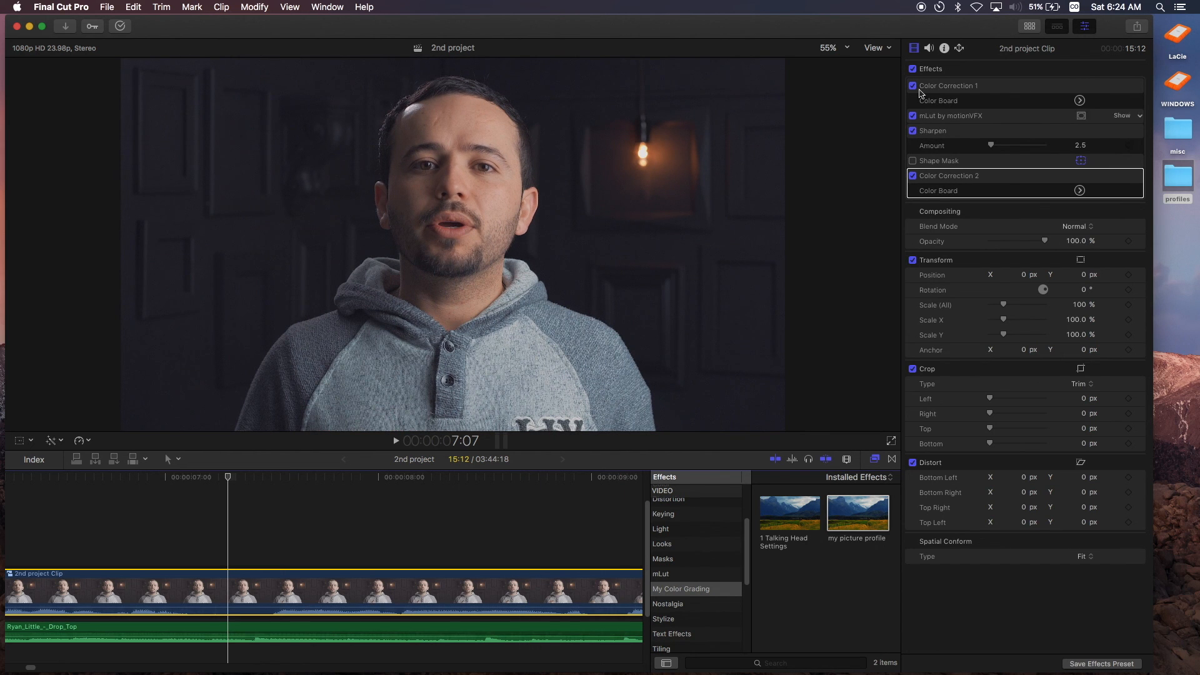
{"action": "left_click", "coordinate": [912, 85]}
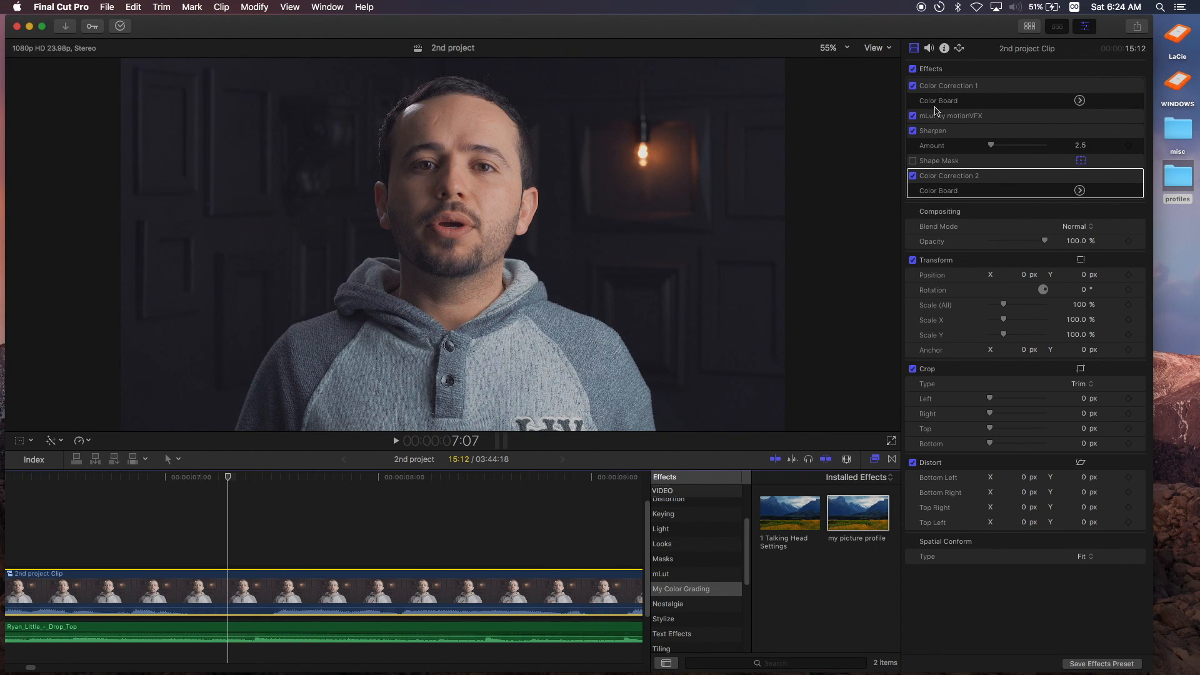
{"action": "mouse_move", "coordinate": [969, 179]}
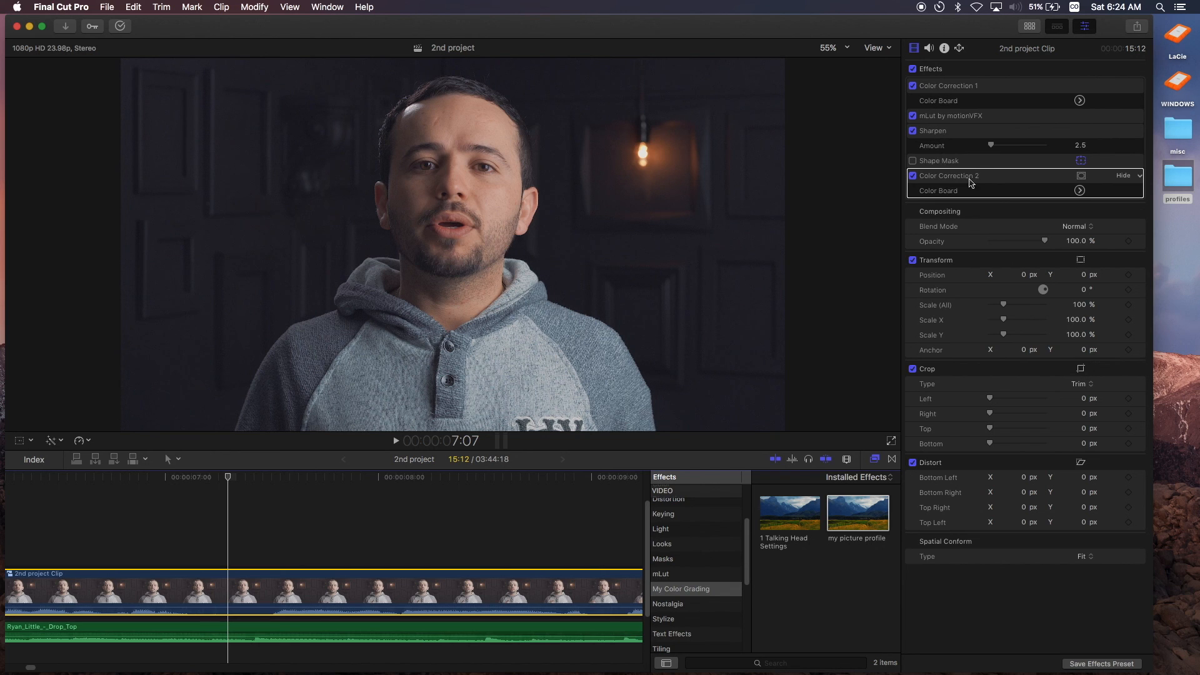
{"action": "left_click", "coordinate": [913, 161]}
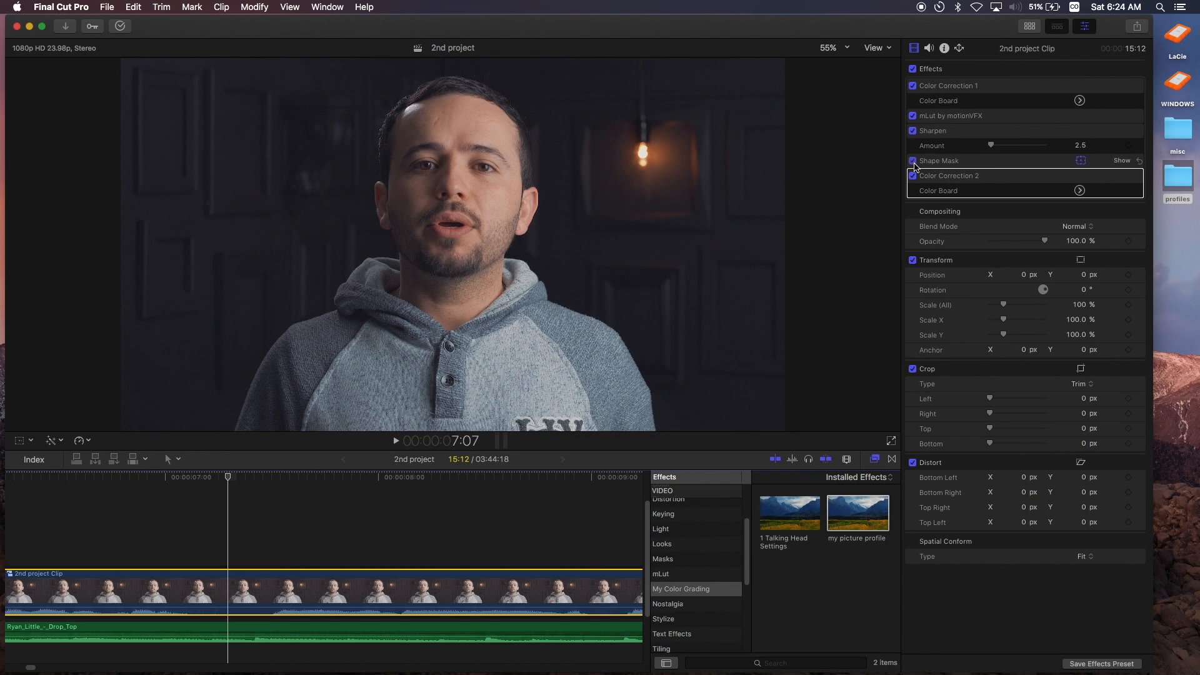